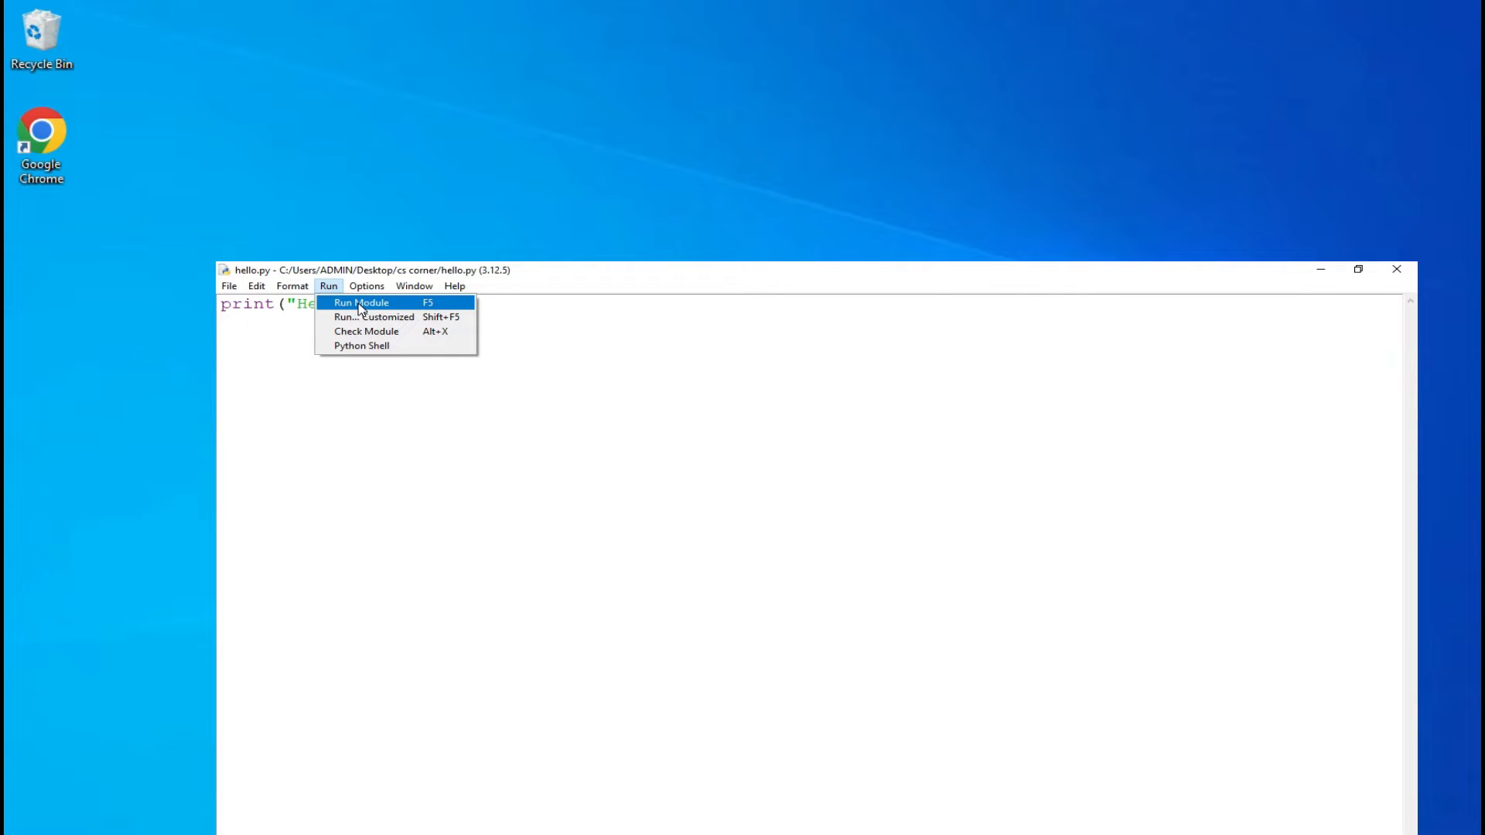
Run hello.py with Run Module so the shell prints Hello World!!!
{"action": "left_click", "coordinate": [360, 302]}
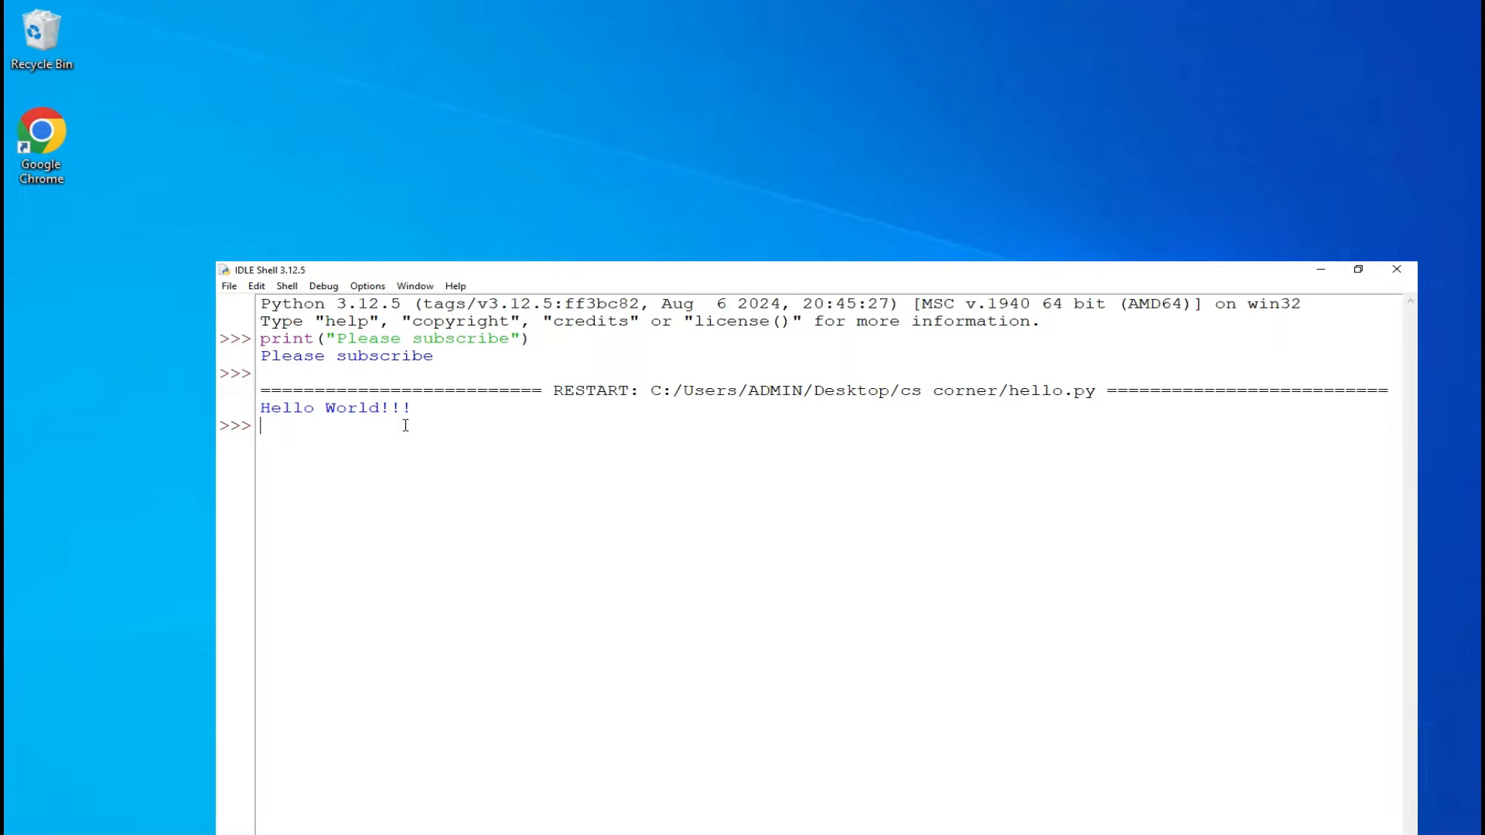
{"action": "mouse_move", "coordinate": [806, 828]}
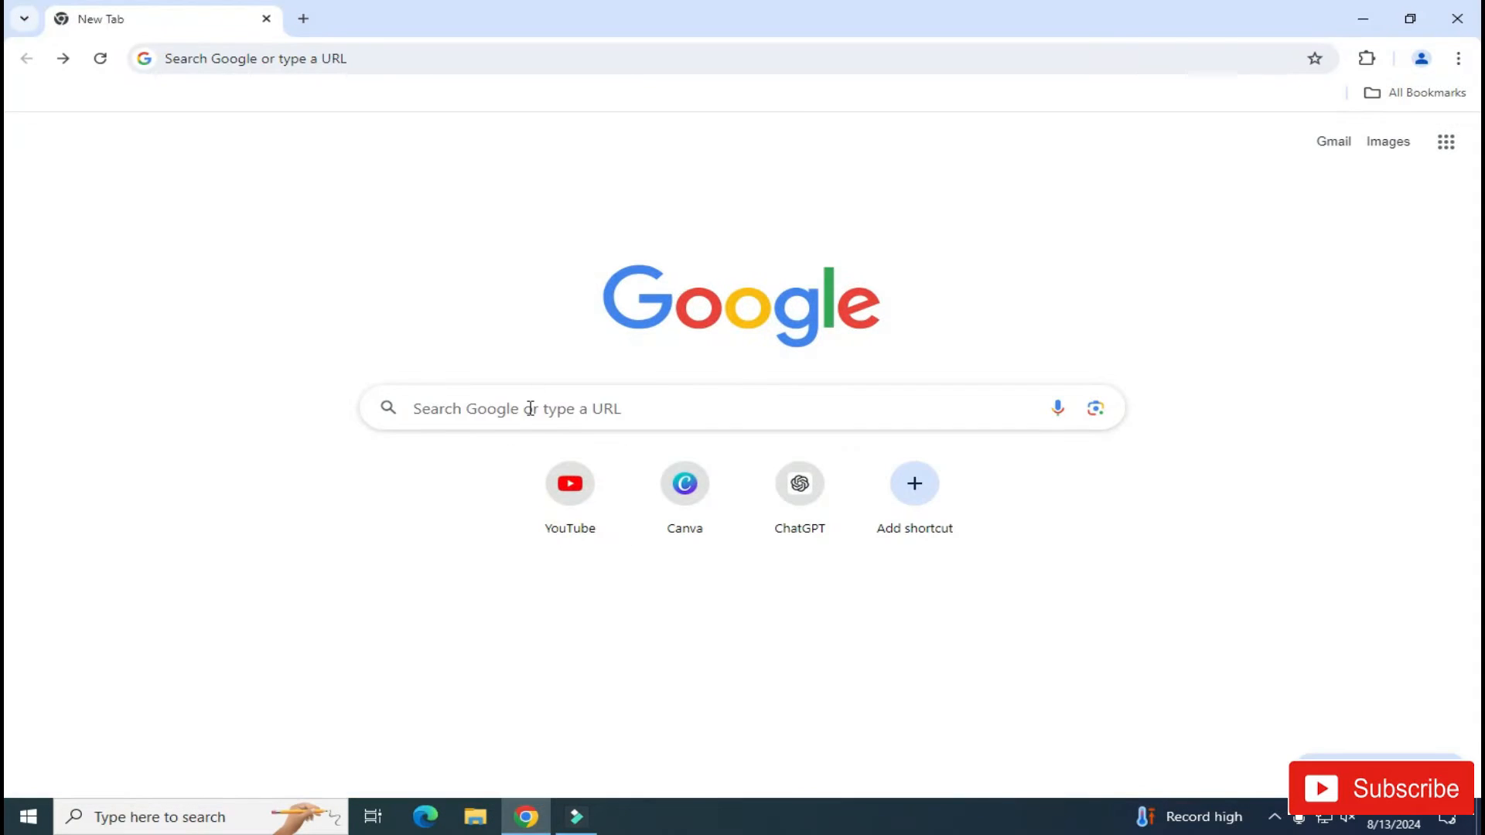
Download python-3.12.5-amd64.exe from python.org and launch the installer
{"action": "key", "text": "Return"}
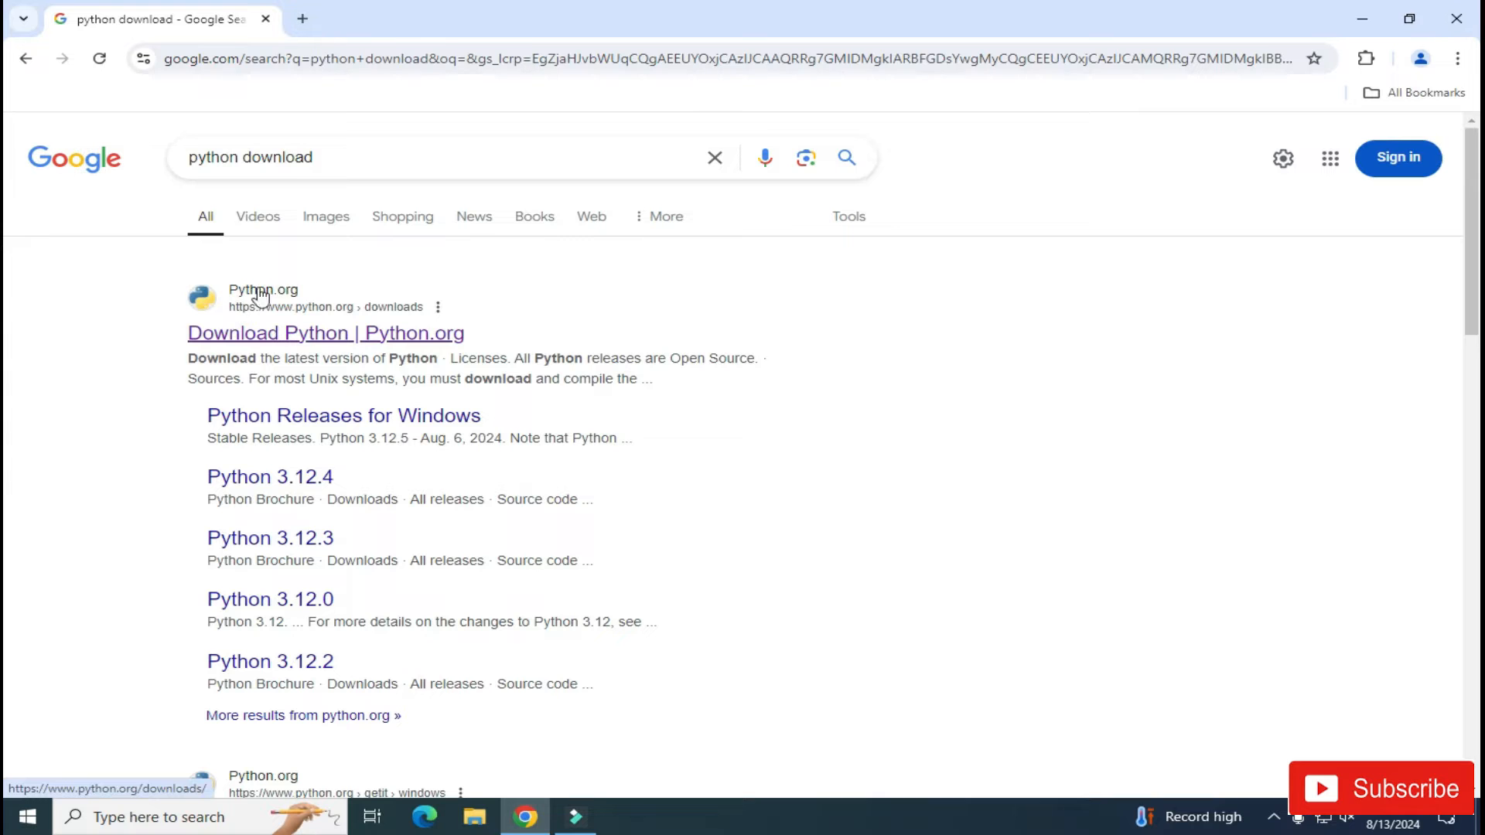
{"action": "mouse_move", "coordinate": [208, 341]}
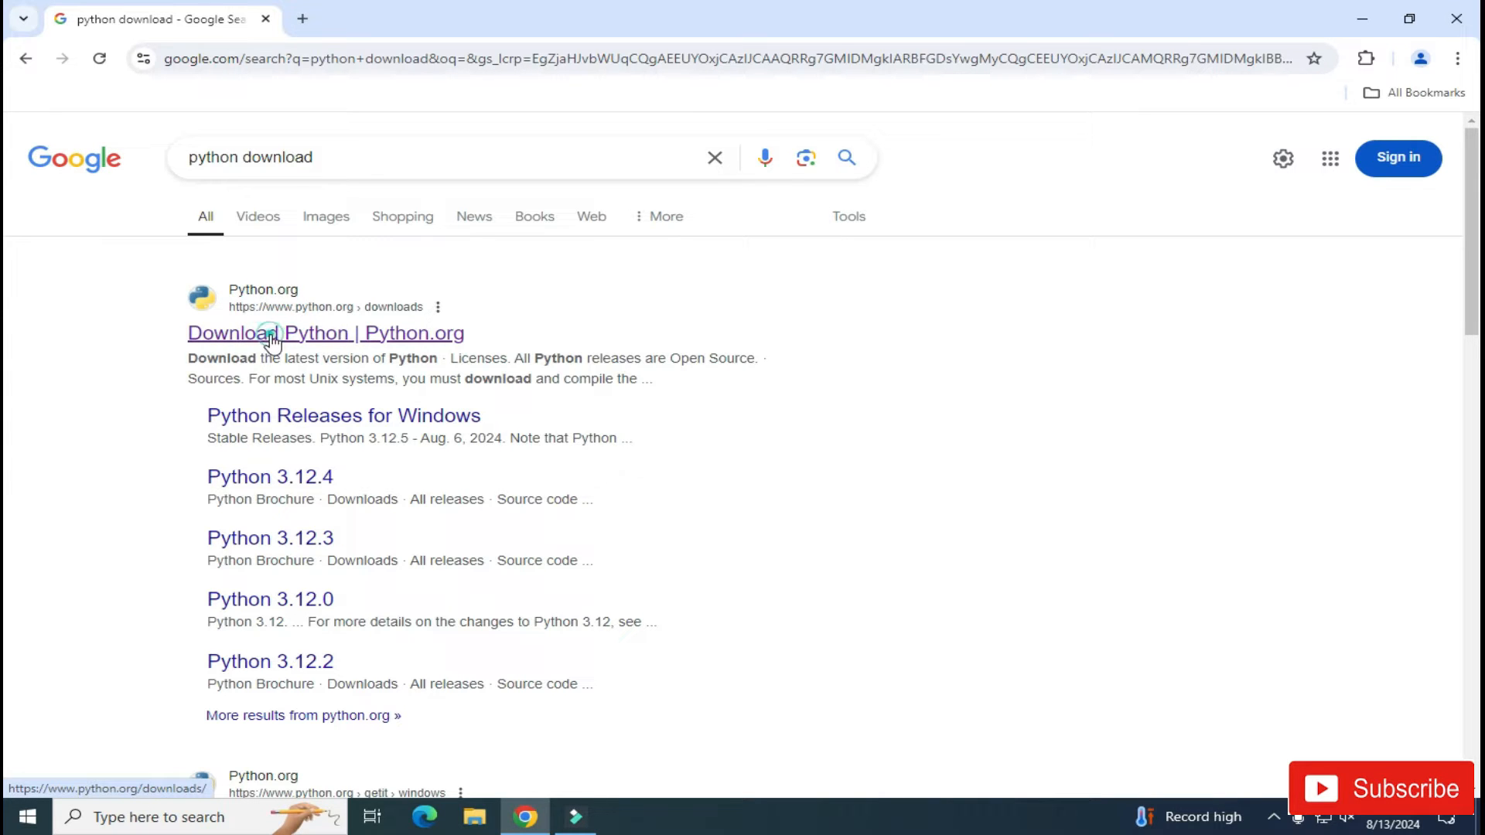
{"action": "left_click", "coordinate": [265, 333]}
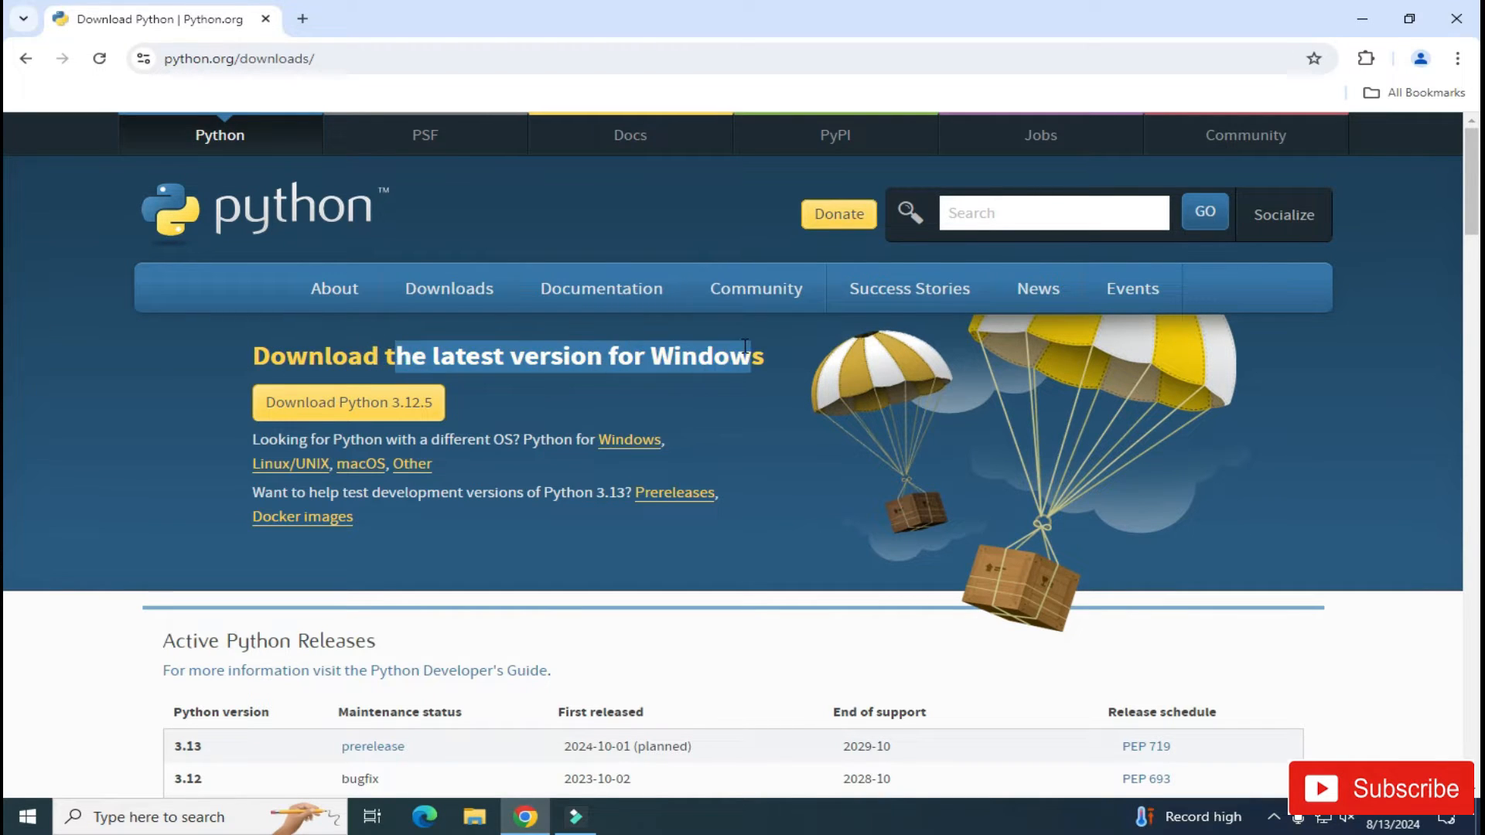
{"action": "mouse_move", "coordinate": [672, 343]}
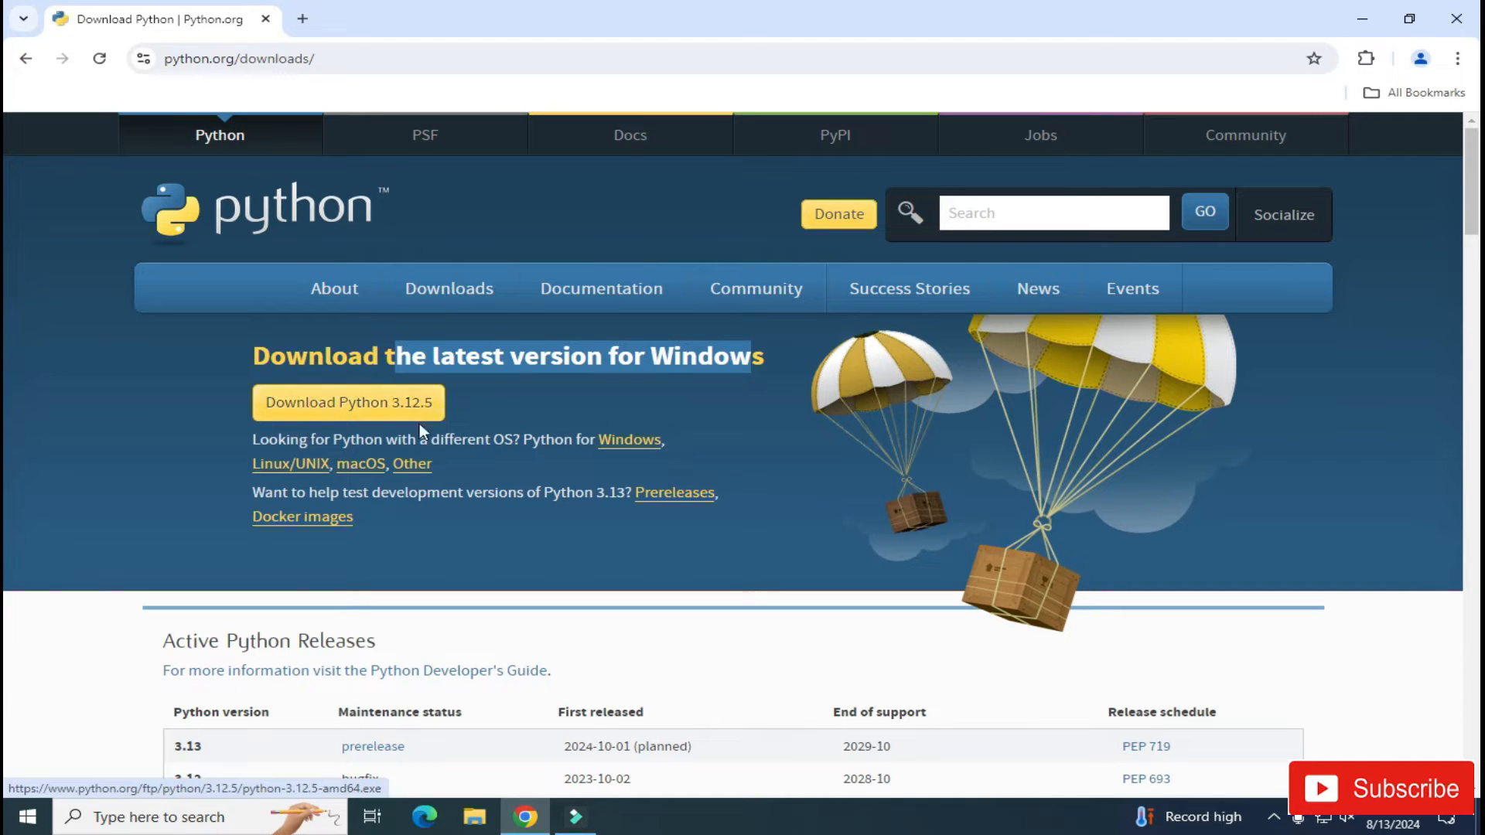
{"action": "mouse_move", "coordinate": [253, 457]}
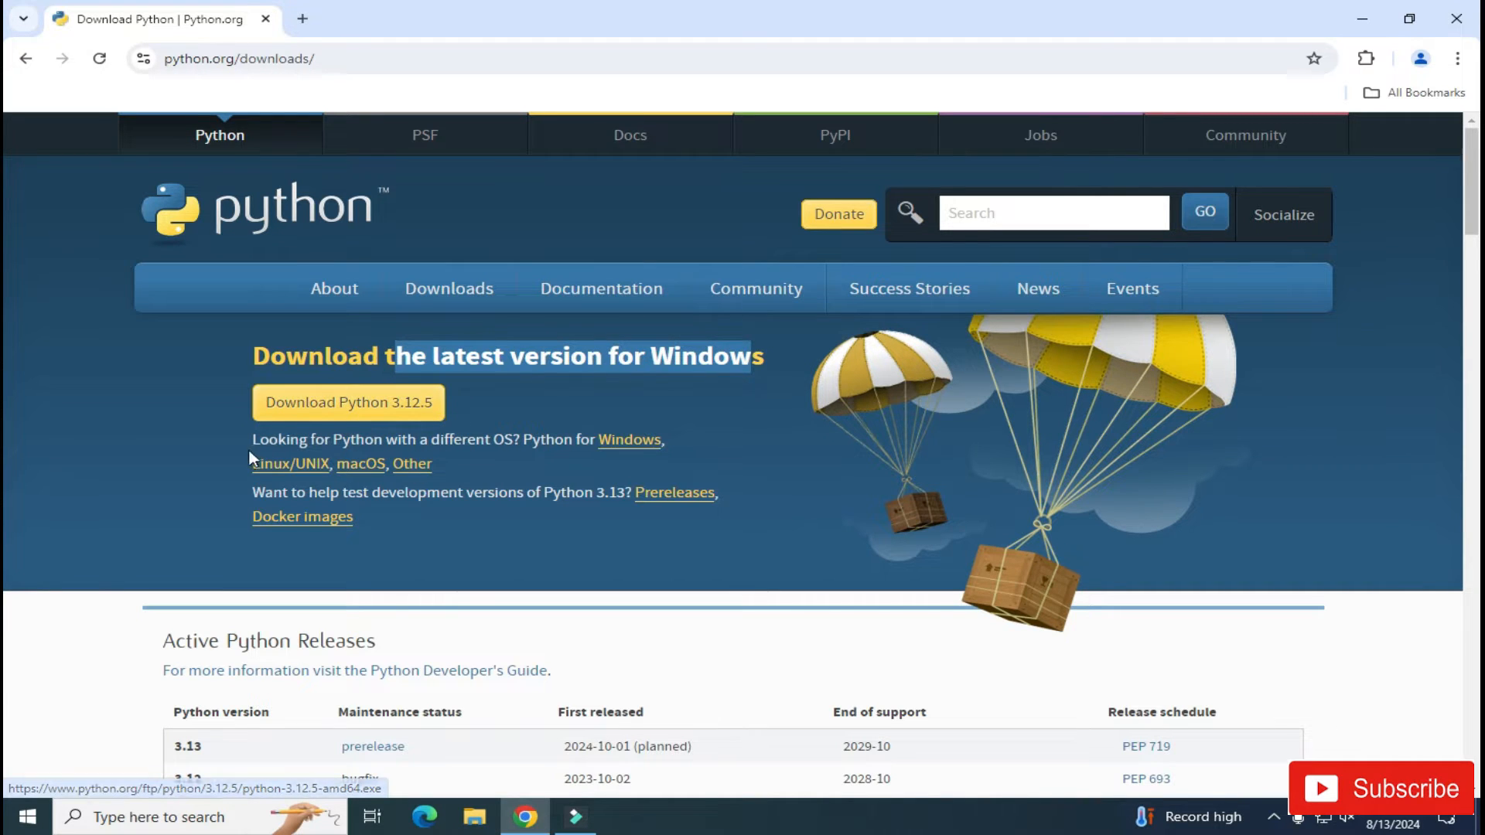
{"action": "mouse_move", "coordinate": [269, 474]}
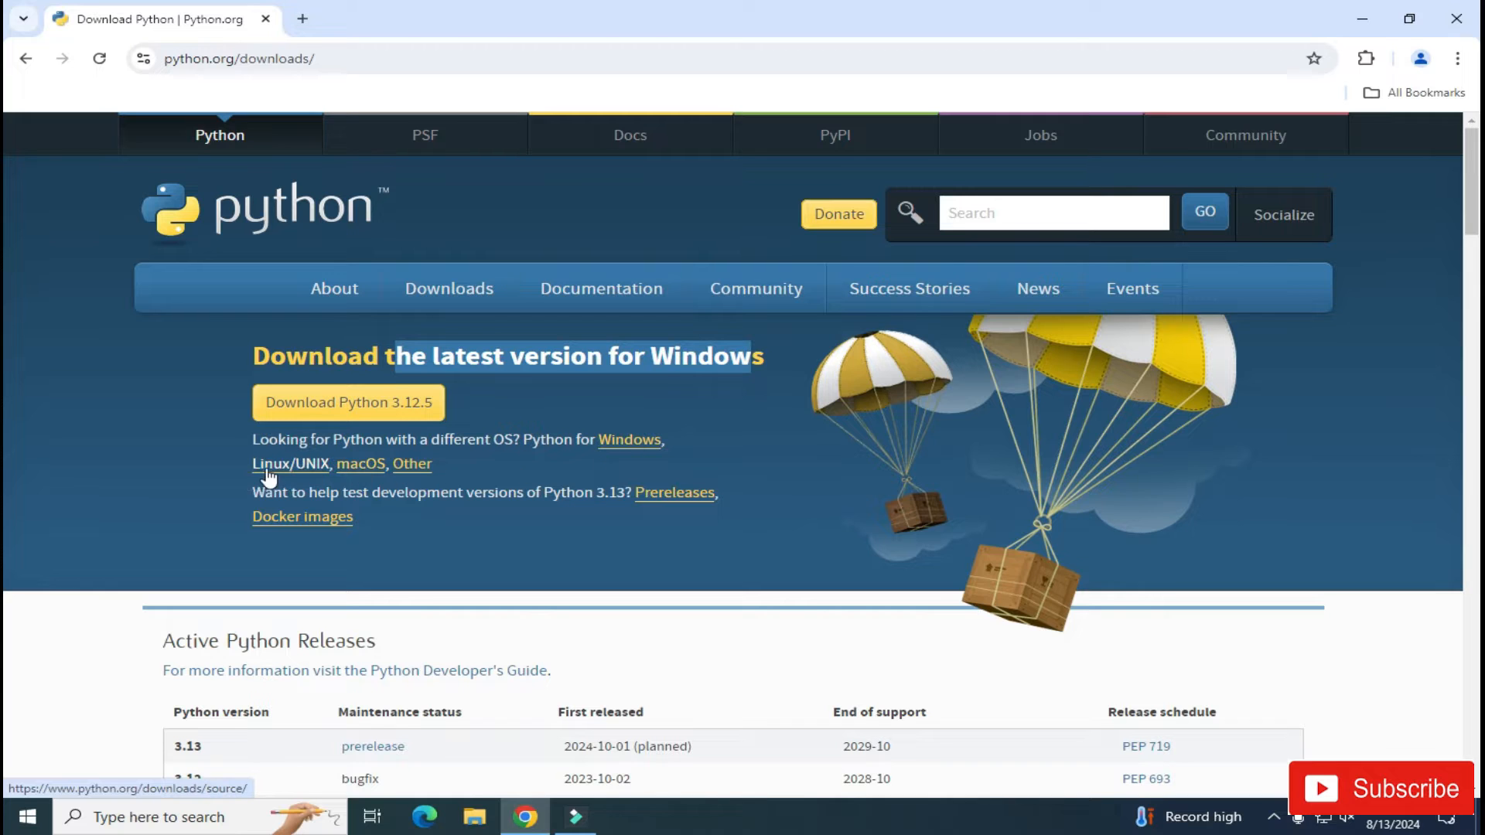
{"action": "mouse_move", "coordinate": [347, 402]}
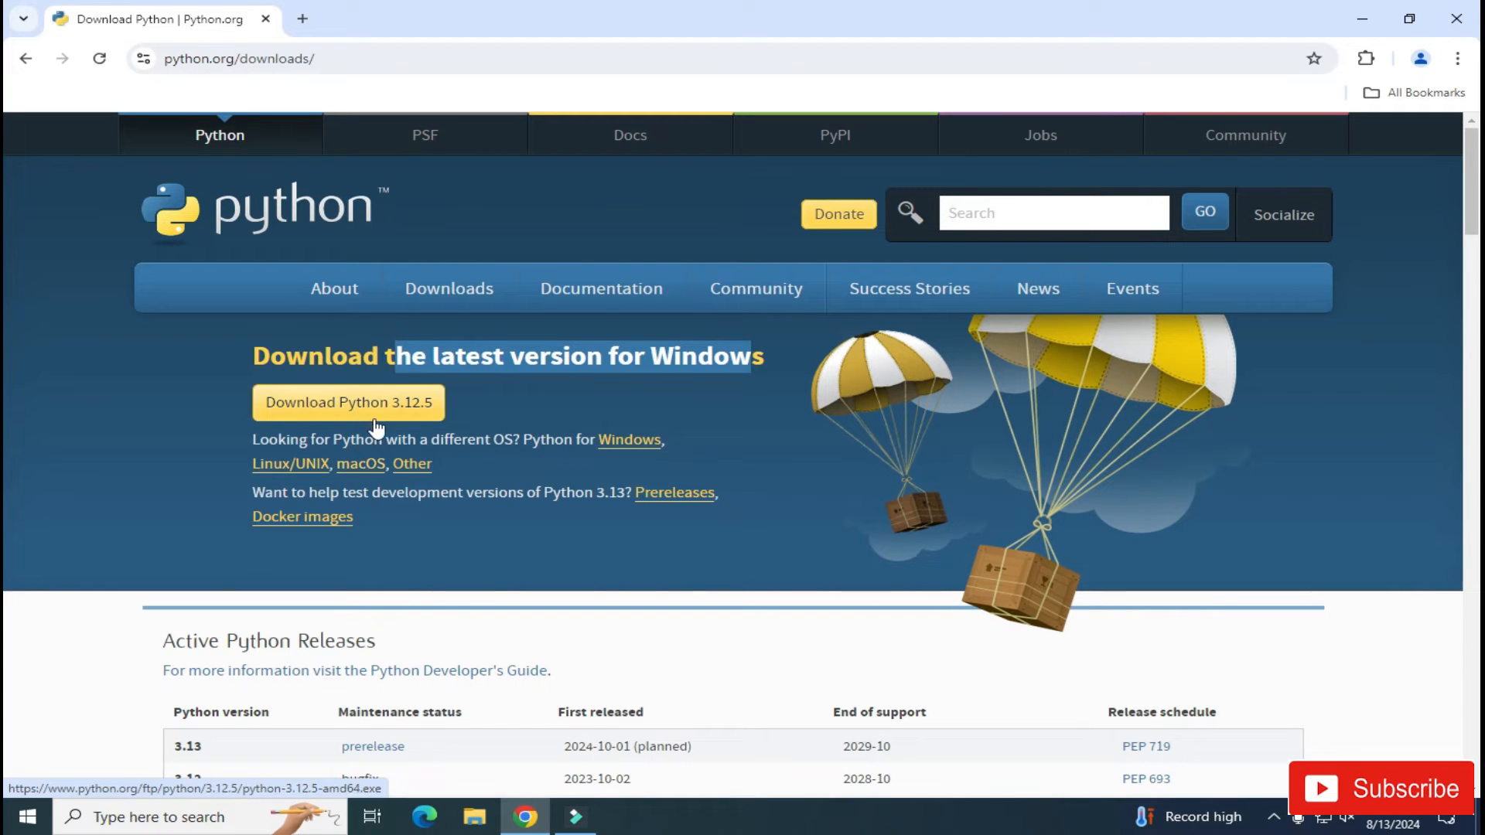
{"action": "left_click", "coordinate": [348, 403]}
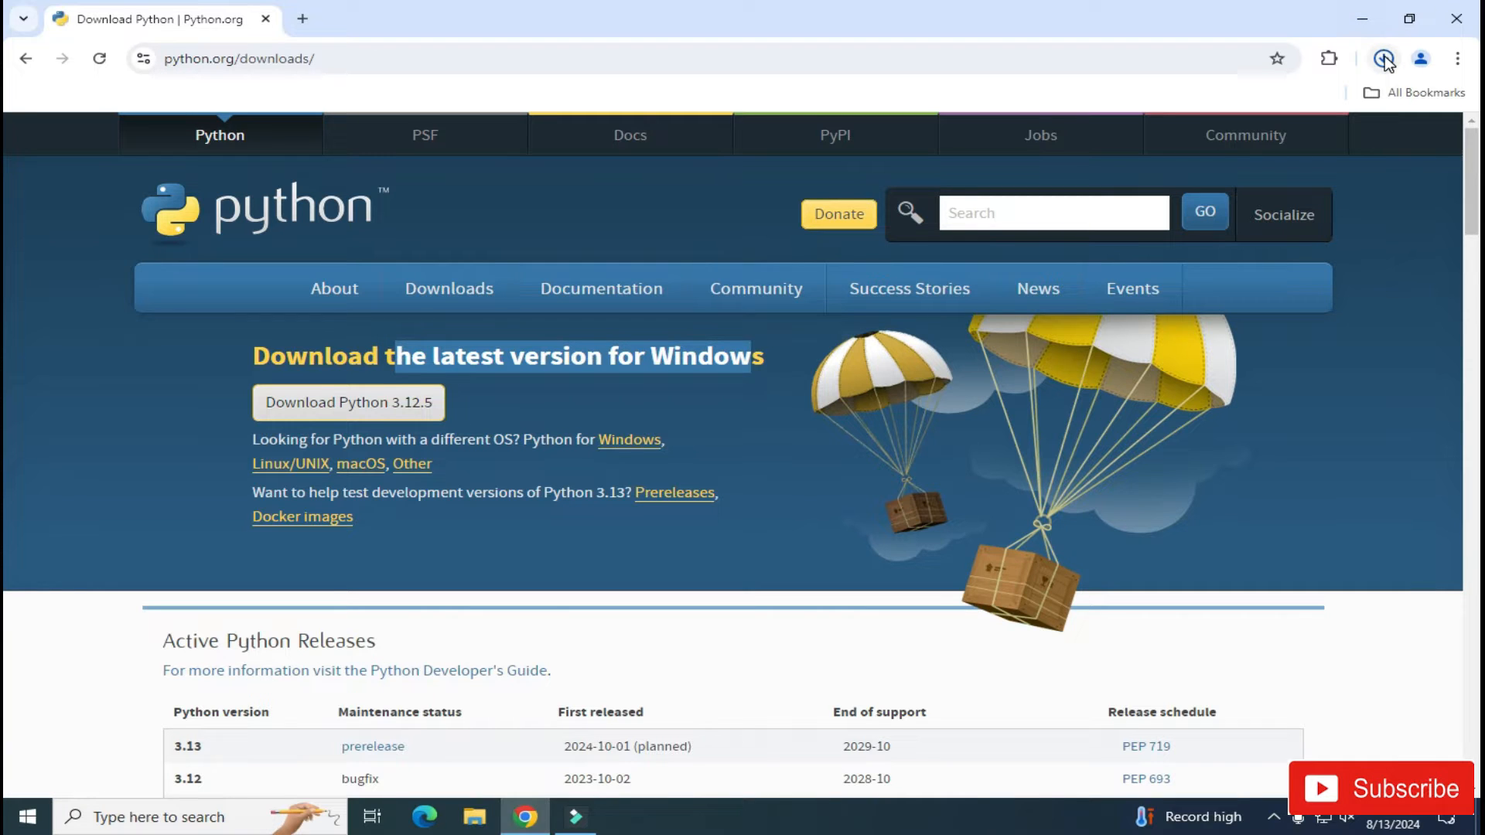
{"action": "mouse_move", "coordinate": [1384, 59]}
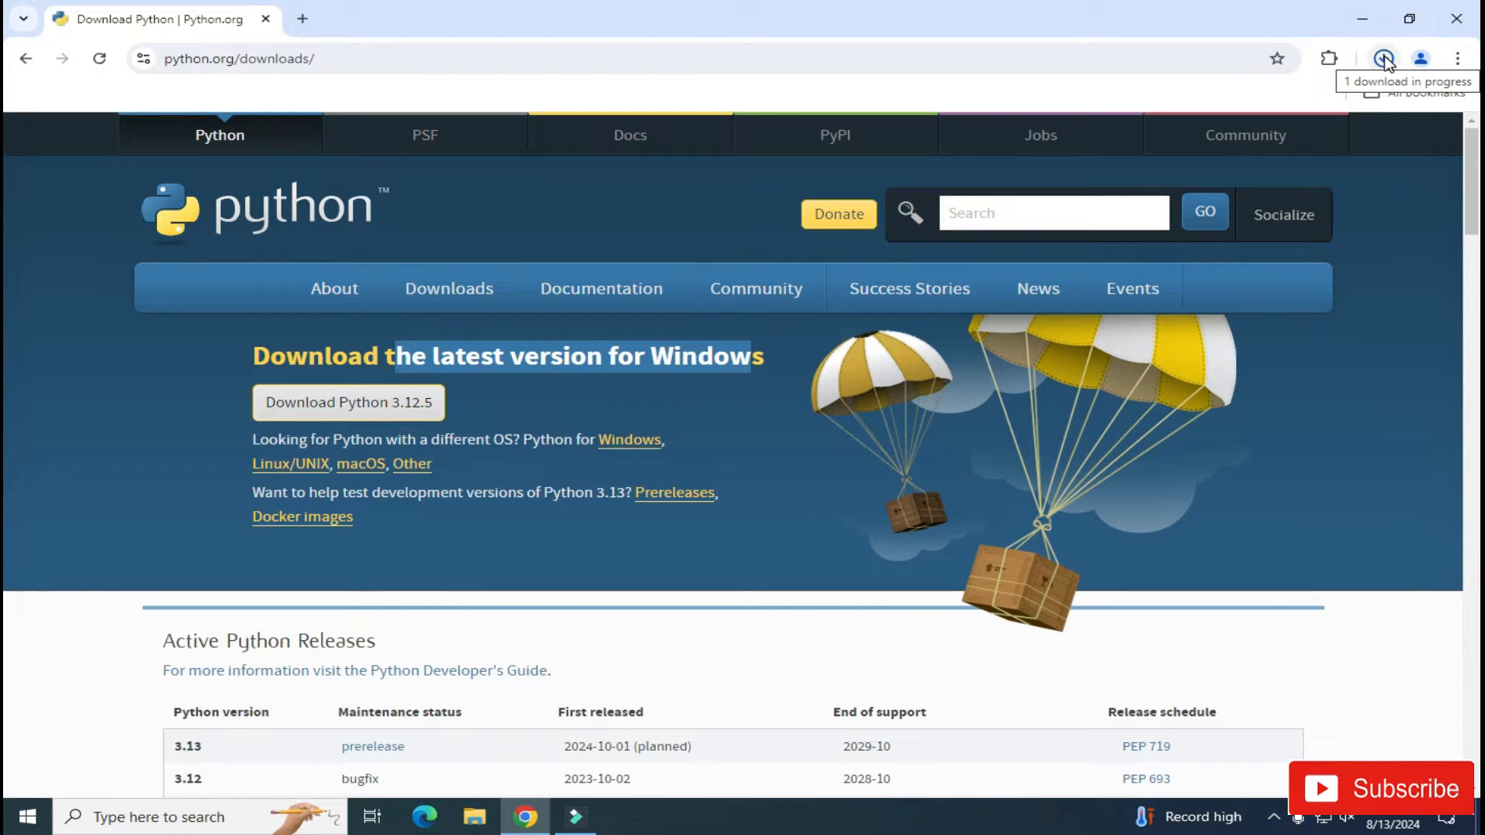
{"action": "left_click", "coordinate": [1383, 58]}
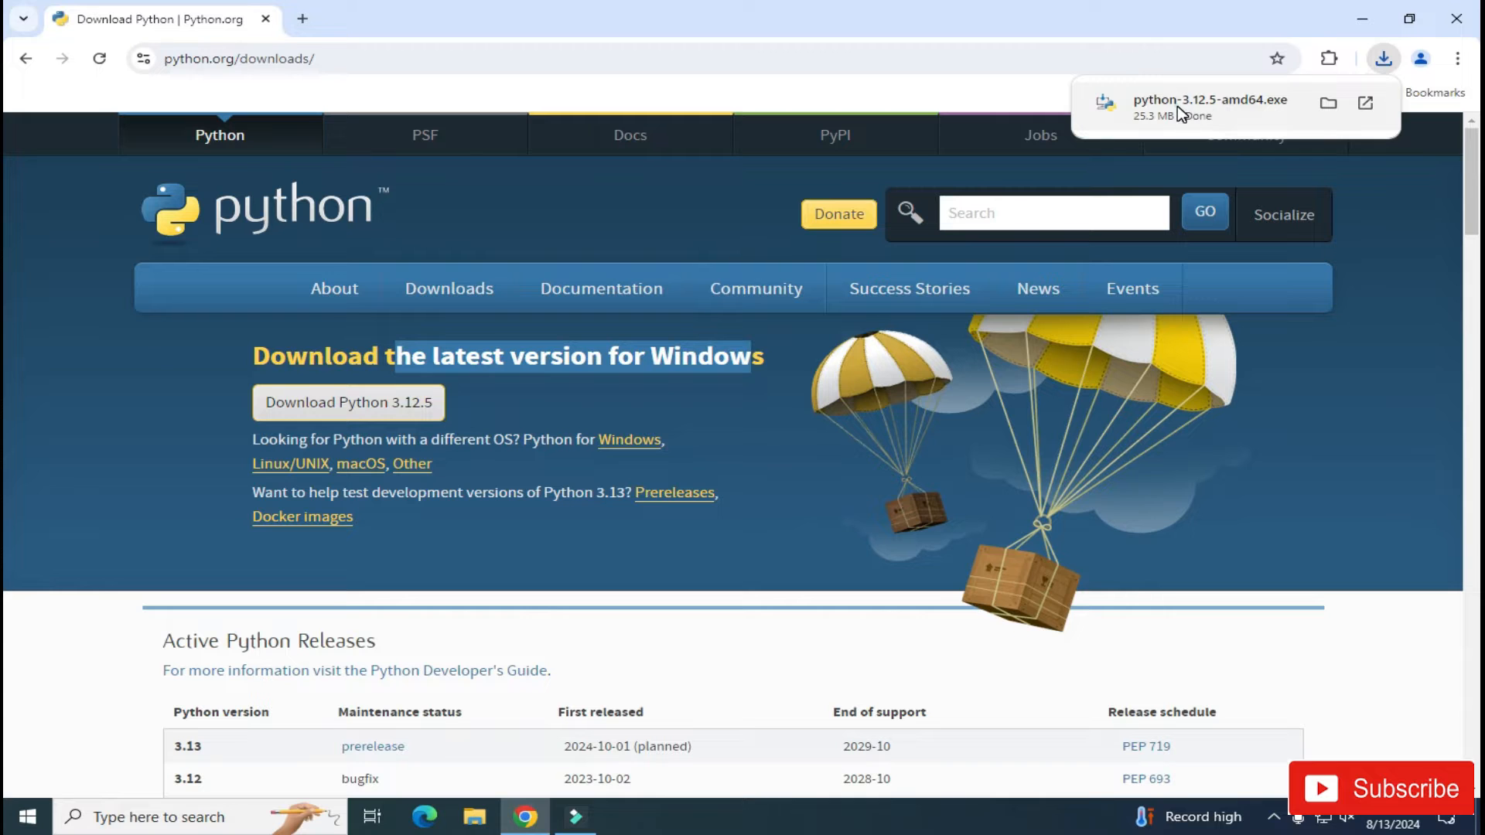
{"action": "left_click", "coordinate": [1209, 106]}
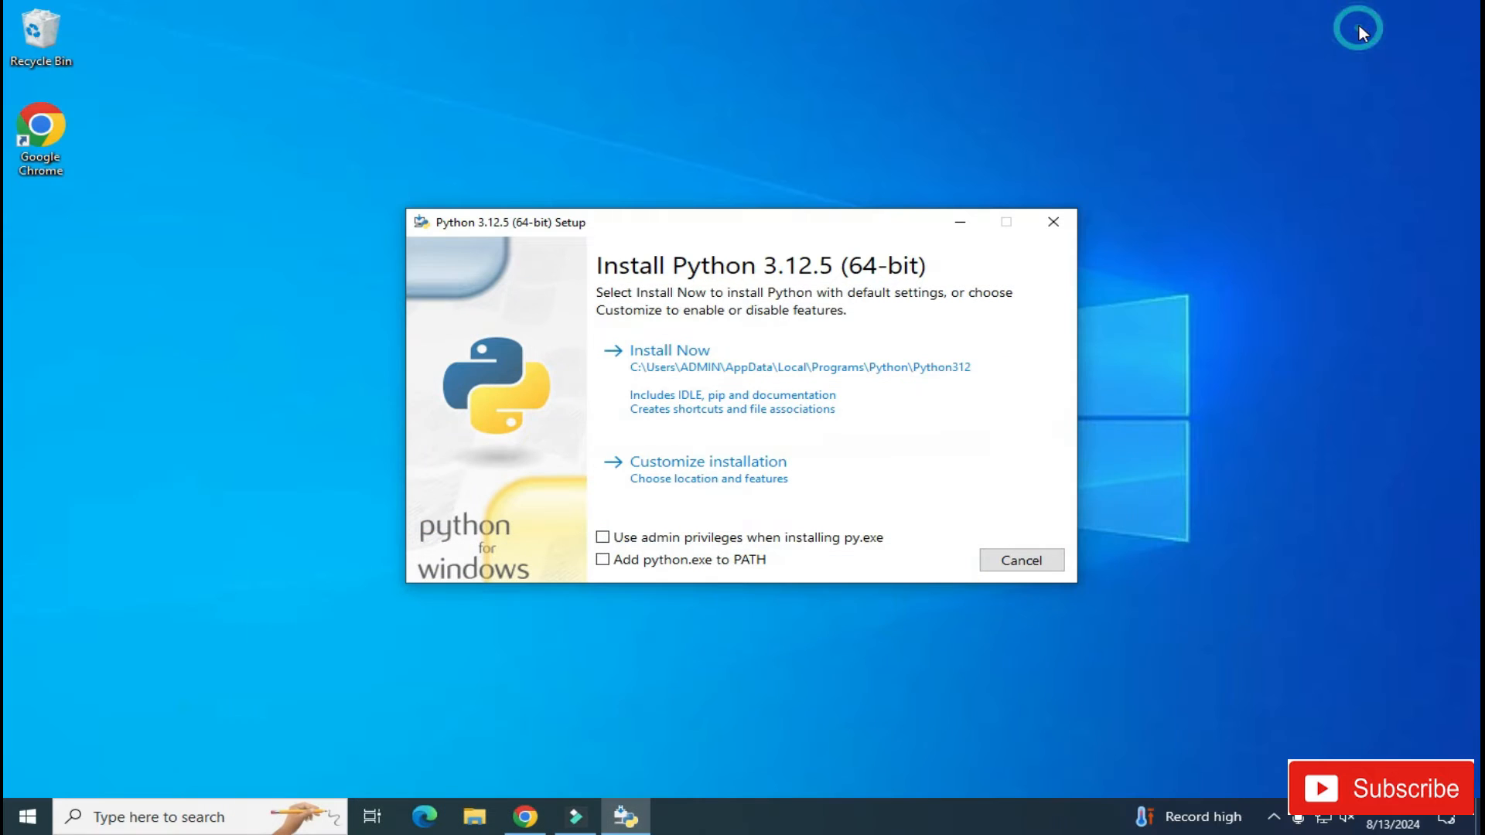
{"action": "mouse_move", "coordinate": [878, 292]}
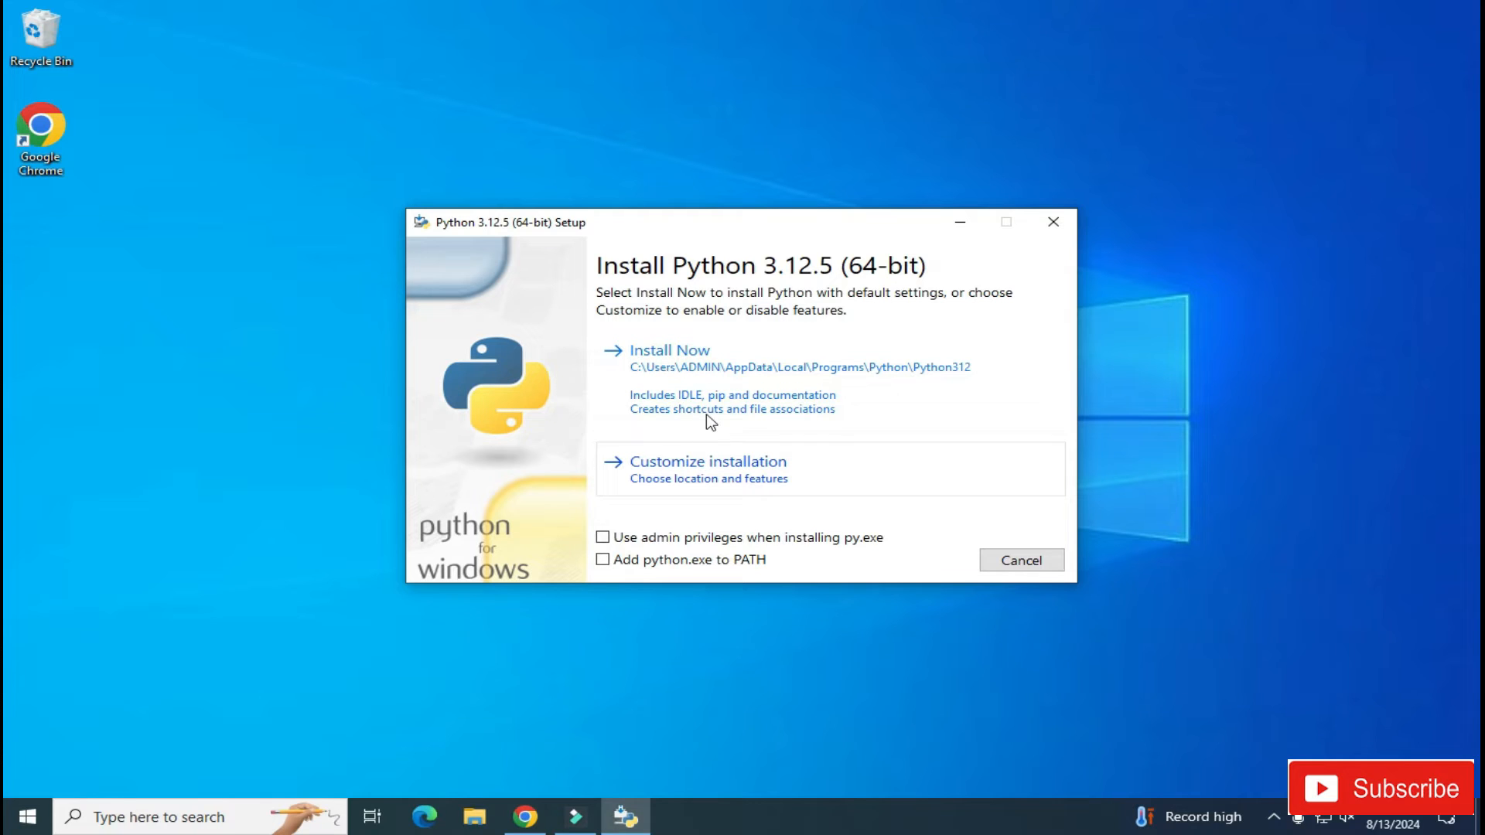
{"action": "mouse_move", "coordinate": [701, 478]}
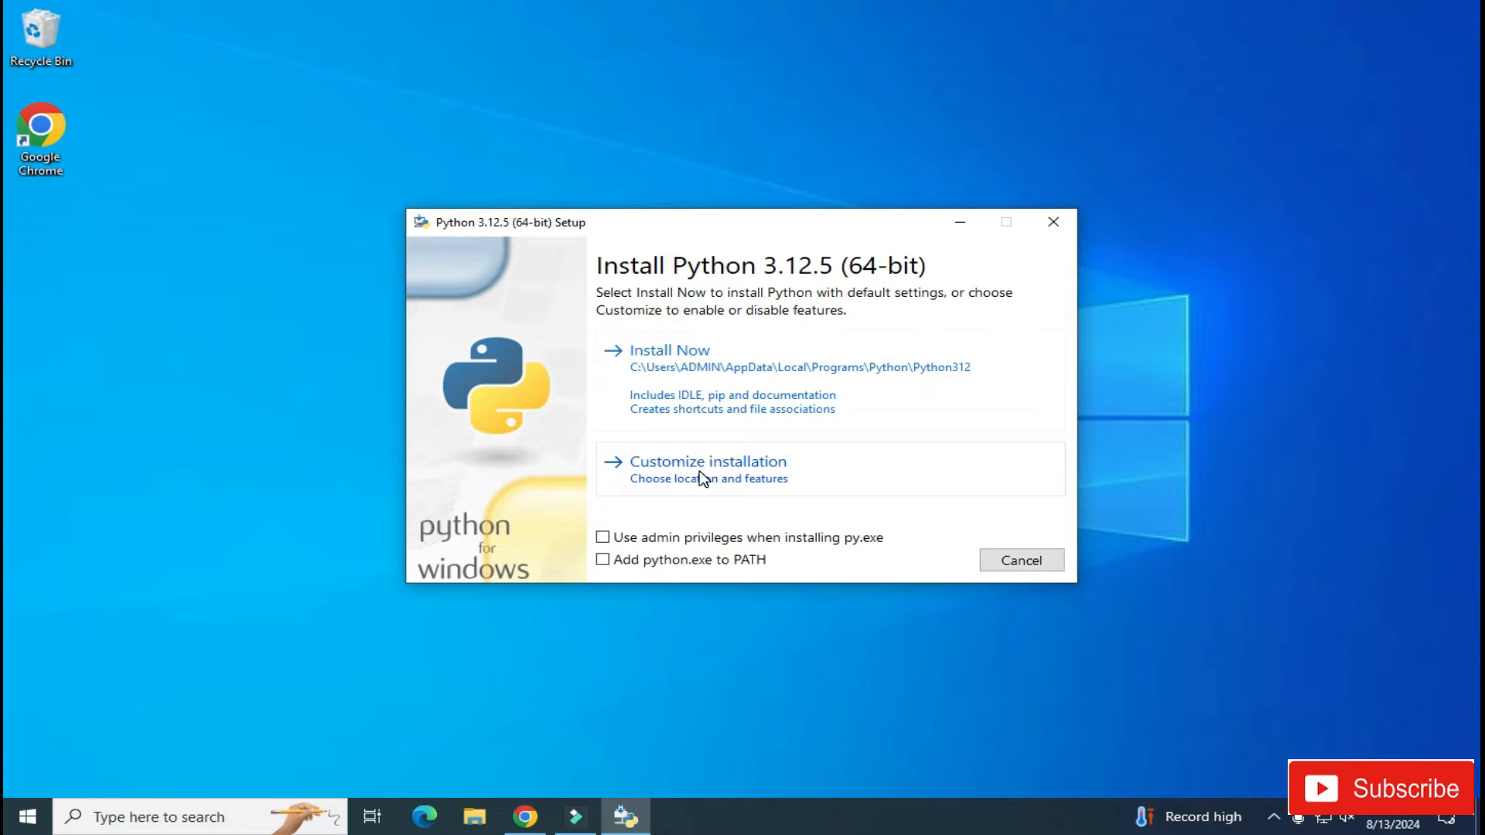
{"action": "mouse_move", "coordinate": [763, 482]}
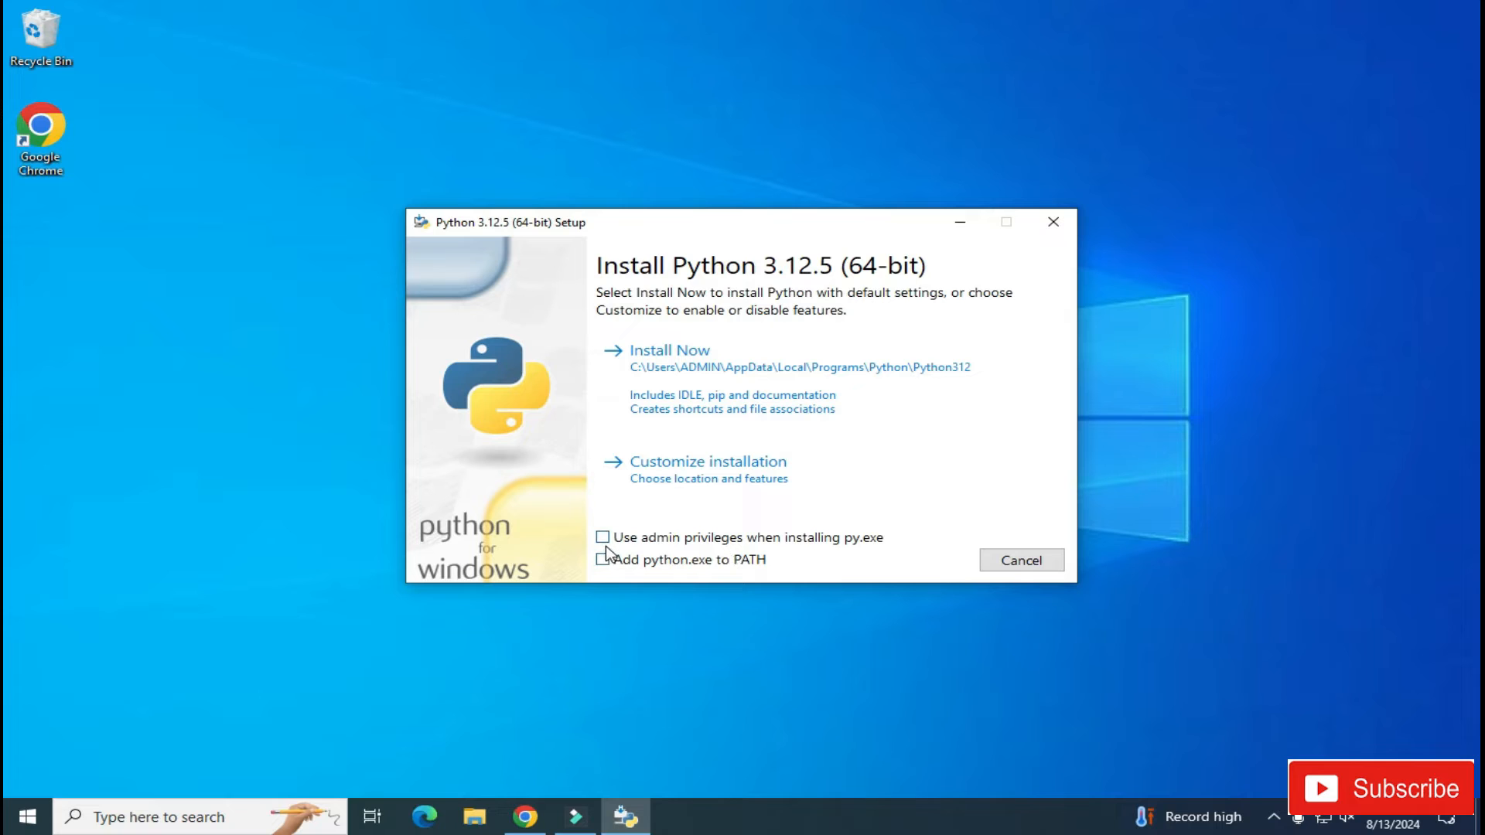
Enable admin privileges for py.exe and choose Customize installation
{"action": "left_click", "coordinate": [603, 537]}
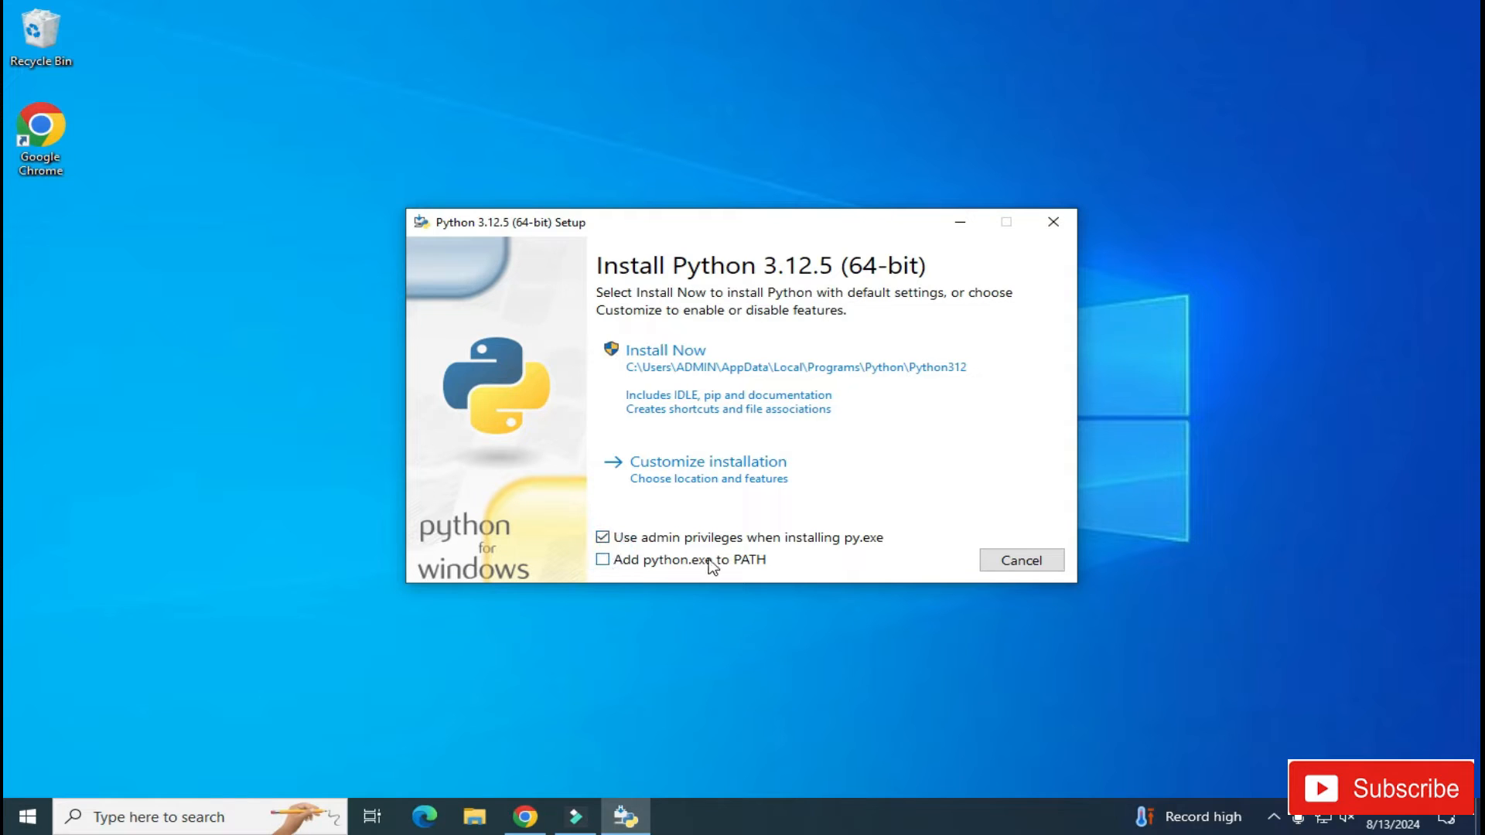
{"action": "left_click", "coordinate": [603, 560]}
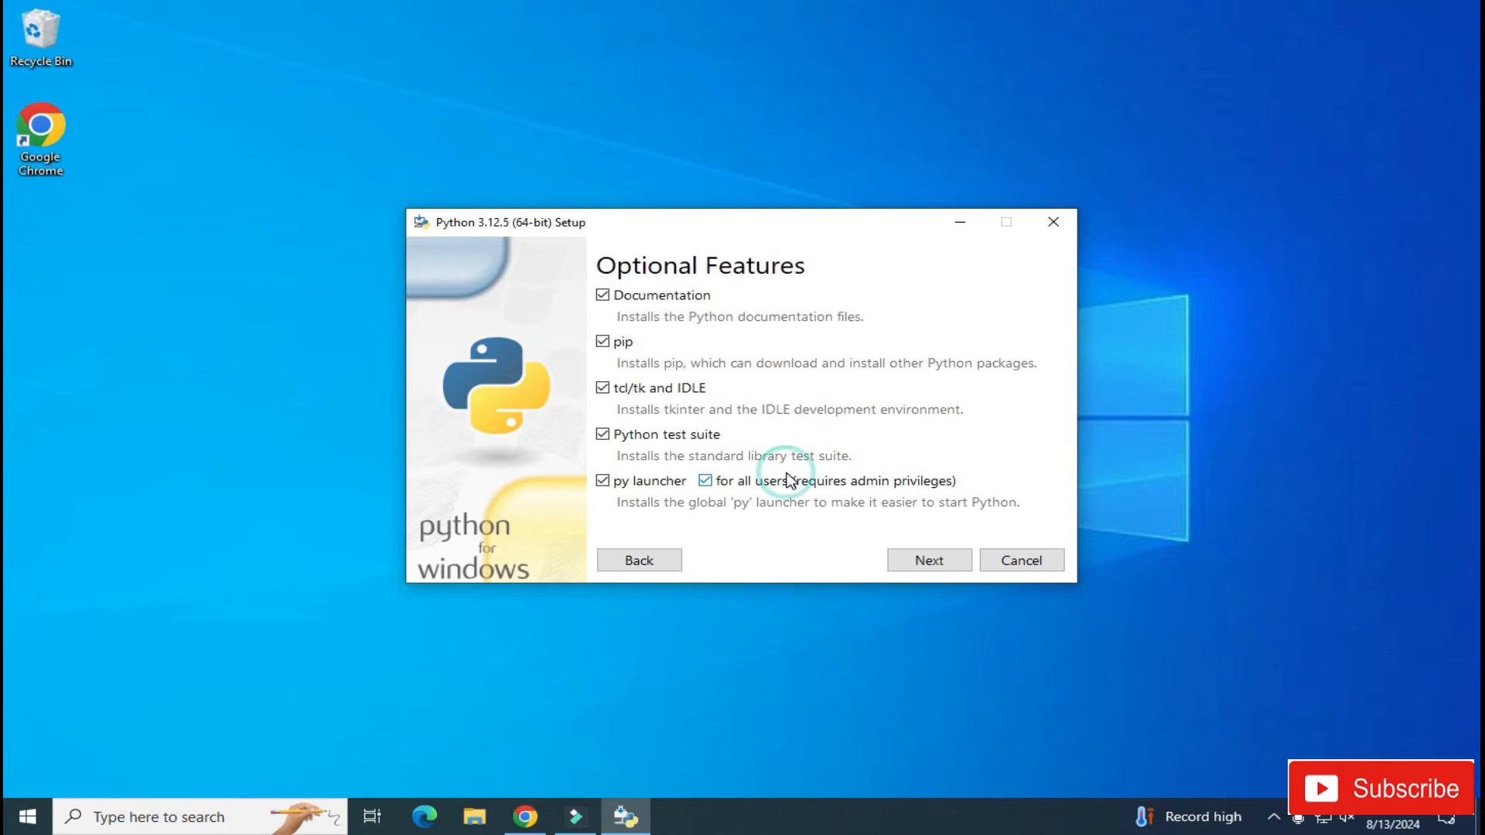
{"action": "mouse_move", "coordinate": [658, 296]}
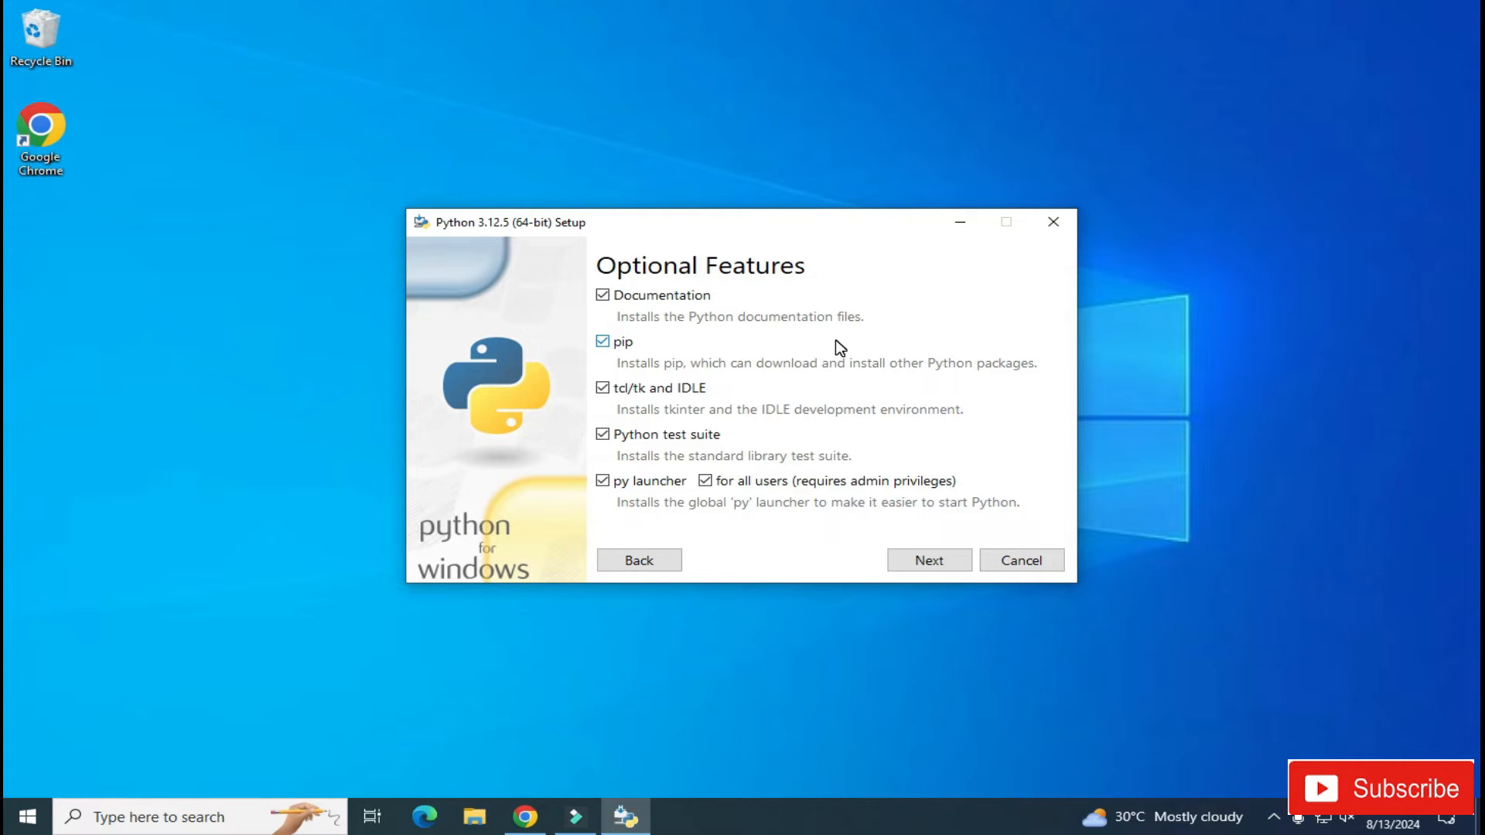
{"action": "mouse_move", "coordinate": [928, 560]}
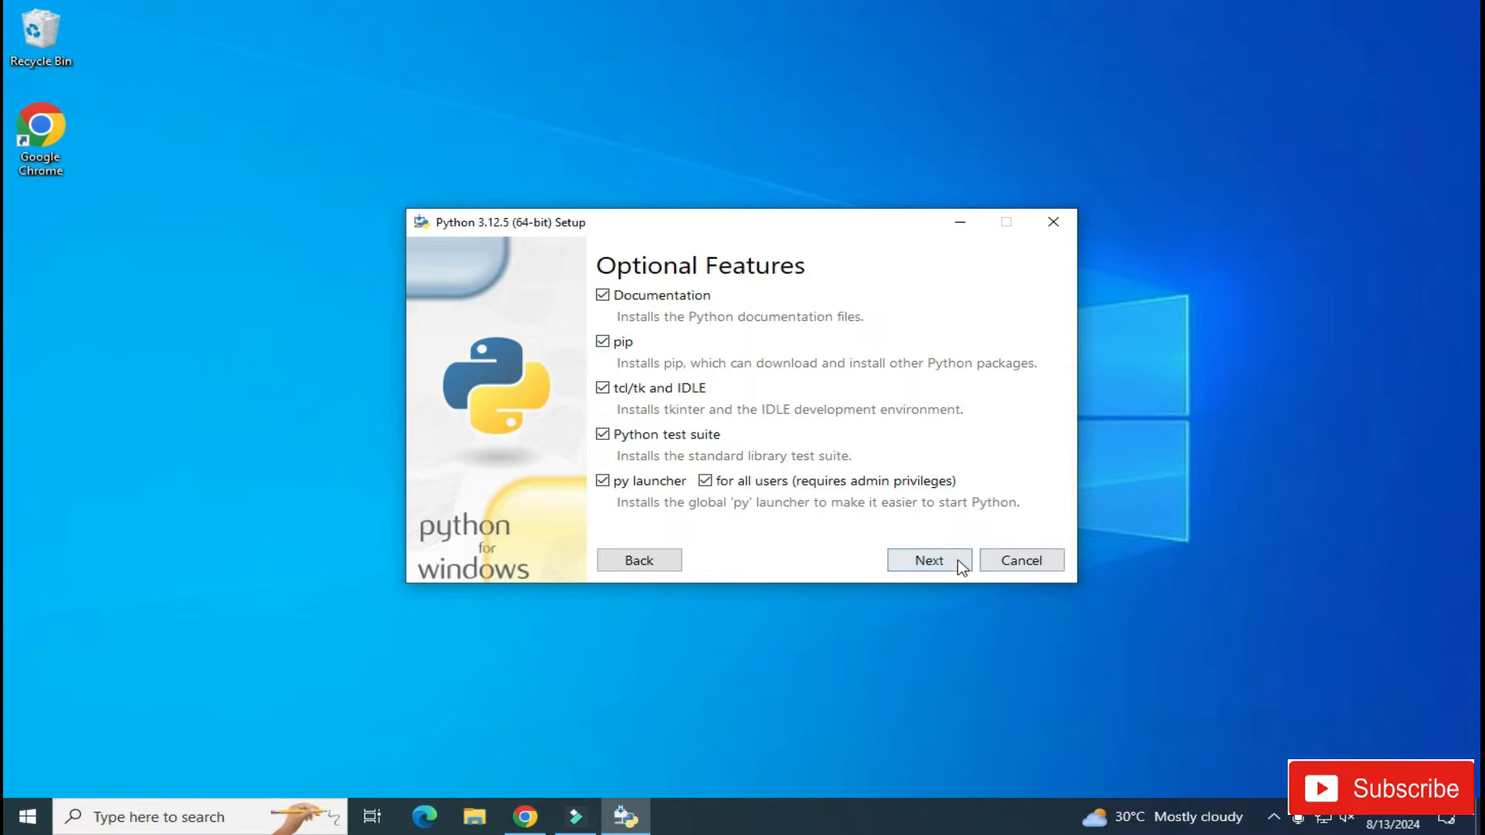
Keep all optional features, tick install for all users, and start installing
{"action": "left_click", "coordinate": [928, 560]}
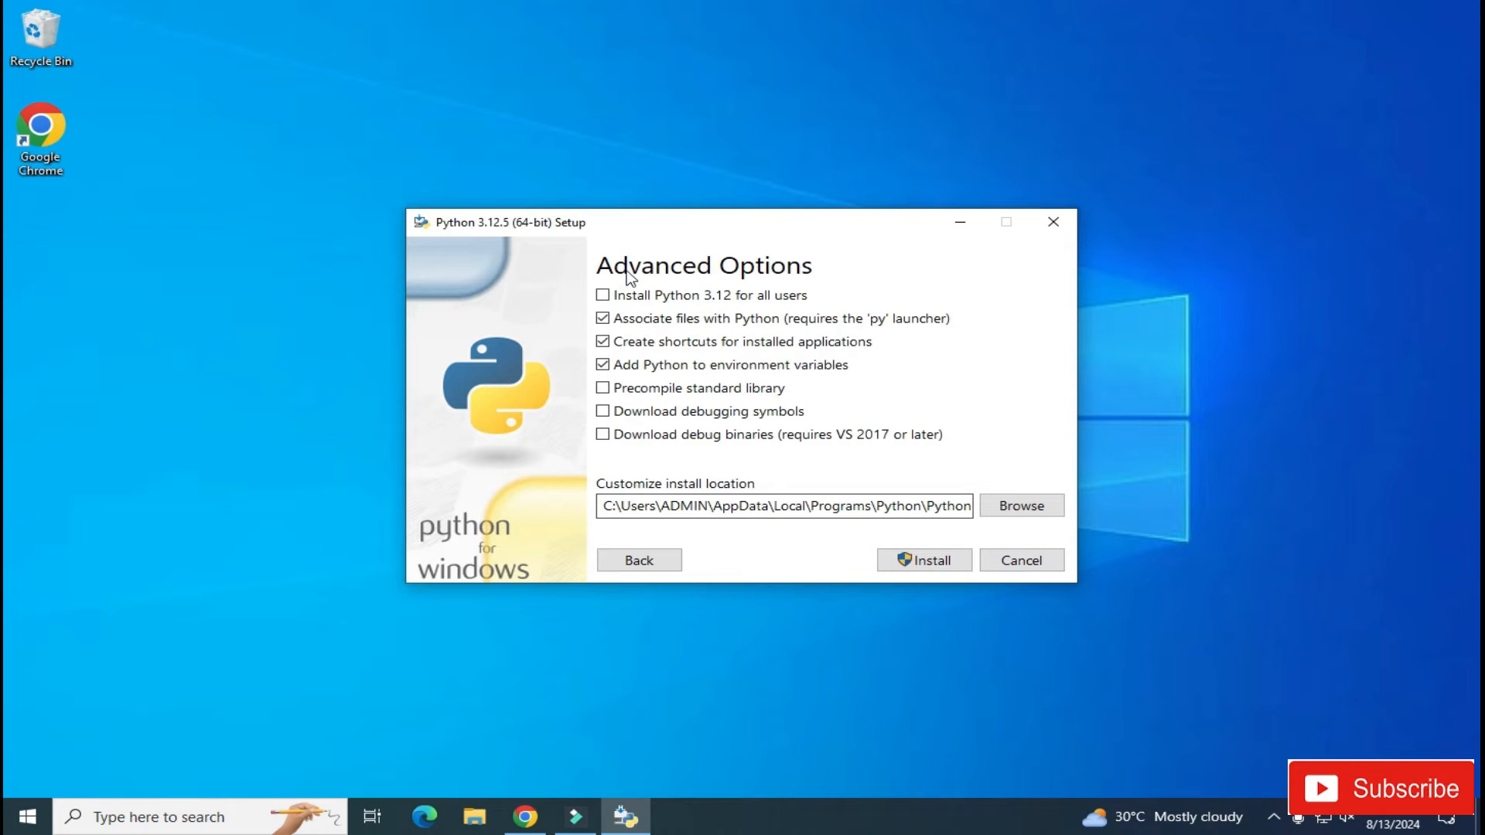
{"action": "left_click", "coordinate": [602, 295]}
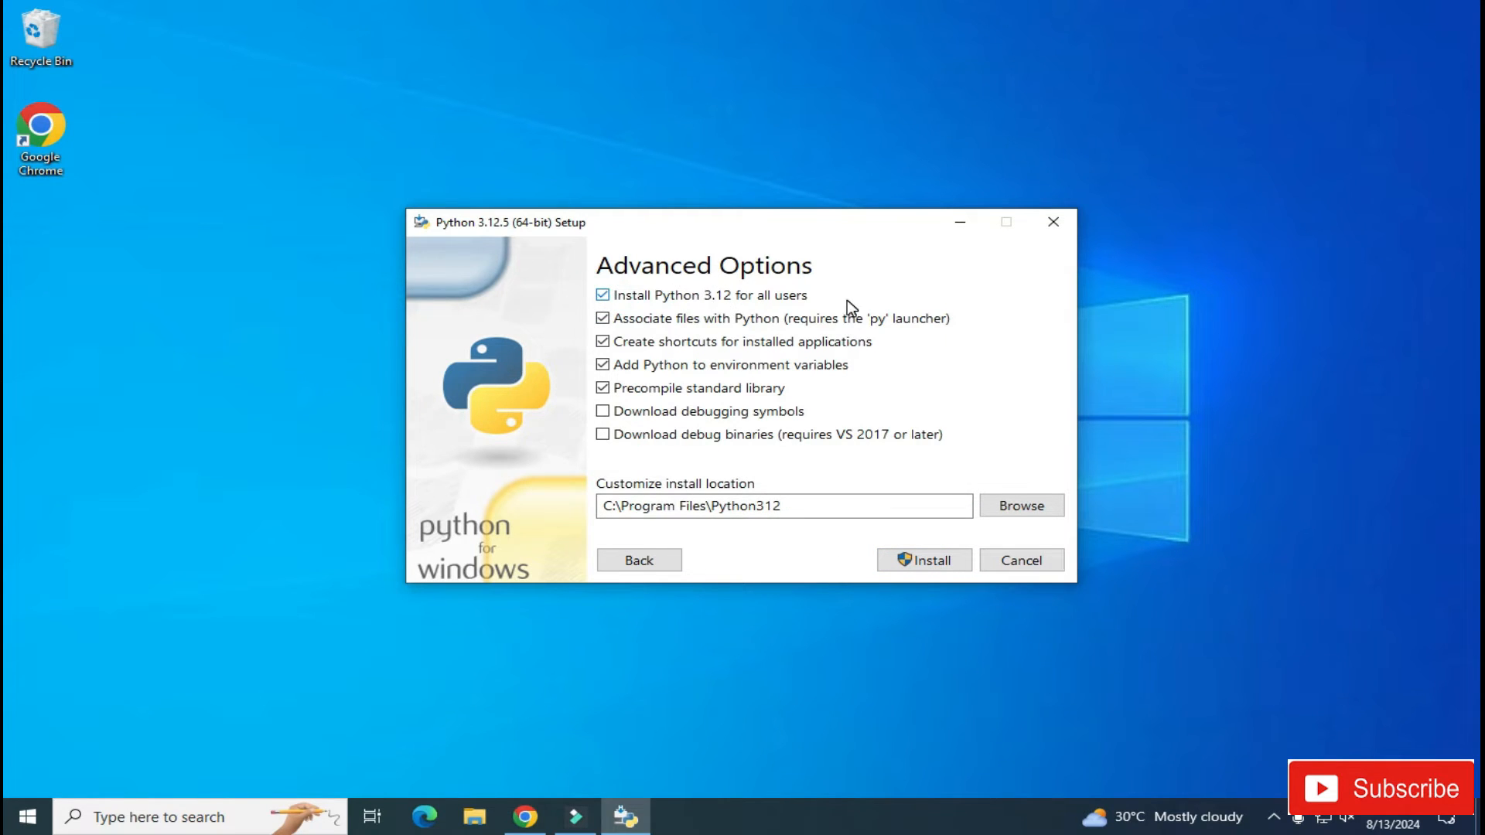
{"action": "mouse_move", "coordinate": [1018, 515]}
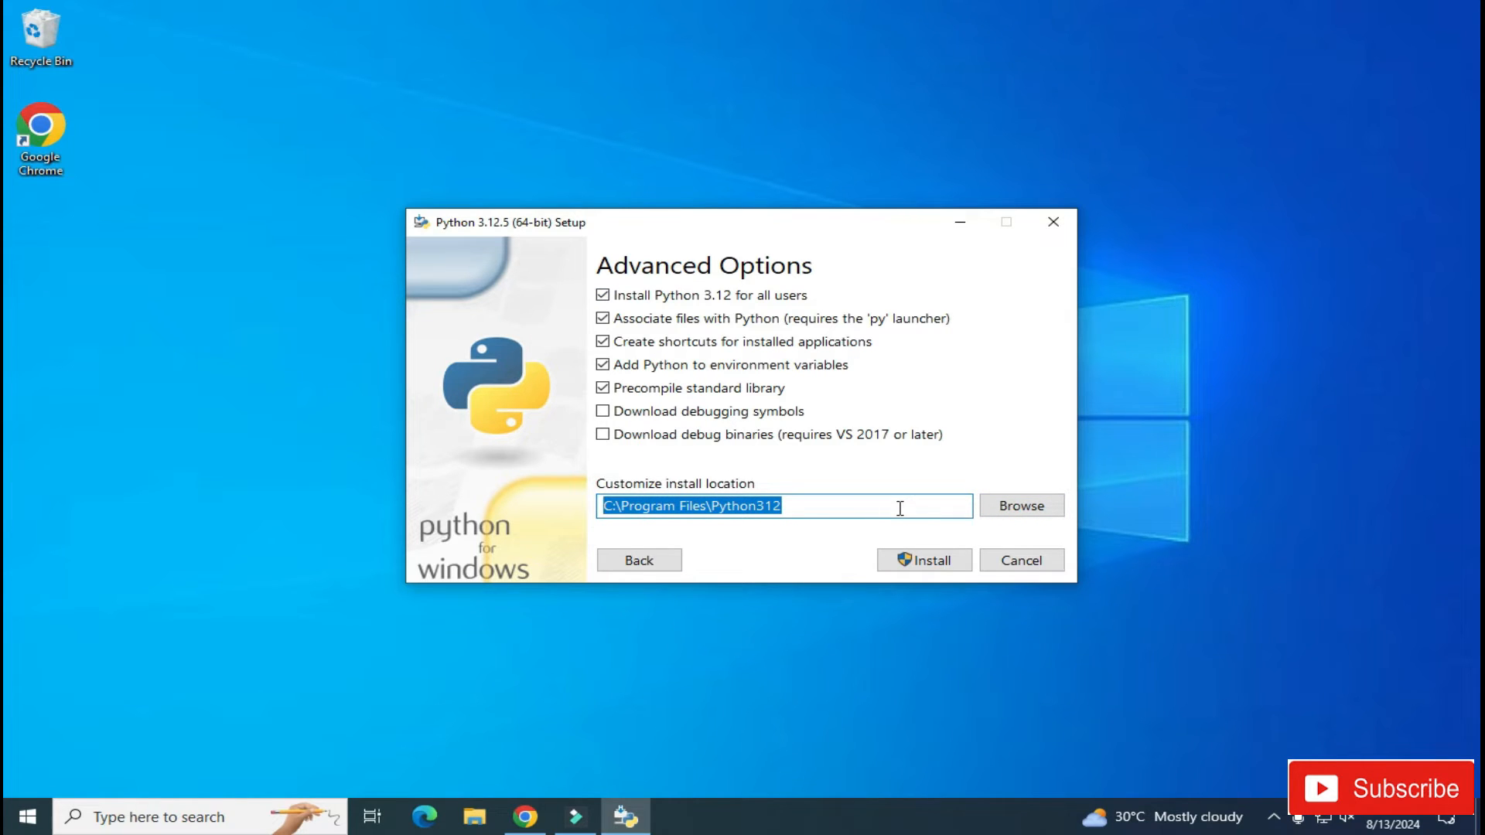
{"action": "mouse_move", "coordinate": [1021, 506]}
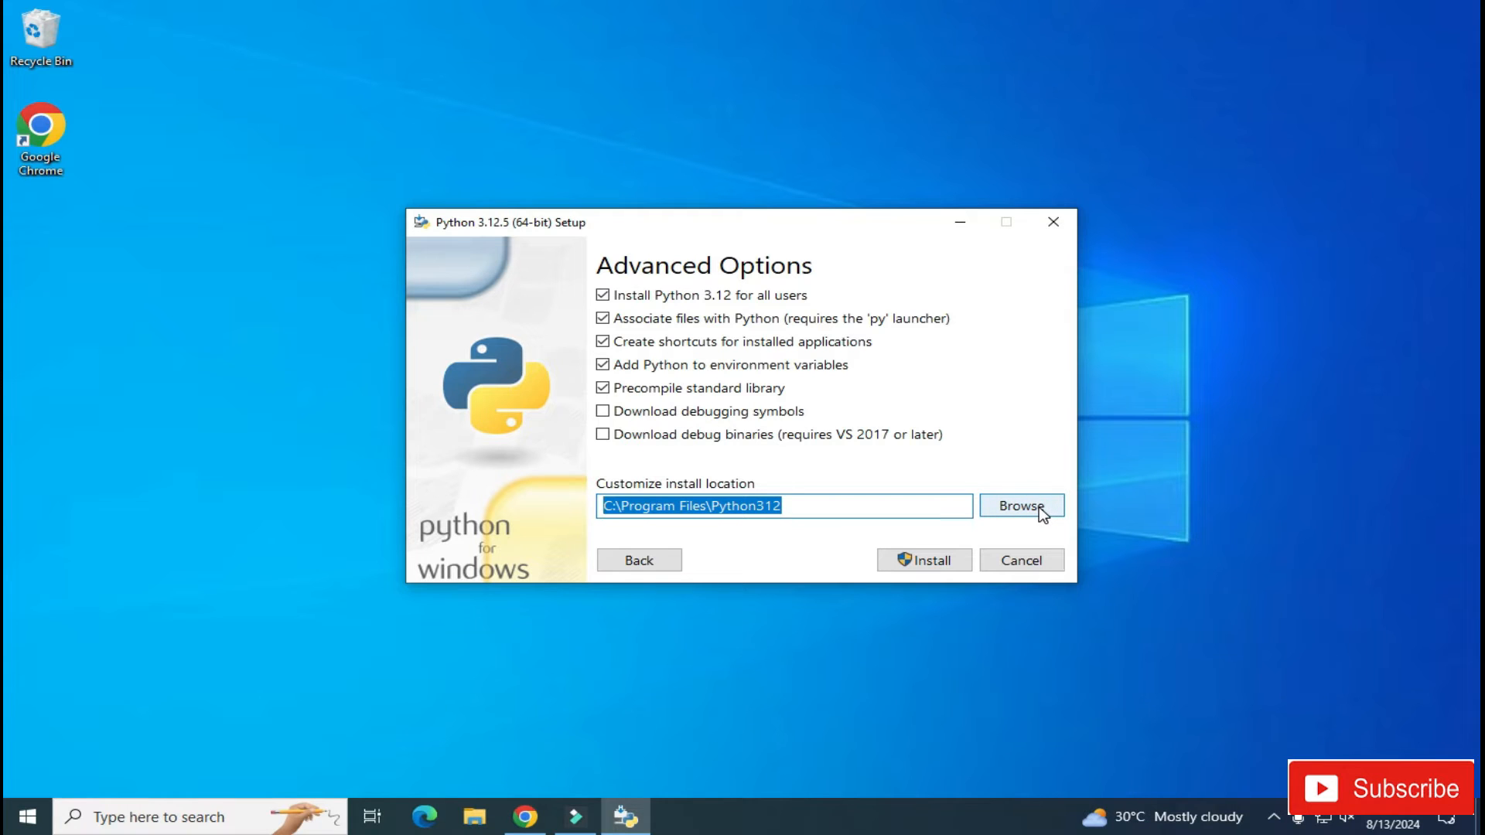
{"action": "mouse_move", "coordinate": [907, 581]}
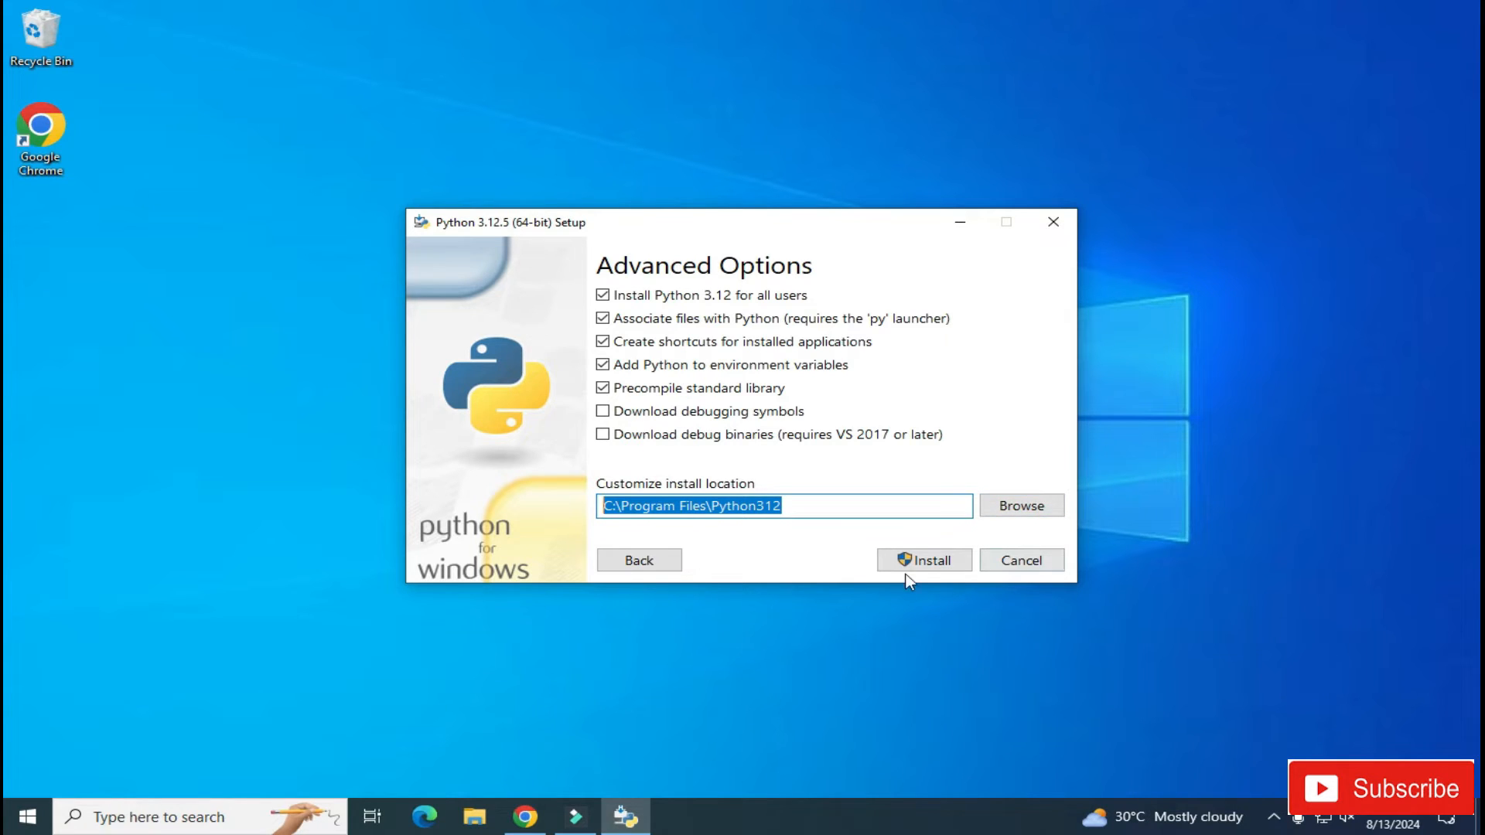
{"action": "left_click", "coordinate": [924, 560]}
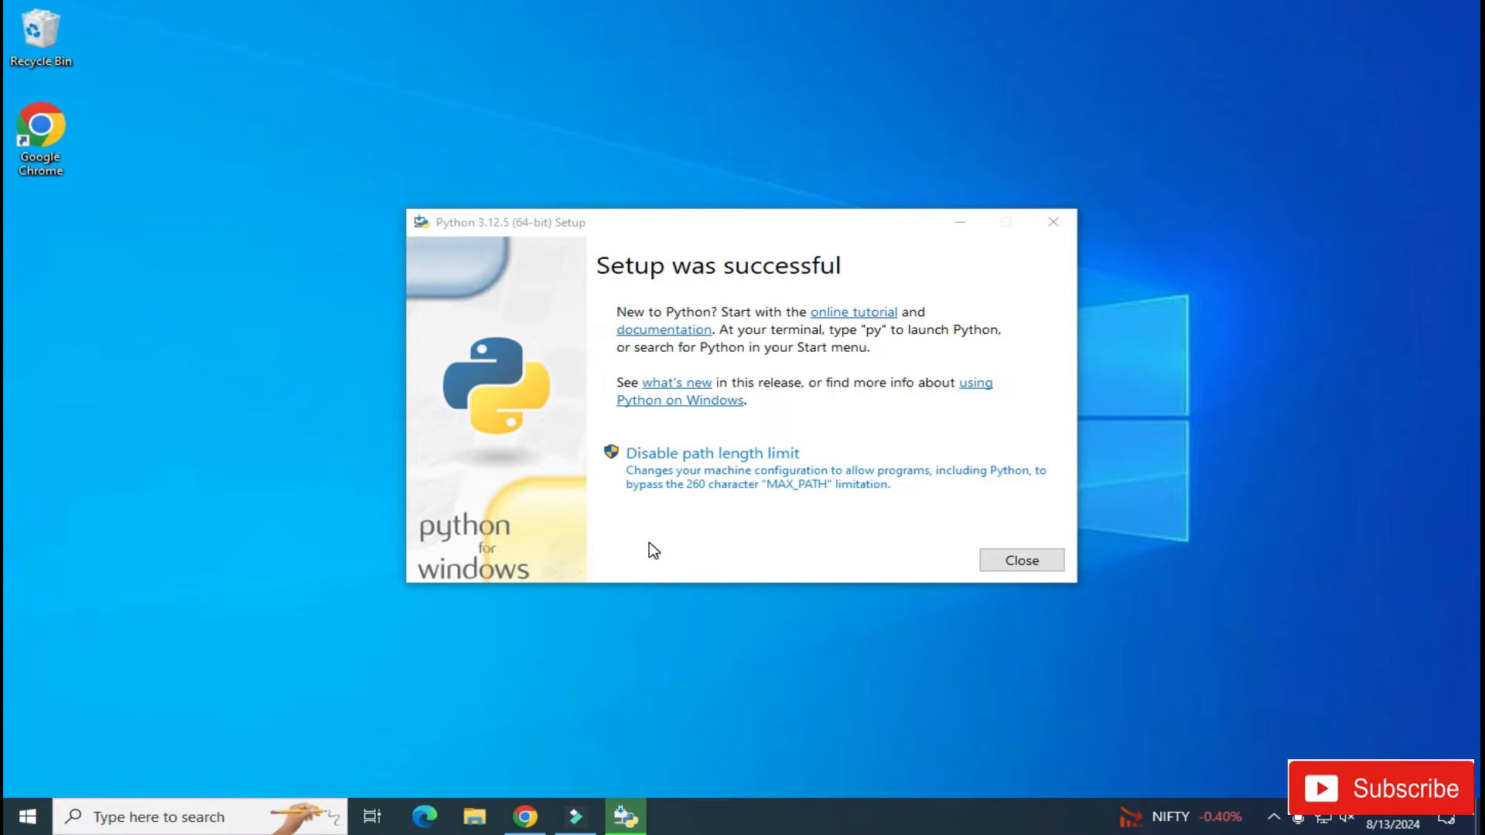
{"action": "mouse_move", "coordinate": [705, 402]}
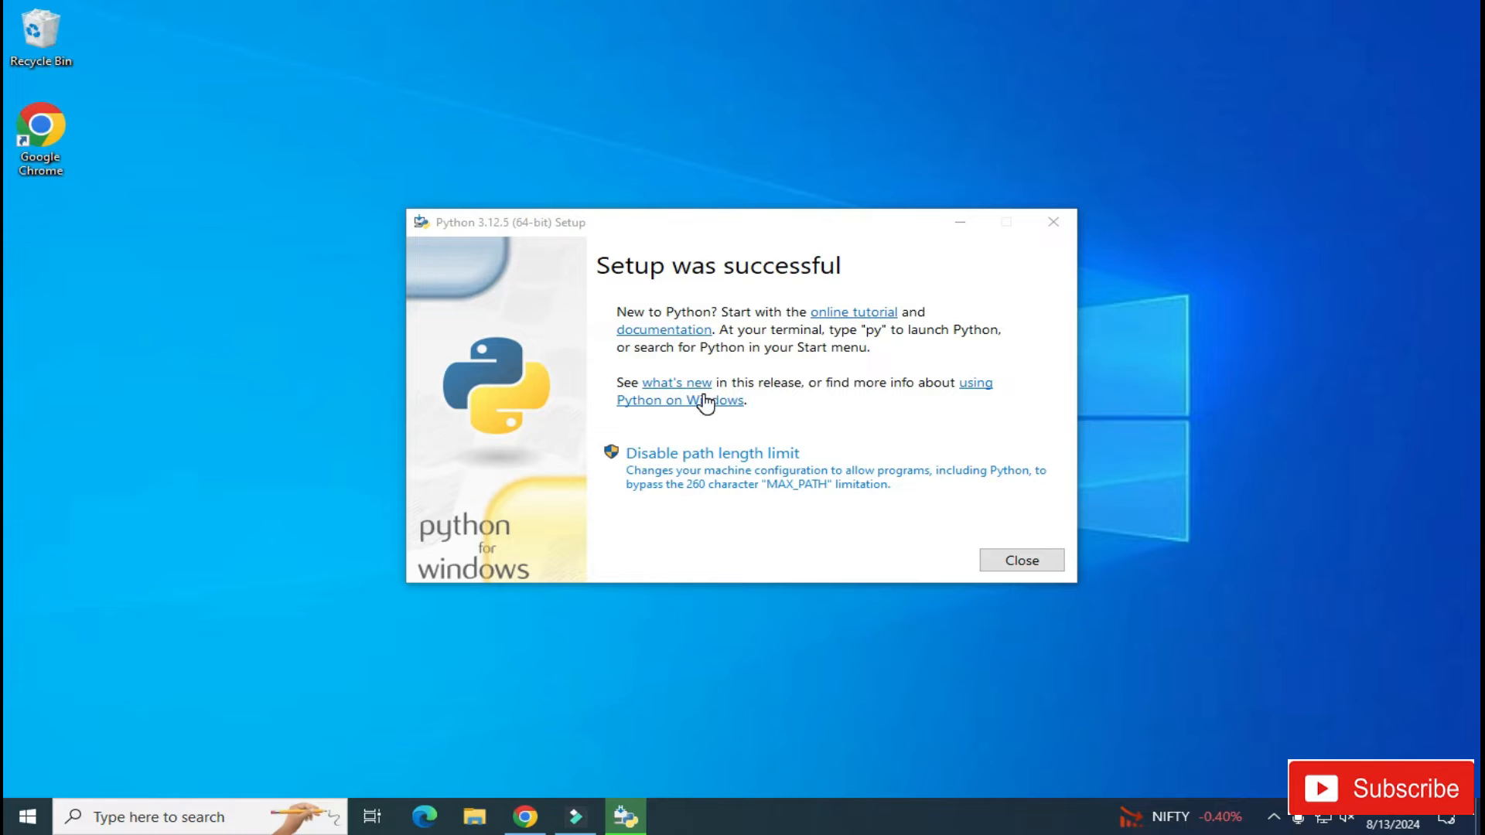
{"action": "mouse_move", "coordinate": [155, 520]}
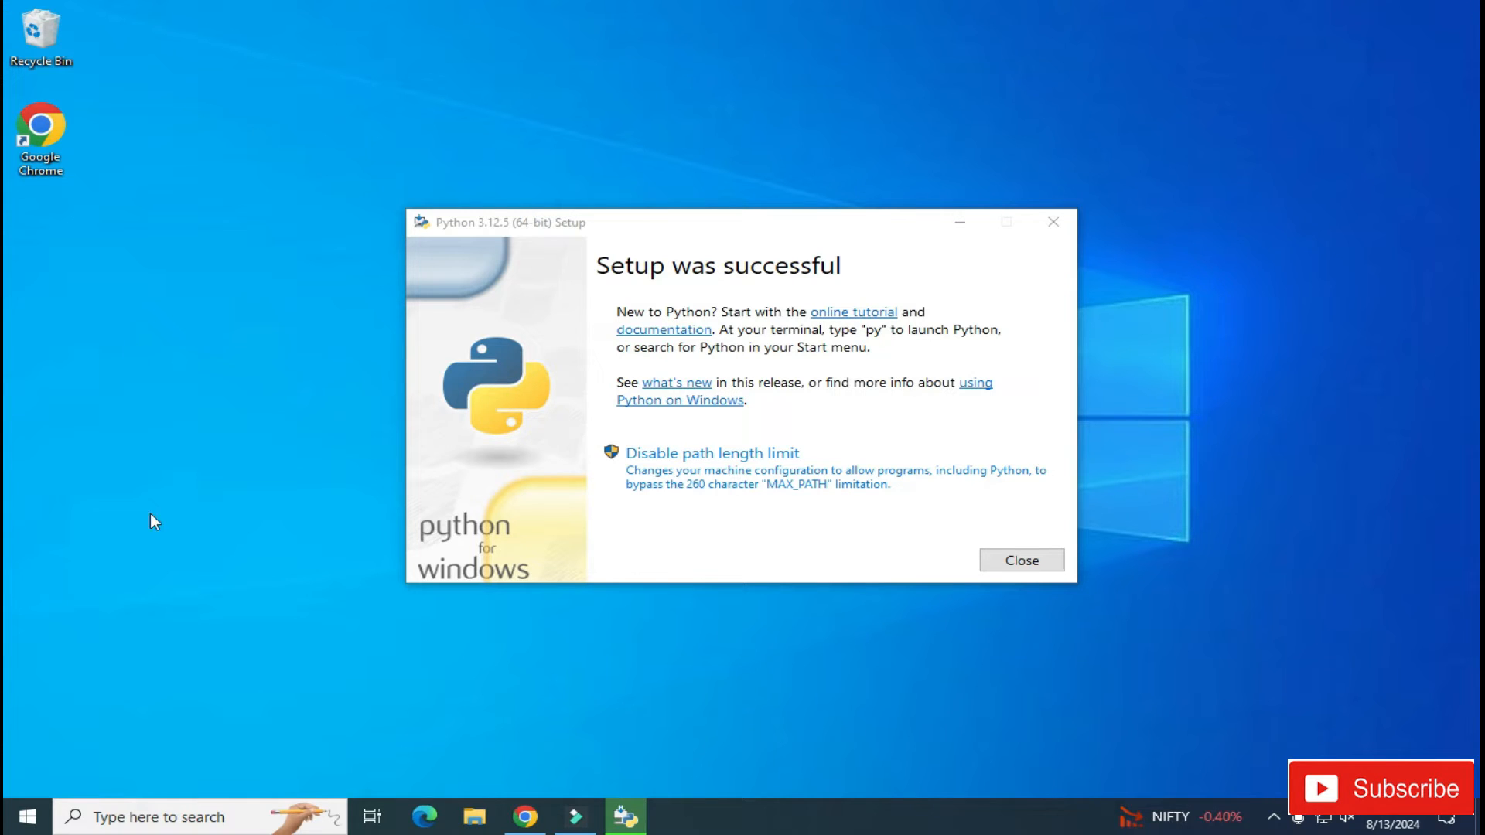
{"action": "mouse_move", "coordinate": [1021, 560]}
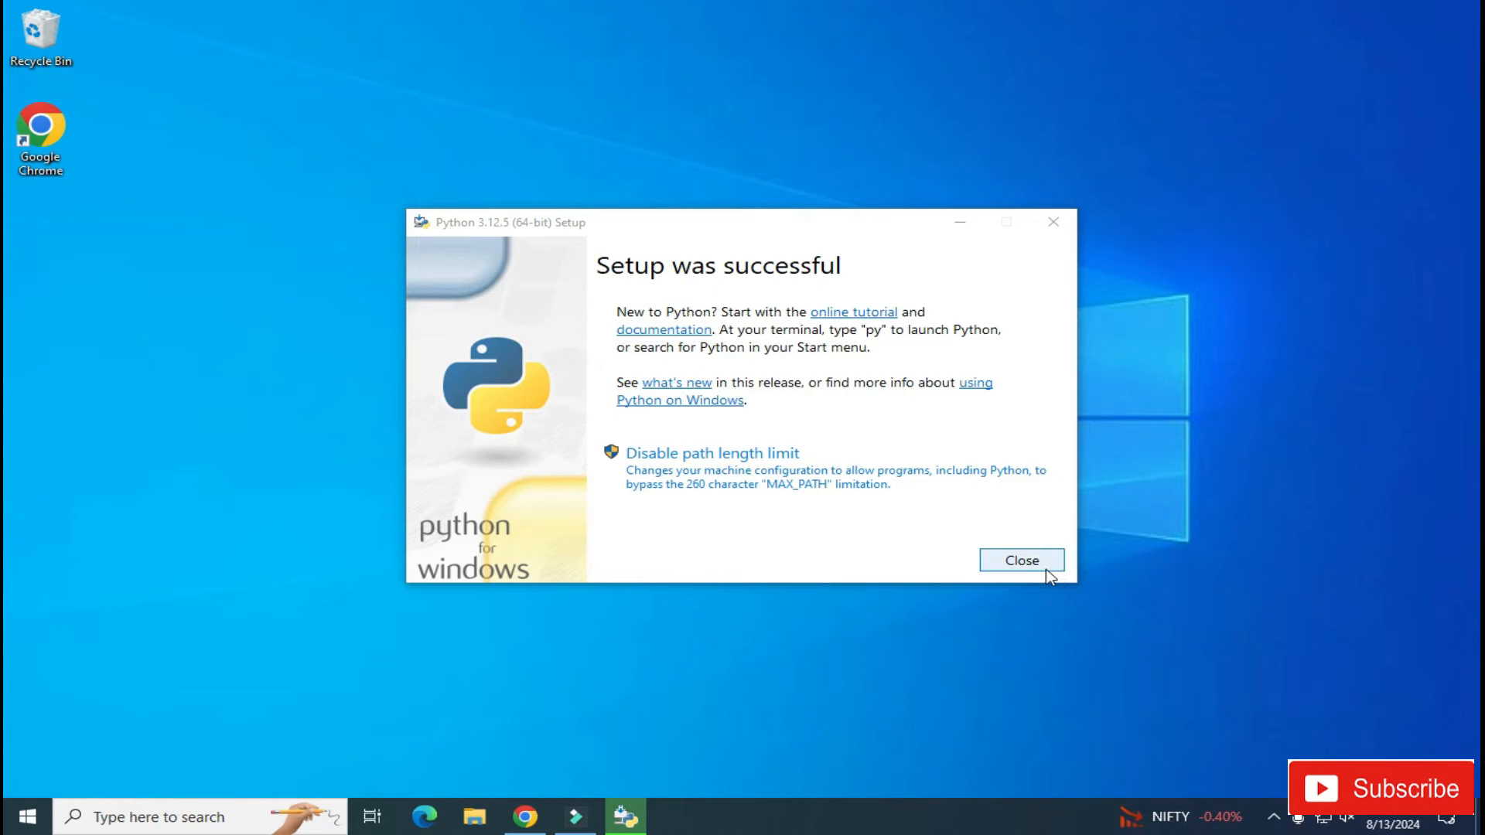
Close the 'Setup was successful' Python 3.12.5 installer window
{"action": "left_click", "coordinate": [1022, 560]}
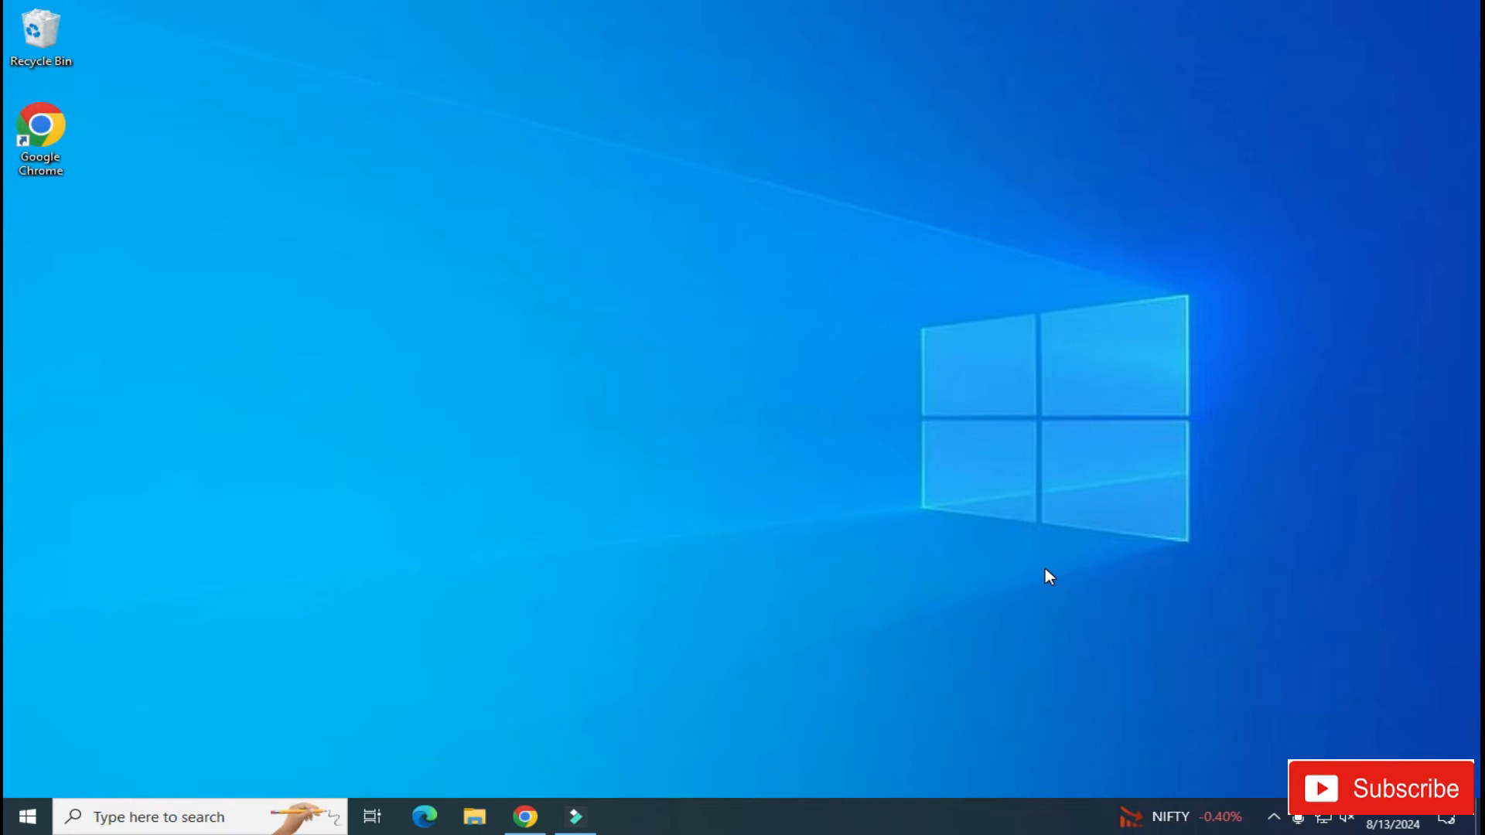
{"action": "mouse_move", "coordinate": [792, 579]}
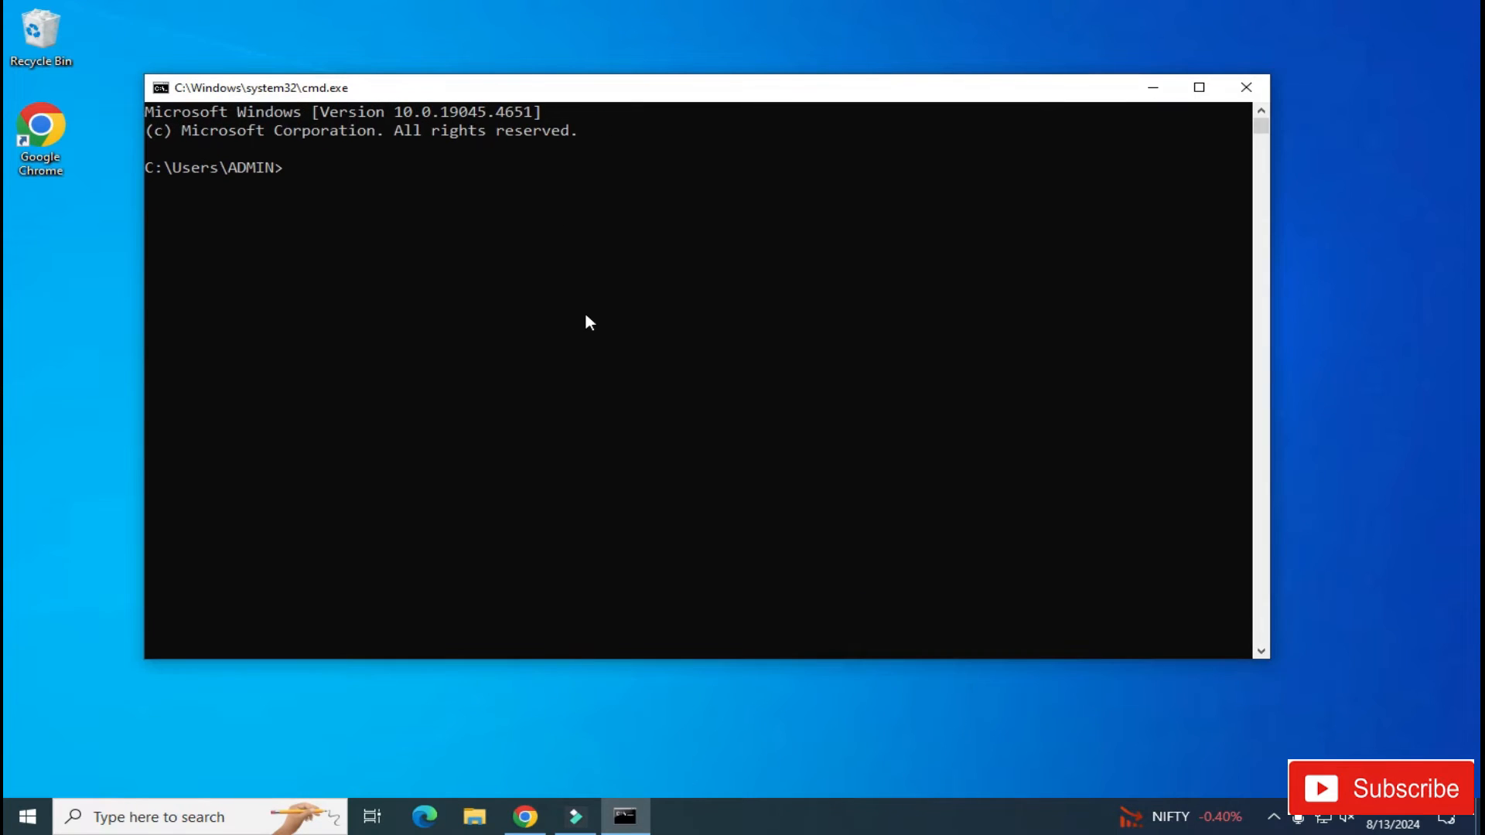
Enter the python --version check in Command Prompt
{"action": "type", "text": "py"}
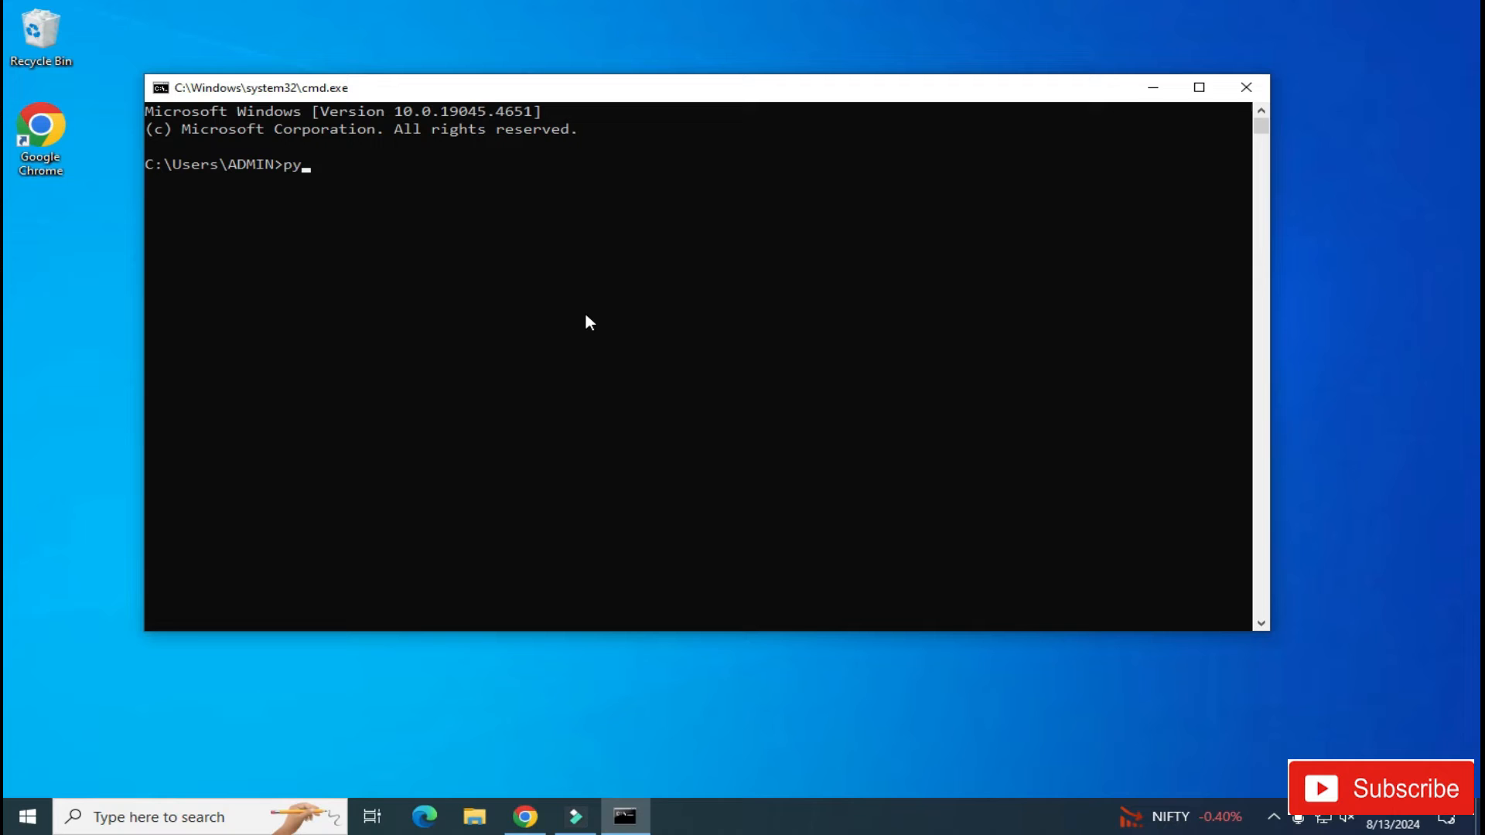
{"action": "type", "text": "thon --version"}
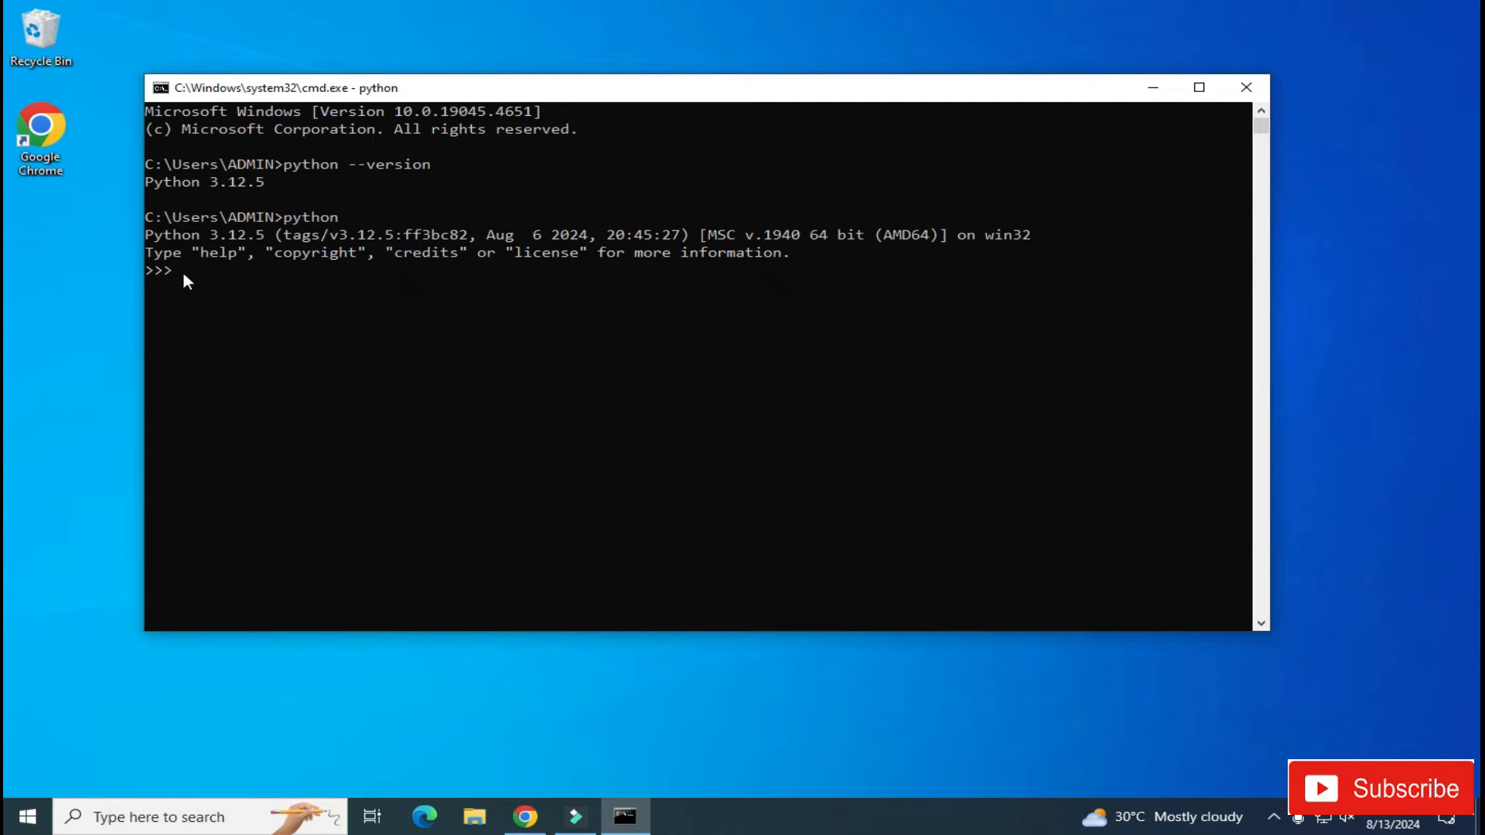
Evaluate 5+3*3 at the Python prompt to get 14
{"action": "left_click", "coordinate": [235, 292]}
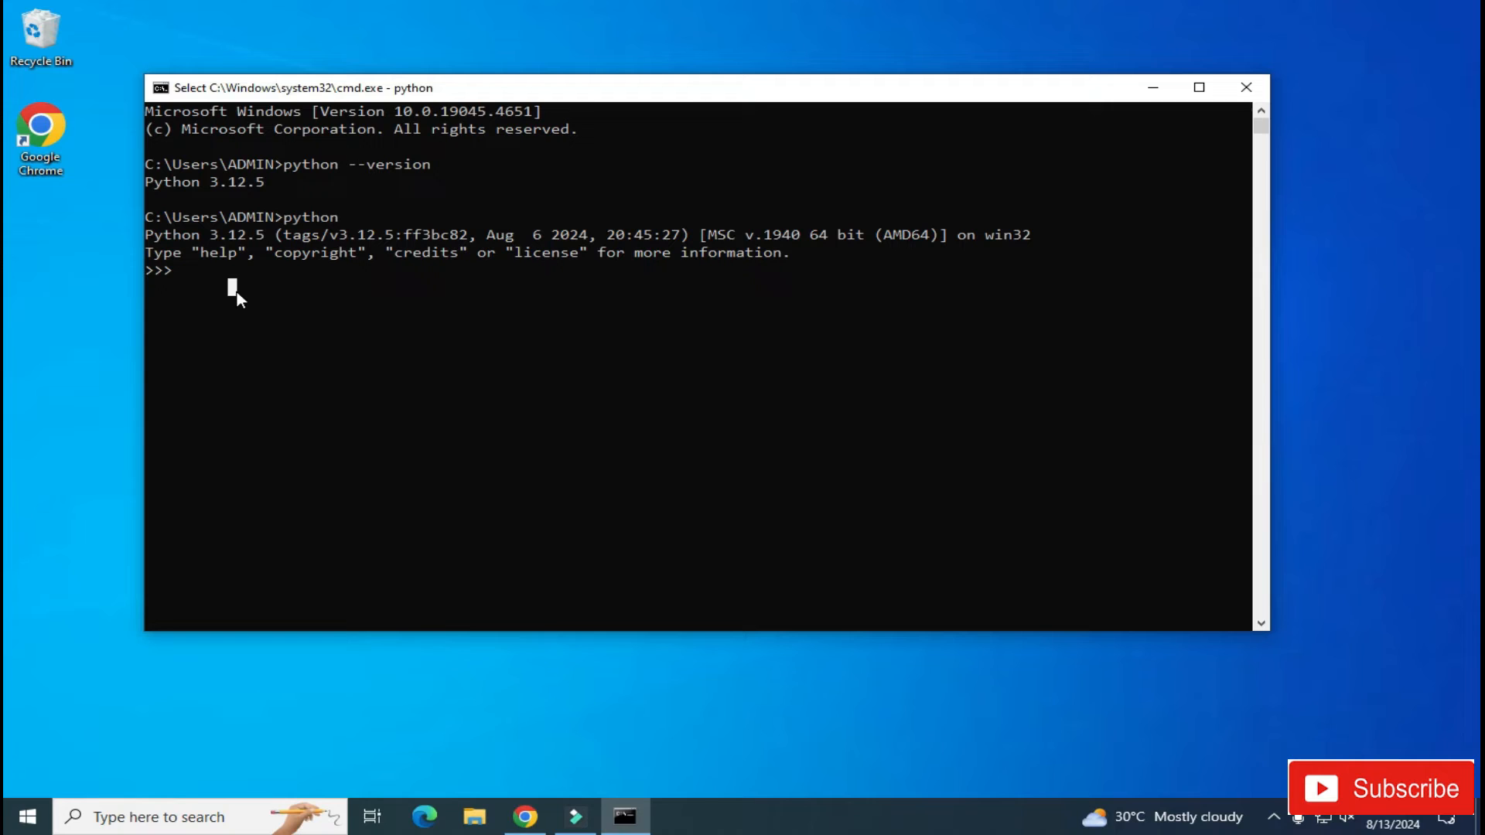
{"action": "type", "text": "5"}
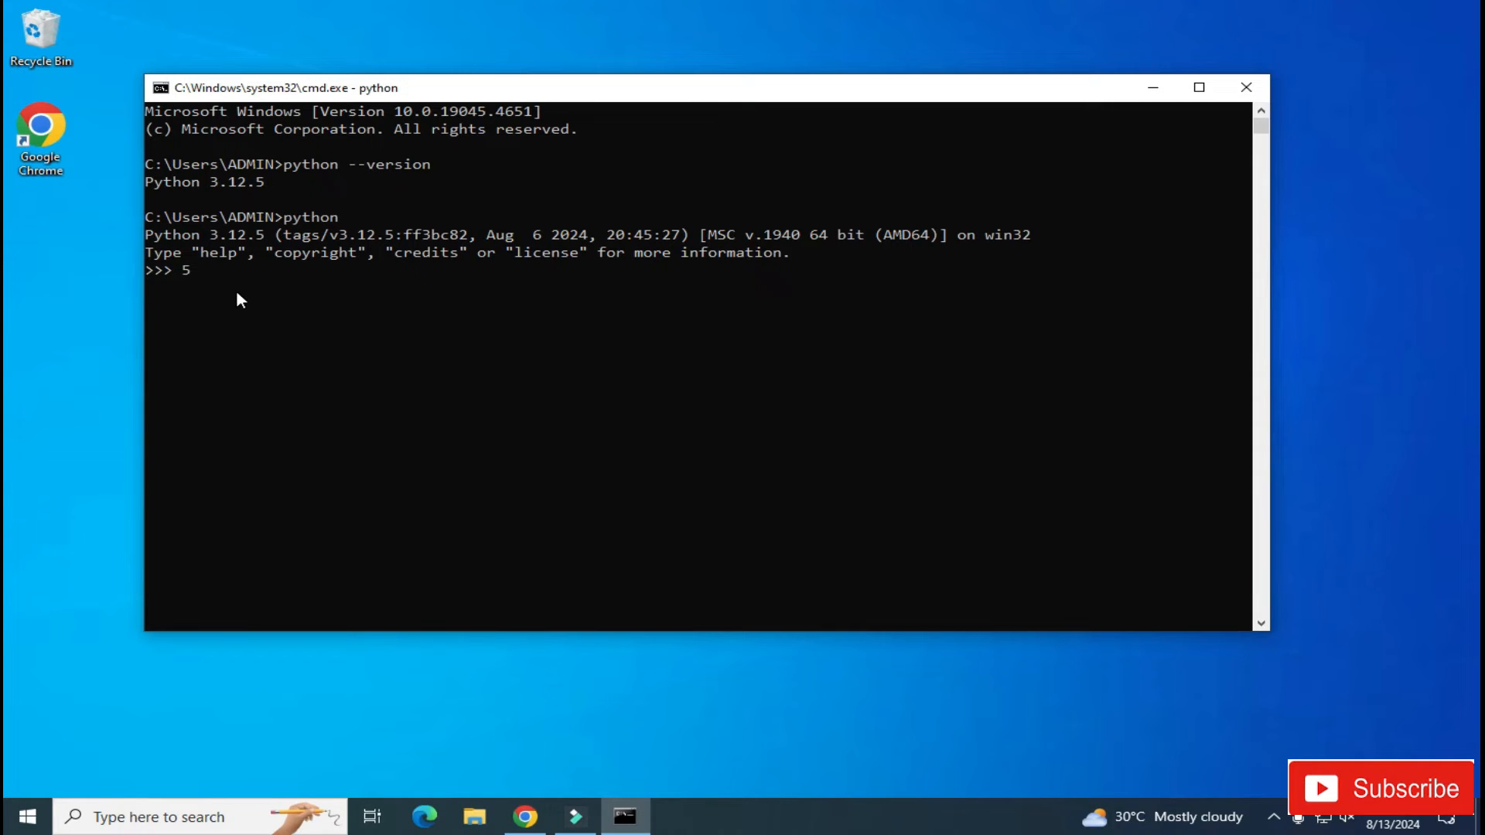
{"action": "type", "text": "+3"}
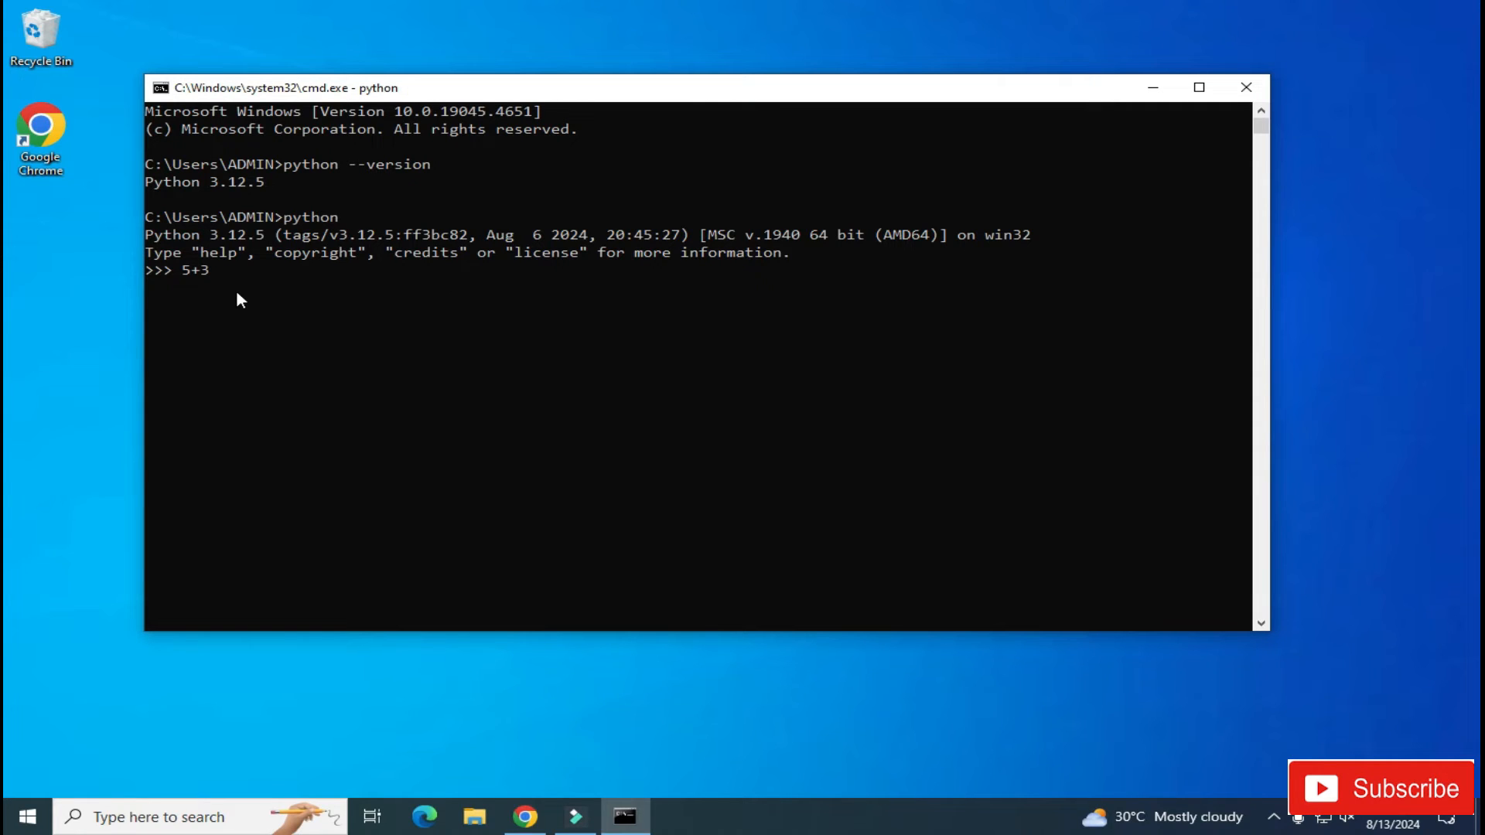
{"action": "type", "text": "*3"}
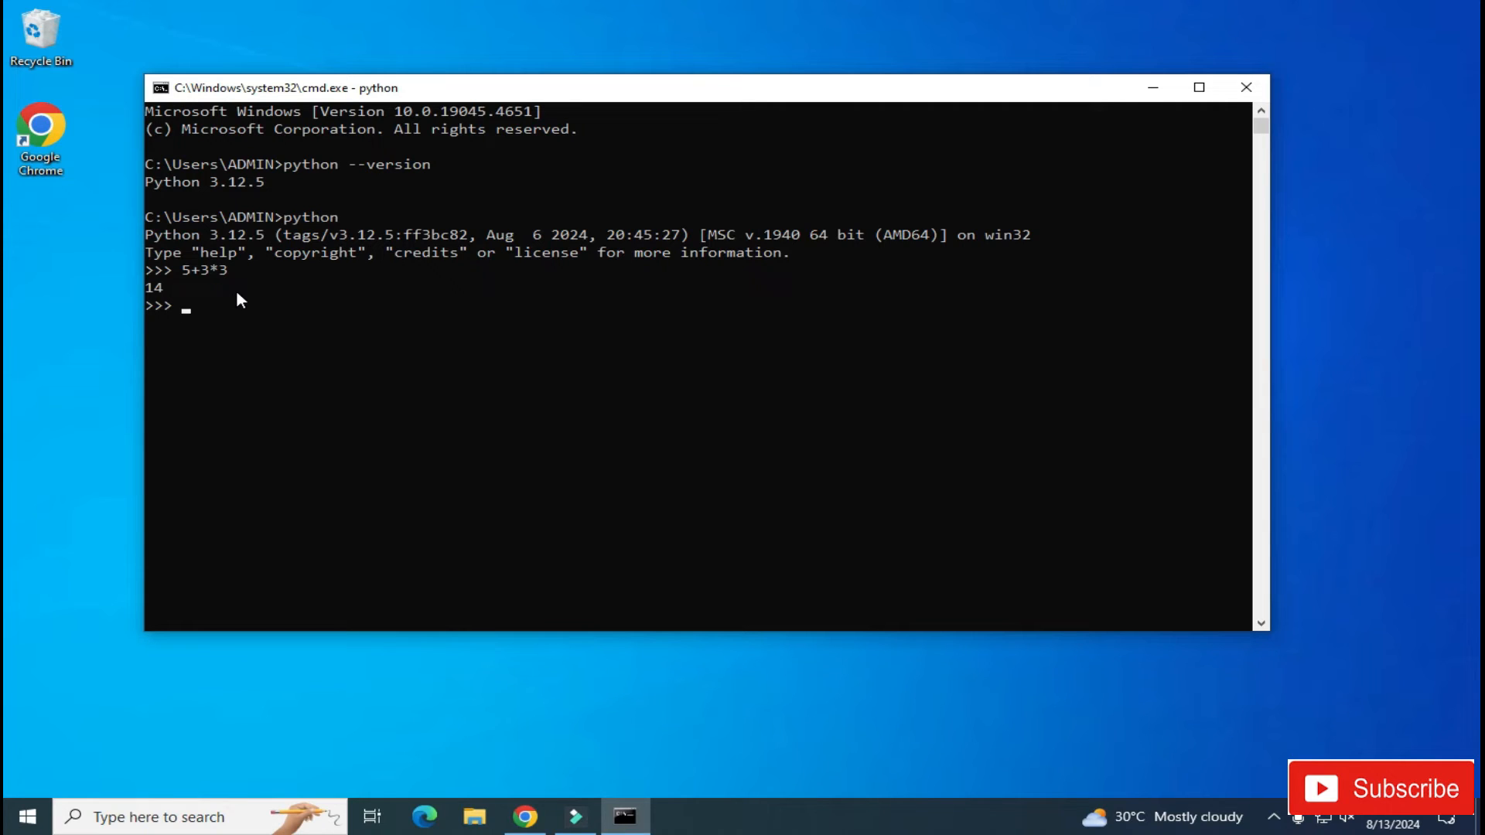
Print 'Welcome to my channel' and close the Command Prompt window
{"action": "type", "text": "print(\"W"}
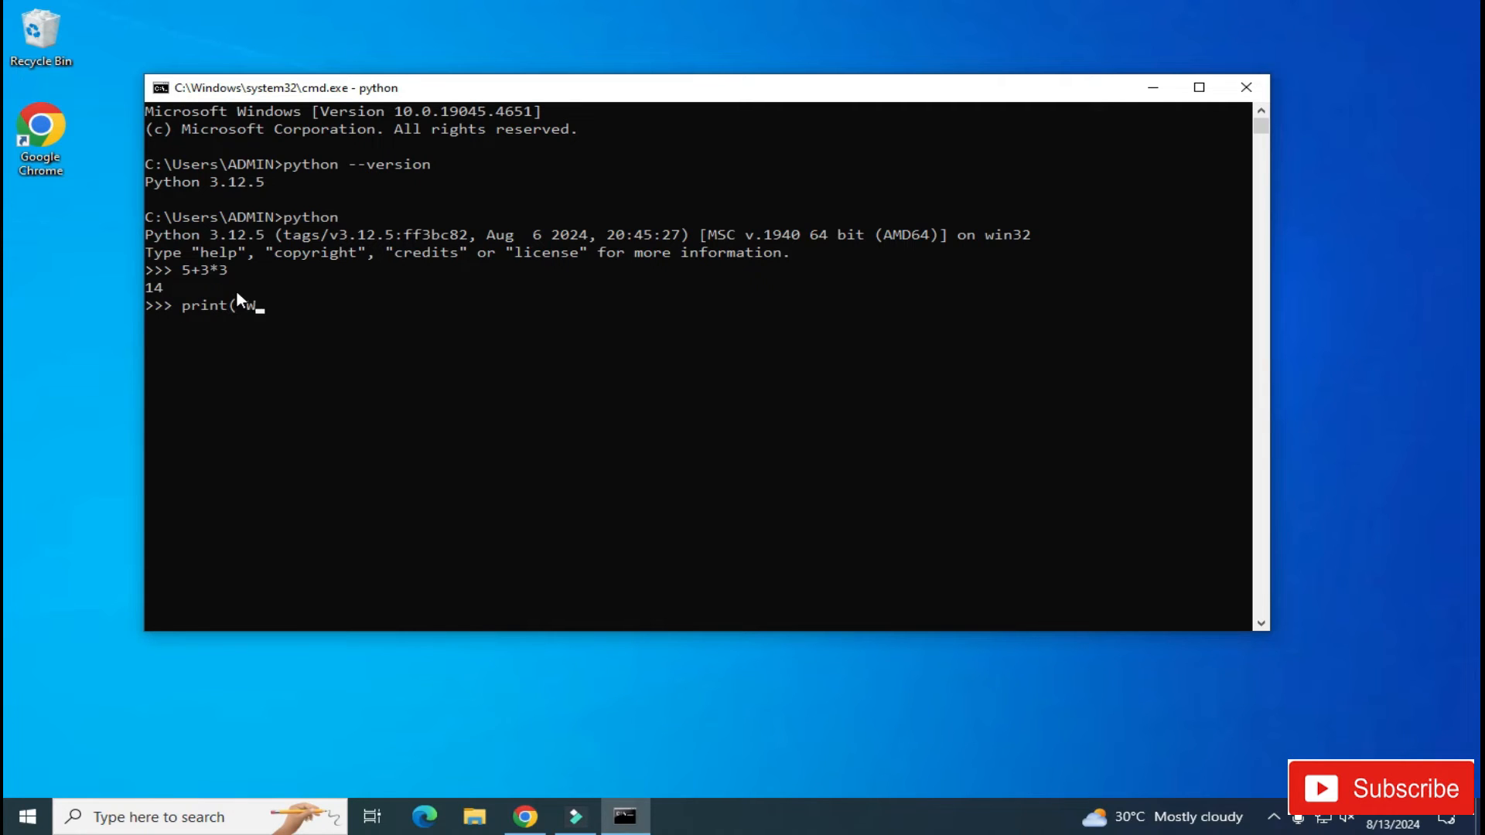
{"action": "type", "text": "elcome to my channel"}
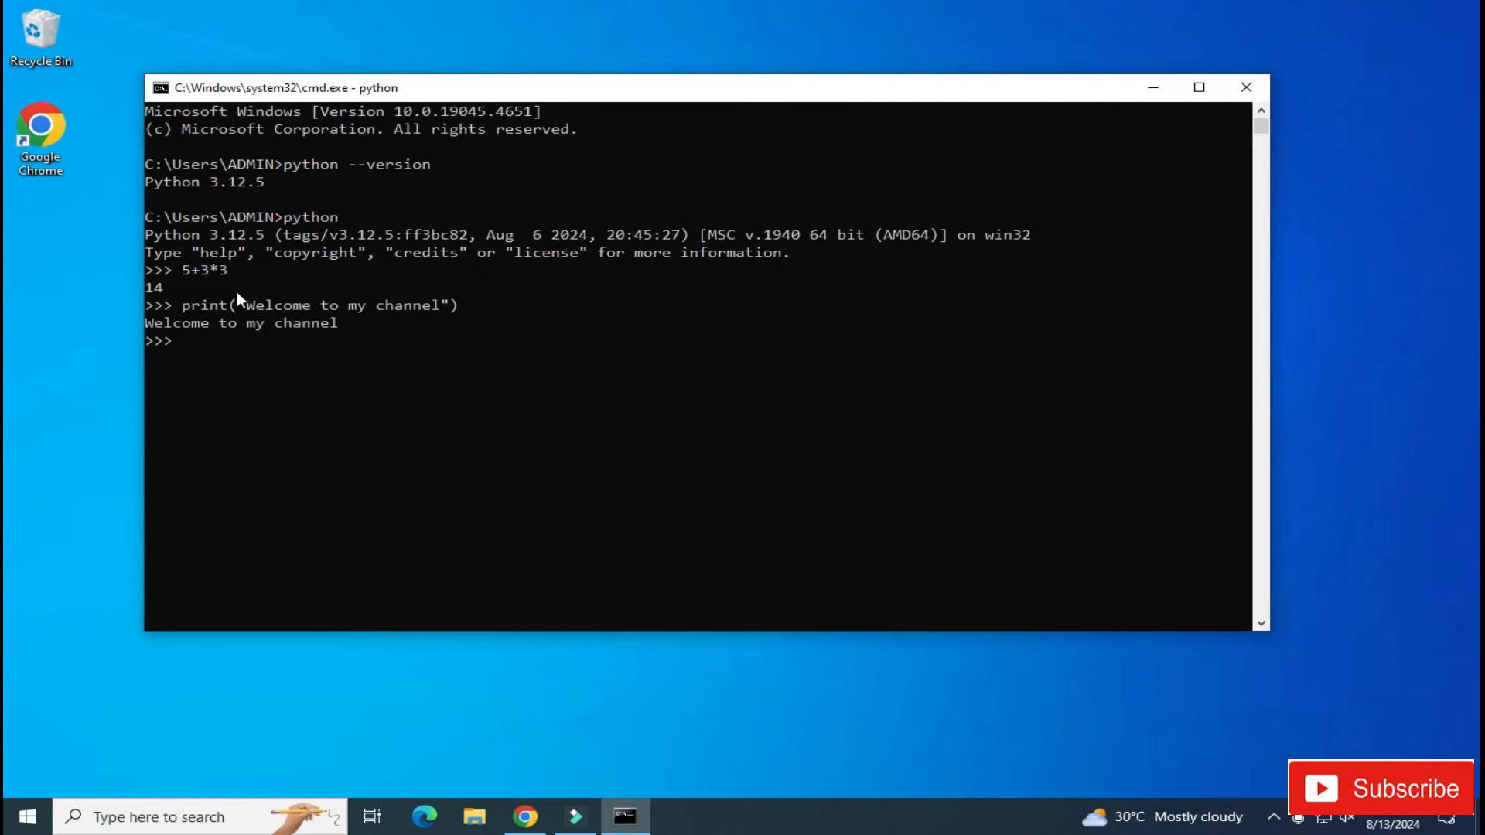
{"action": "mouse_move", "coordinate": [452, 27]}
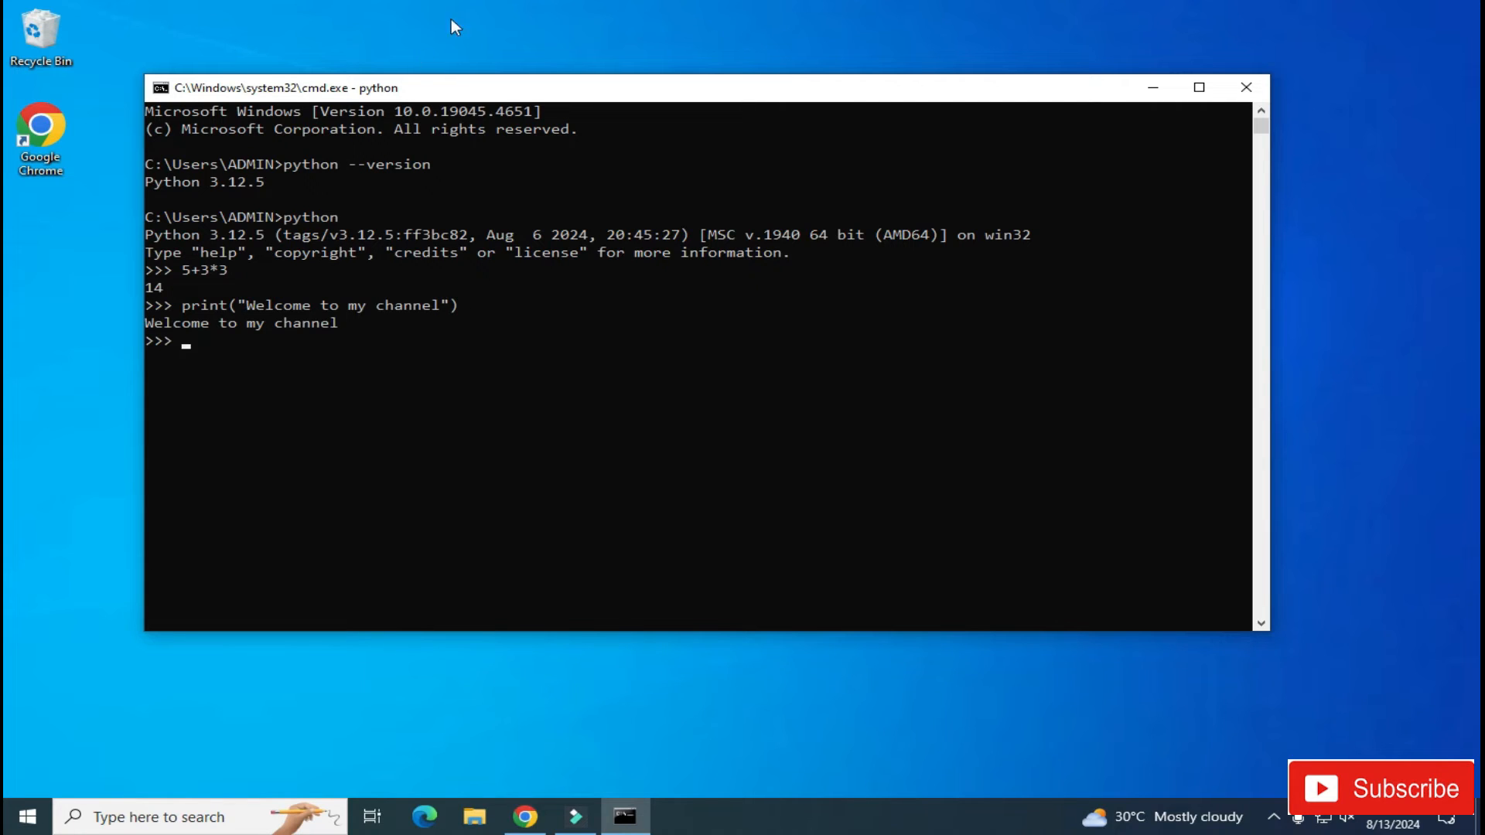
{"action": "mouse_move", "coordinate": [1246, 87]}
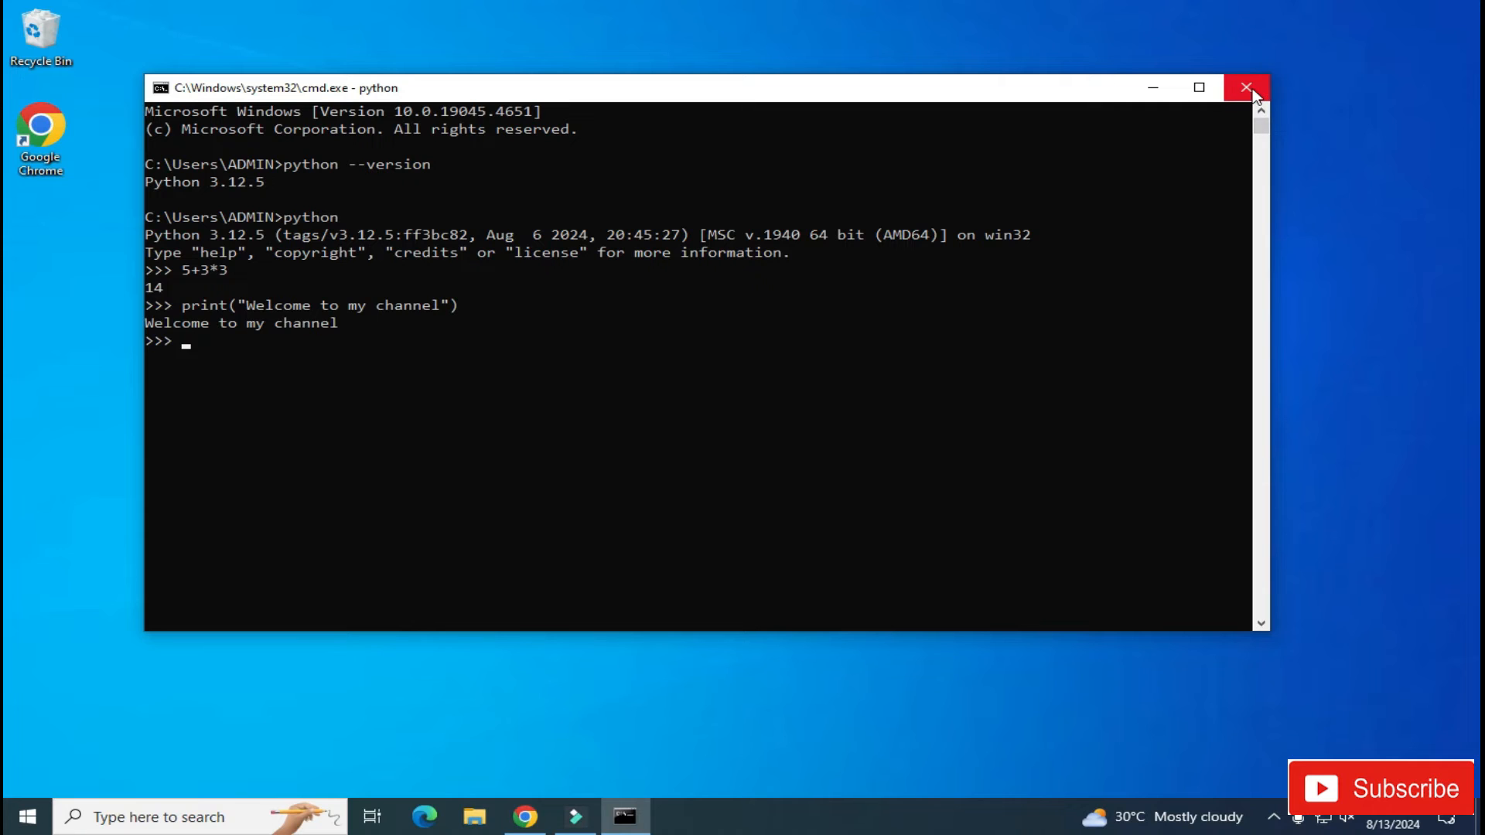
{"action": "left_click", "coordinate": [1248, 88]}
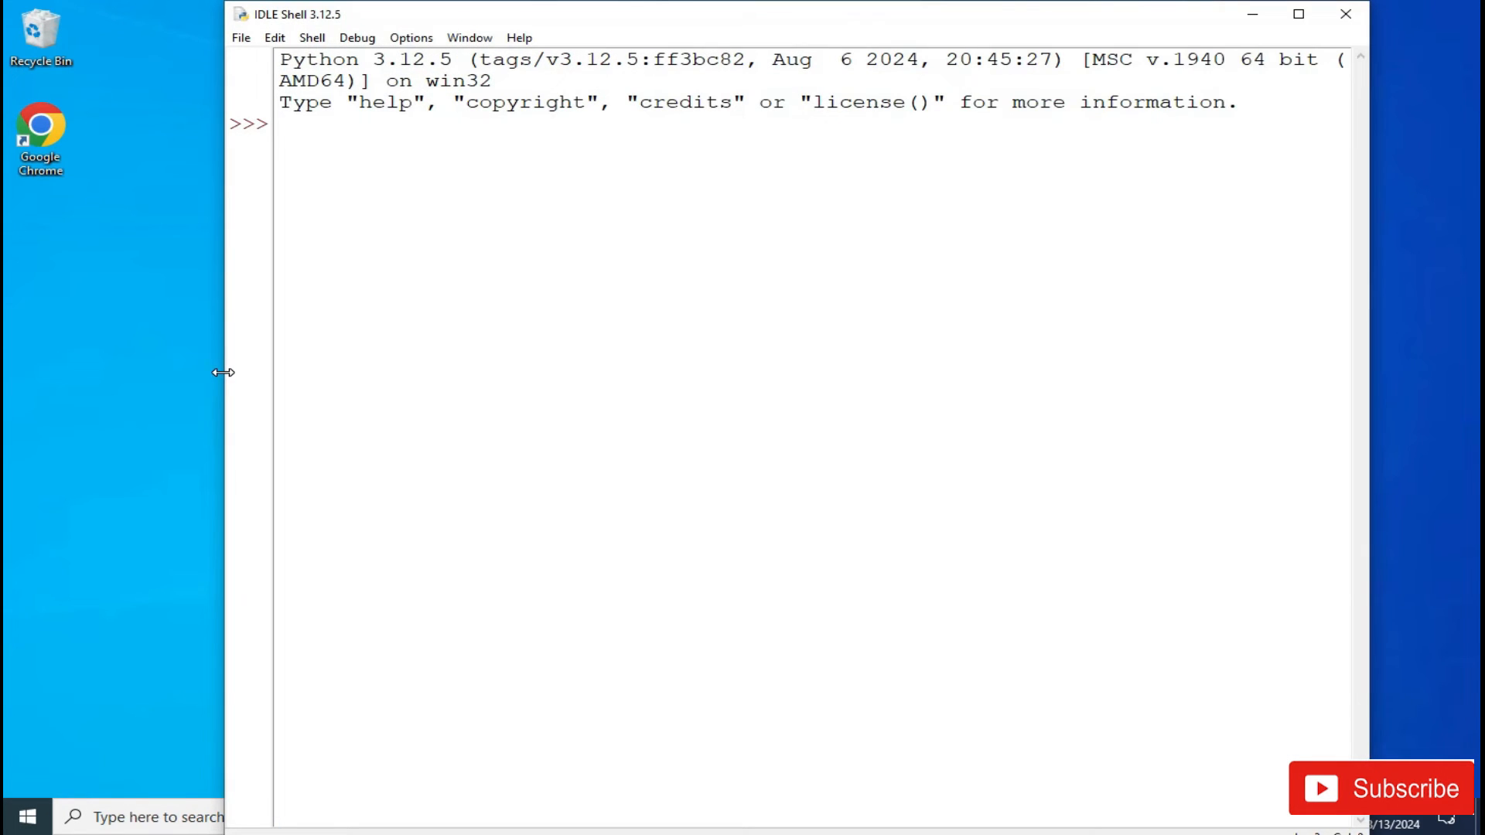
{"action": "mouse_move", "coordinate": [1300, 73]}
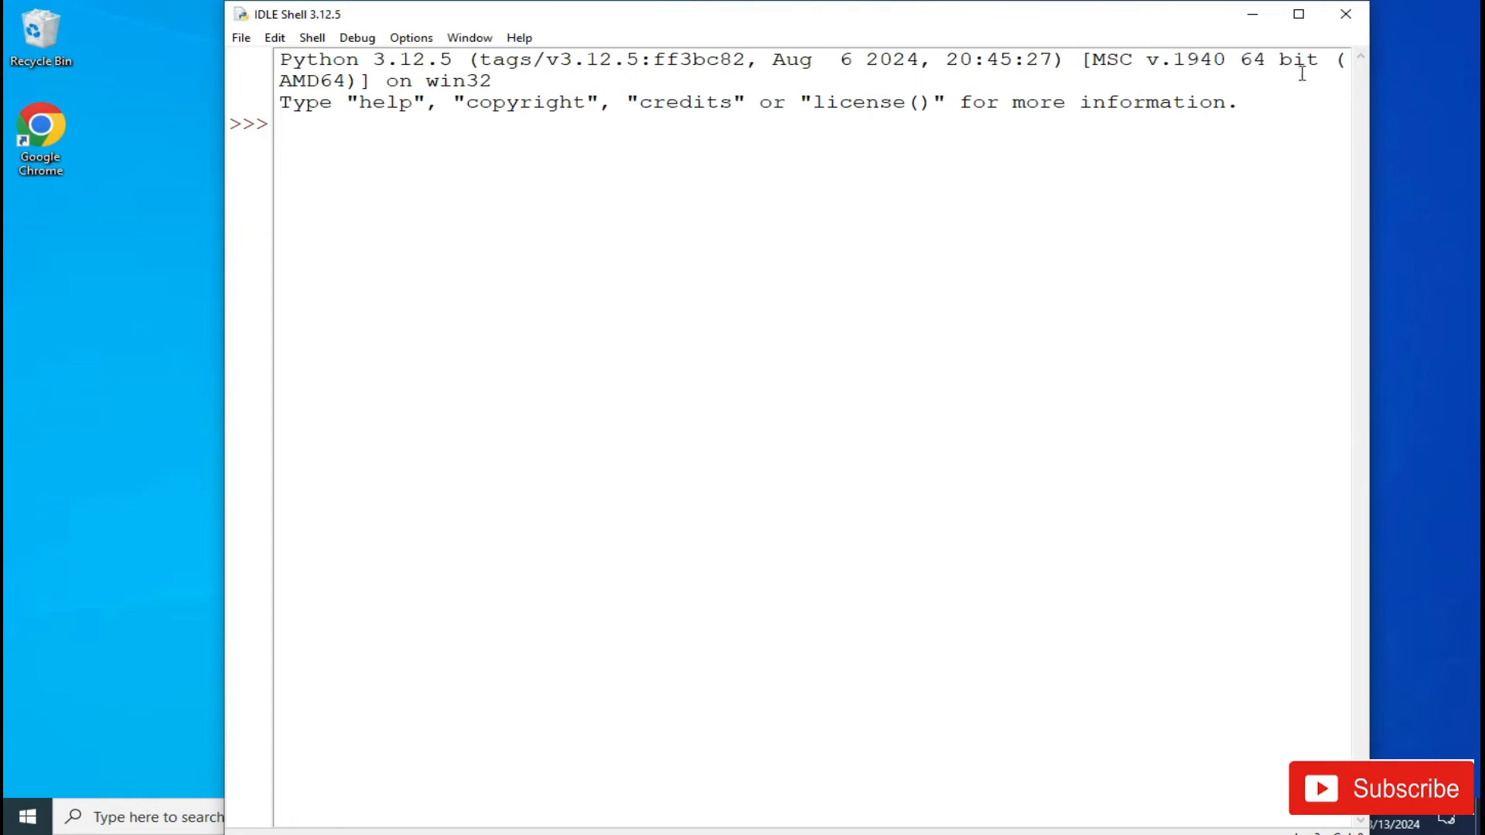
Maximize the IDLE Shell and run print("Please subscribe")
{"action": "left_click", "coordinate": [1299, 14]}
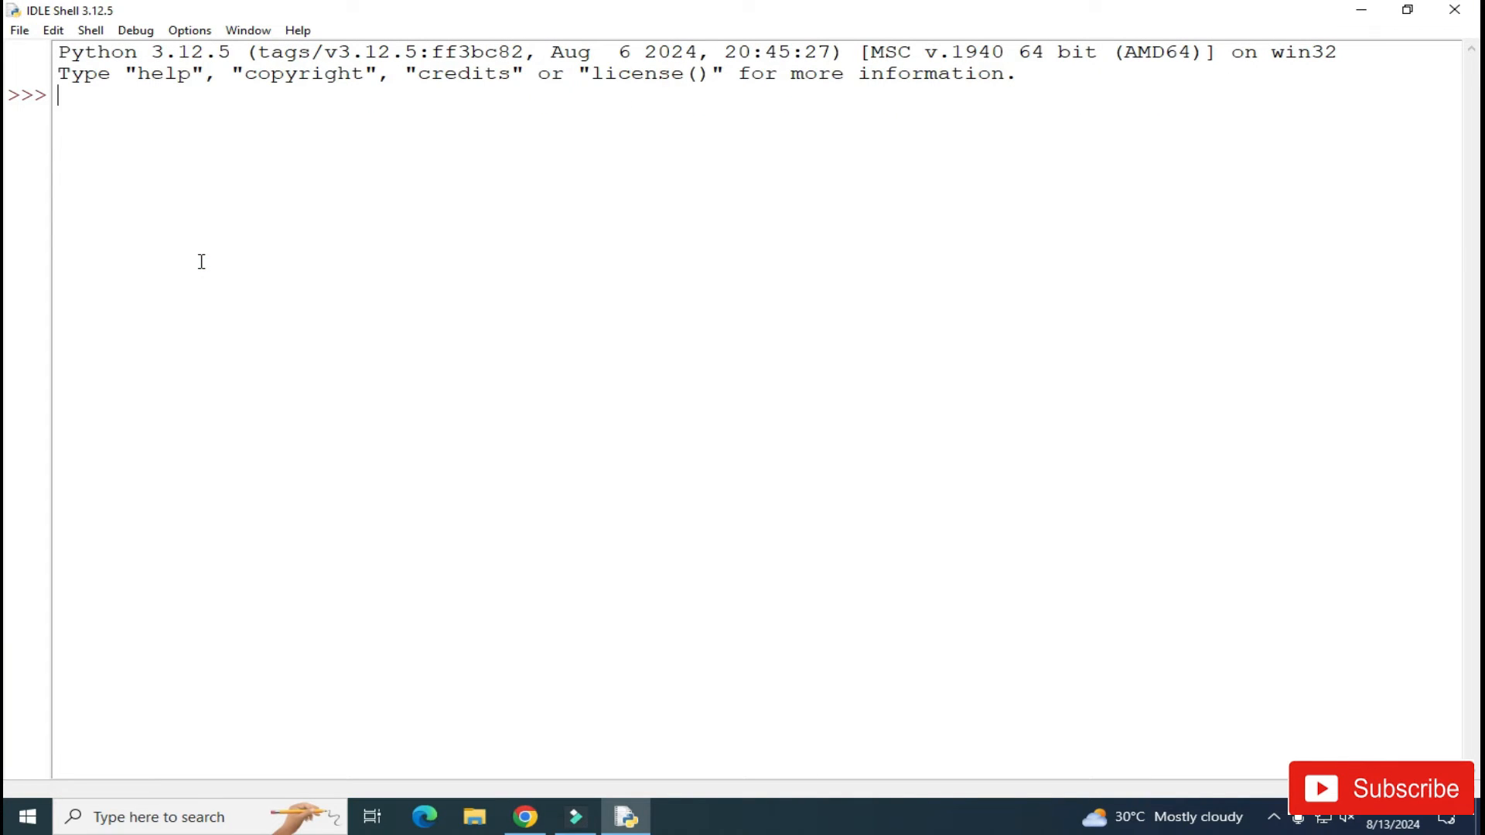
{"action": "mouse_move", "coordinate": [355, 276]}
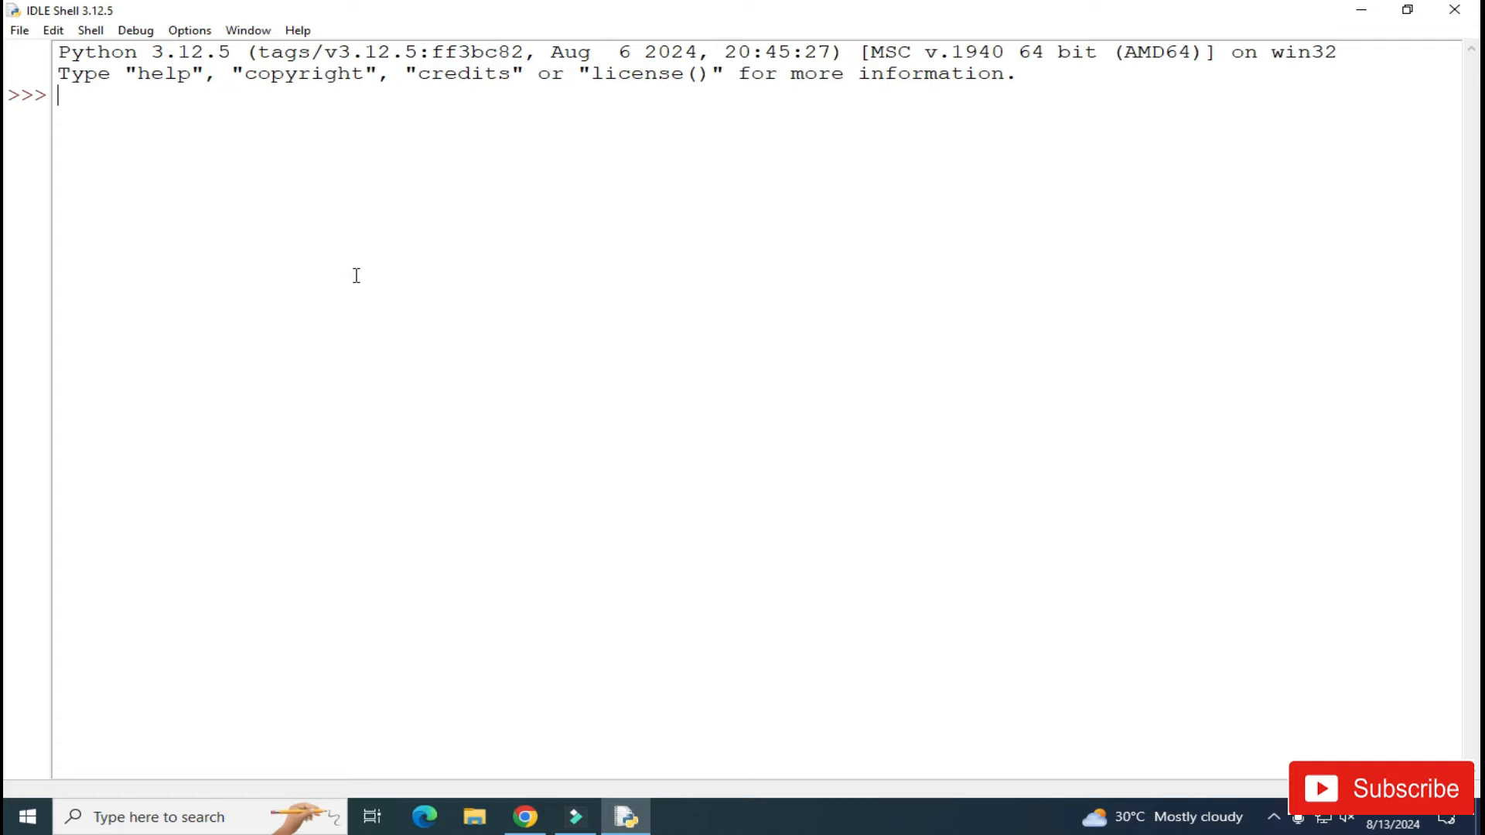
{"action": "type", "text": "print(\"Please subscri"}
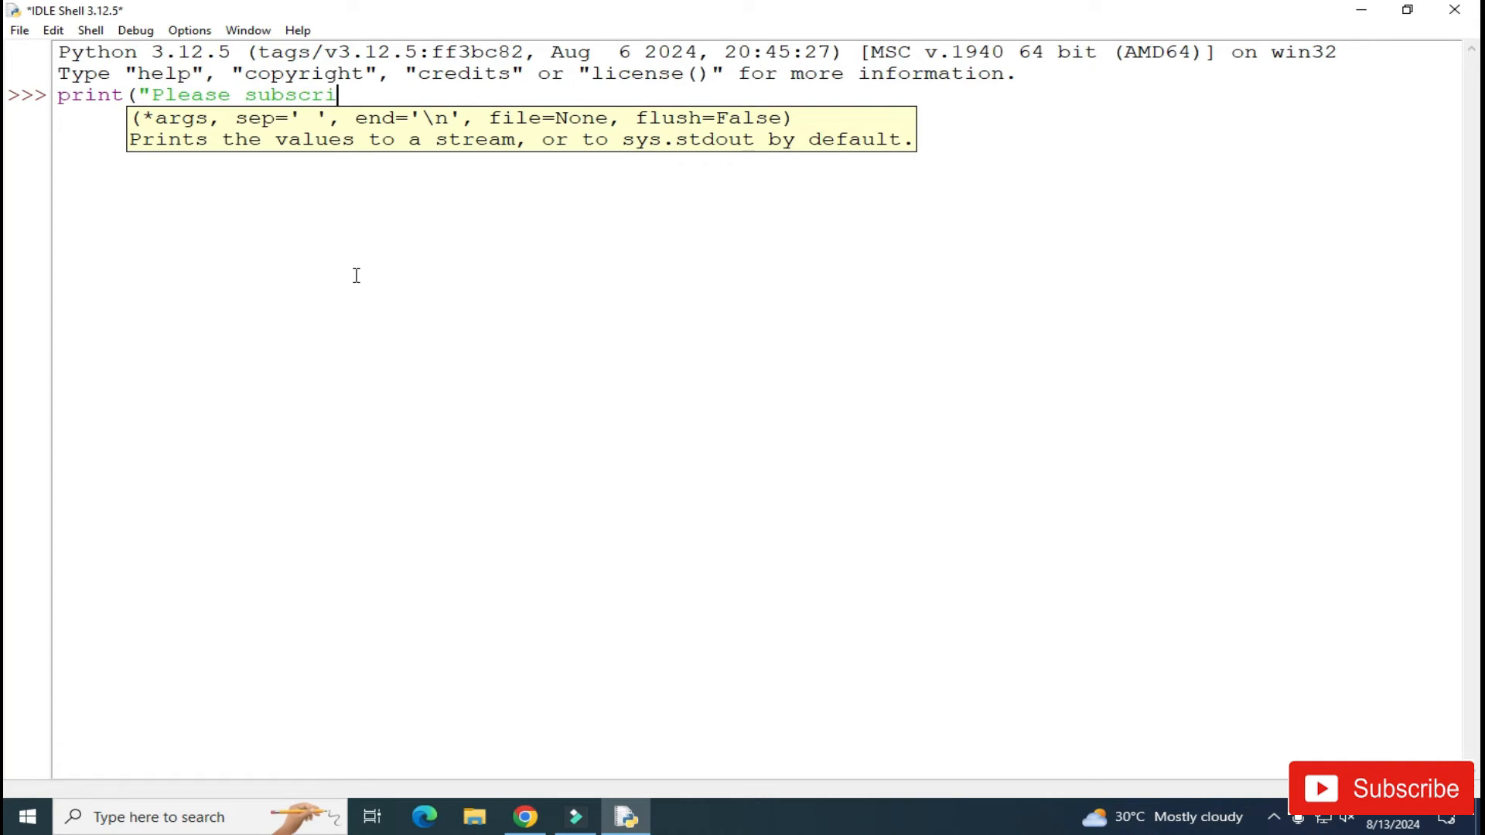
{"action": "type", "text": "be\")"}
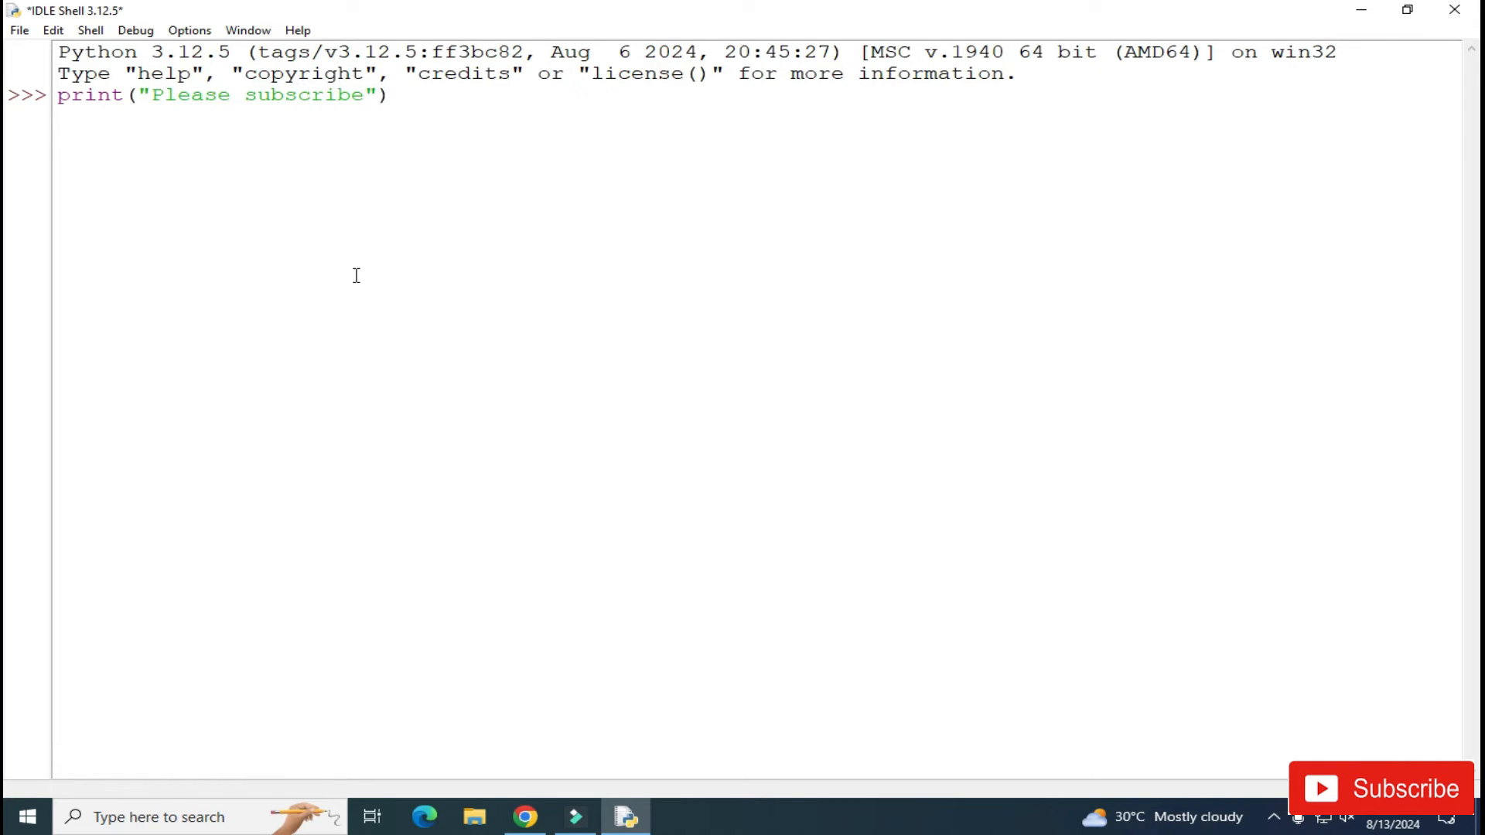
{"action": "key", "text": "Return"}
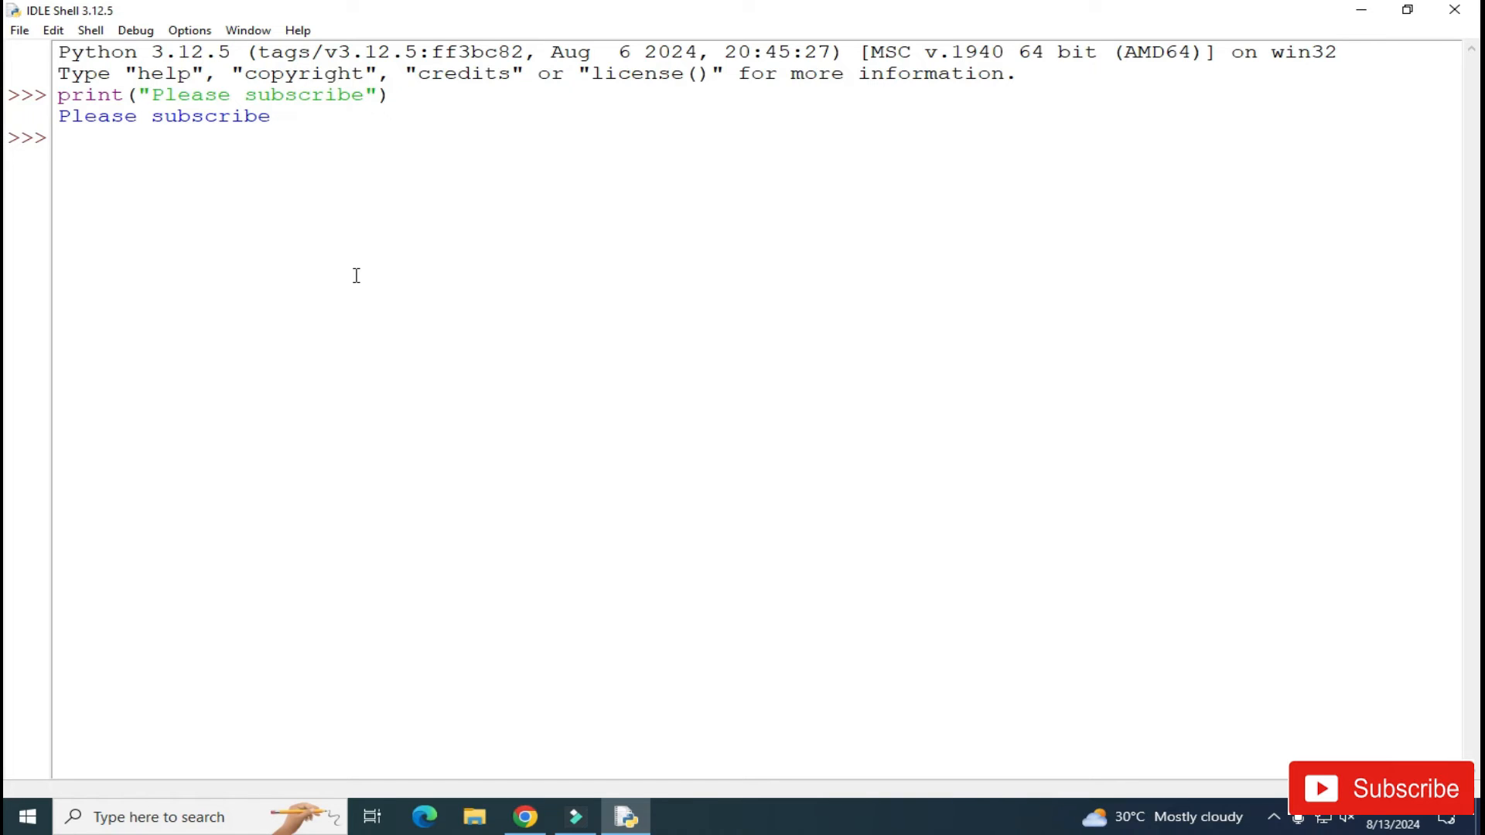
{"action": "left_click", "coordinate": [396, 292]}
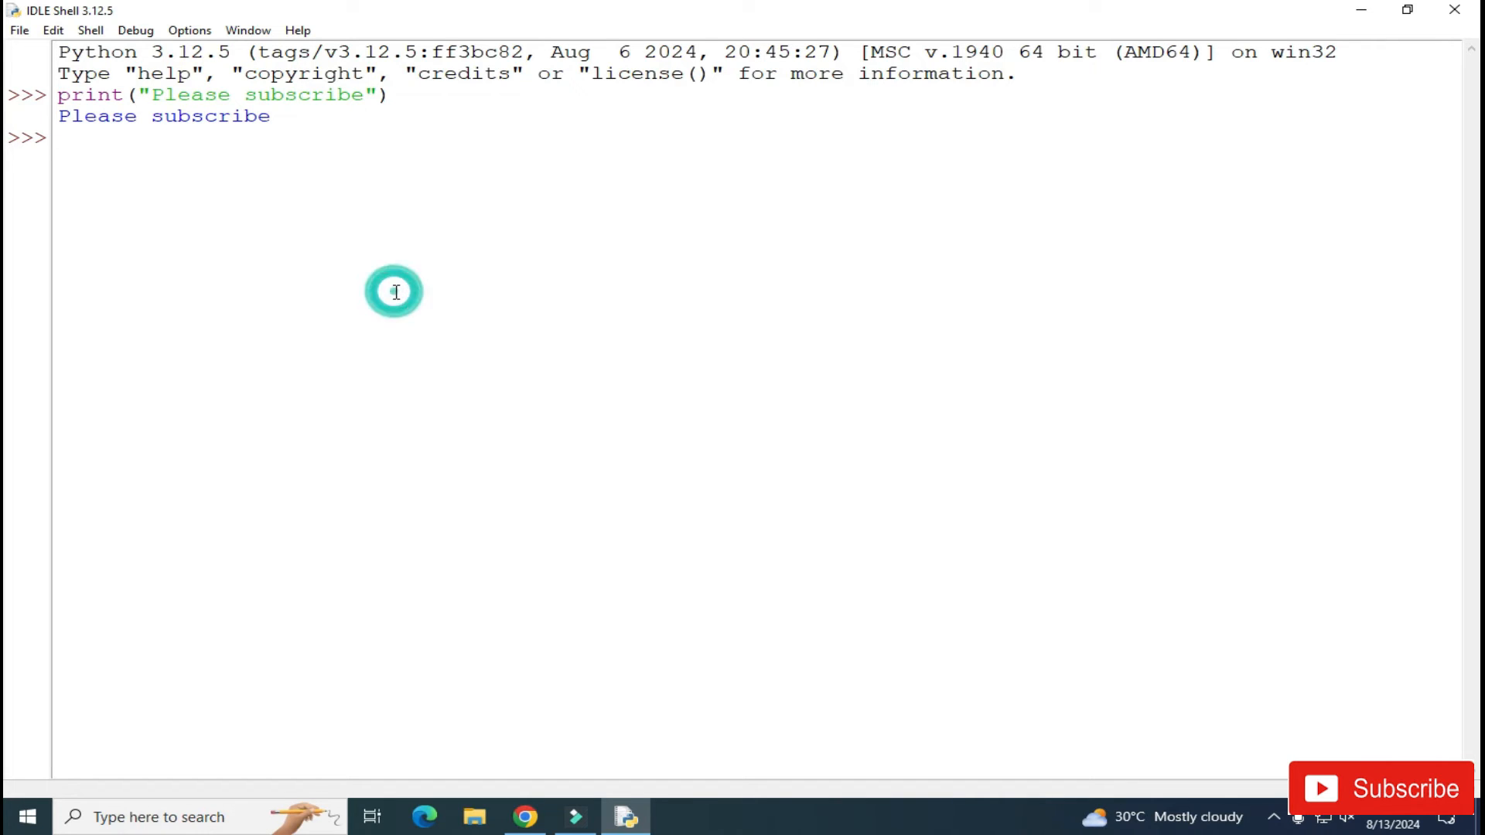
{"action": "left_click", "coordinate": [395, 291]}
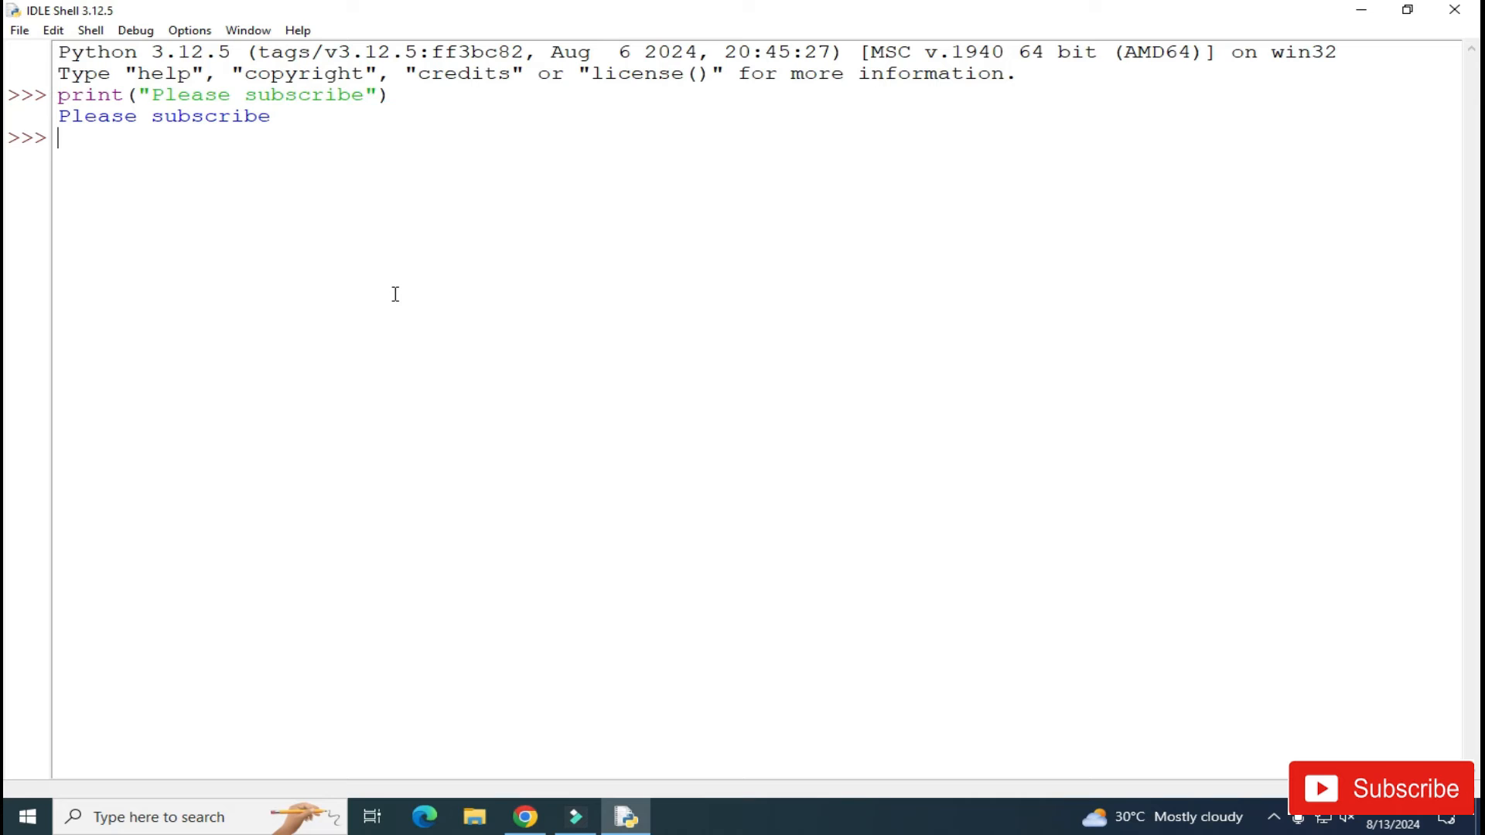
{"action": "left_click", "coordinate": [17, 29]}
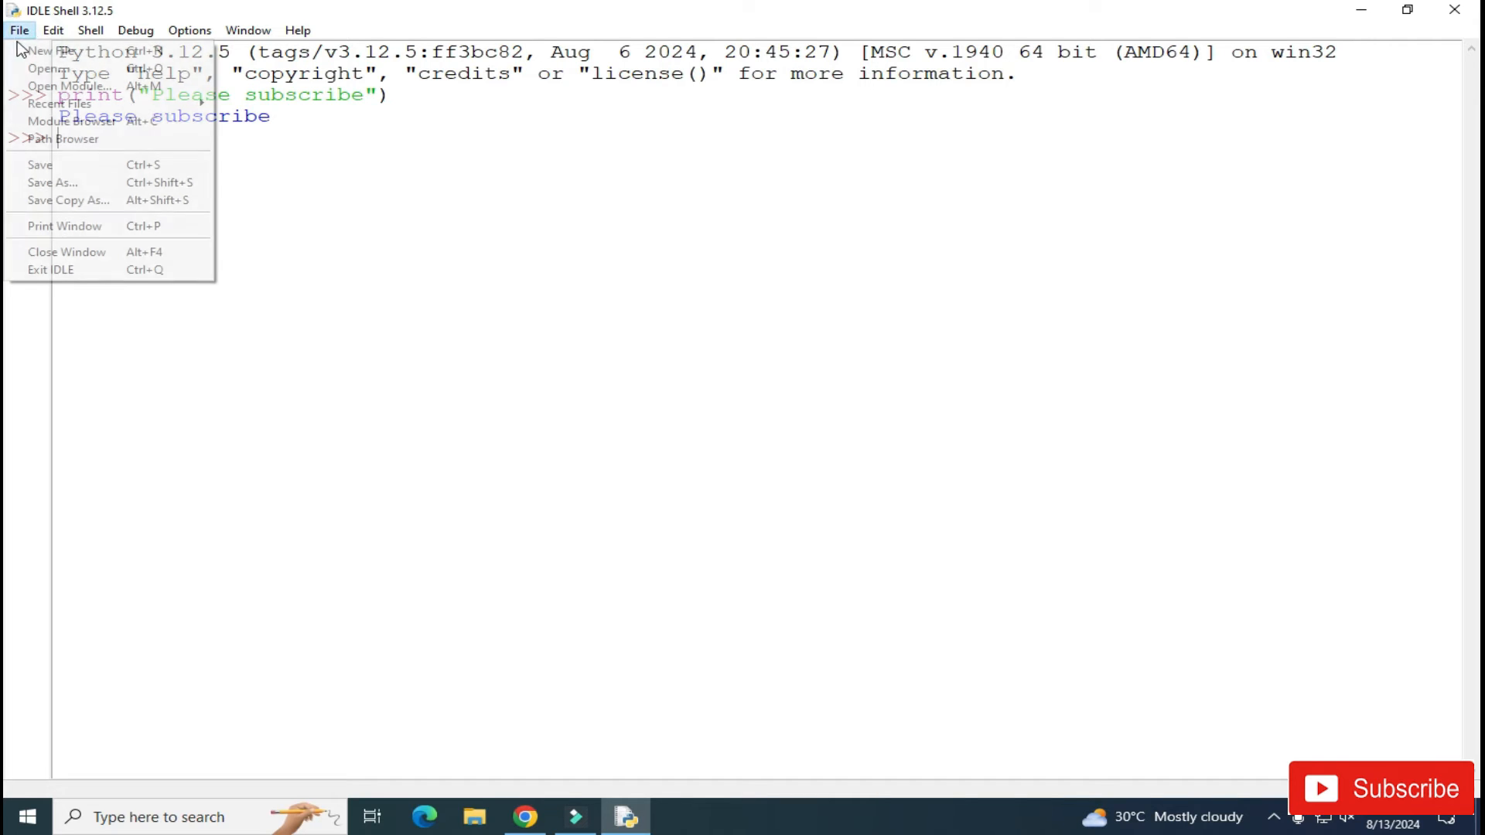
Open a new maximized editor and type print("Hello World!!!")
{"action": "left_click", "coordinate": [43, 50]}
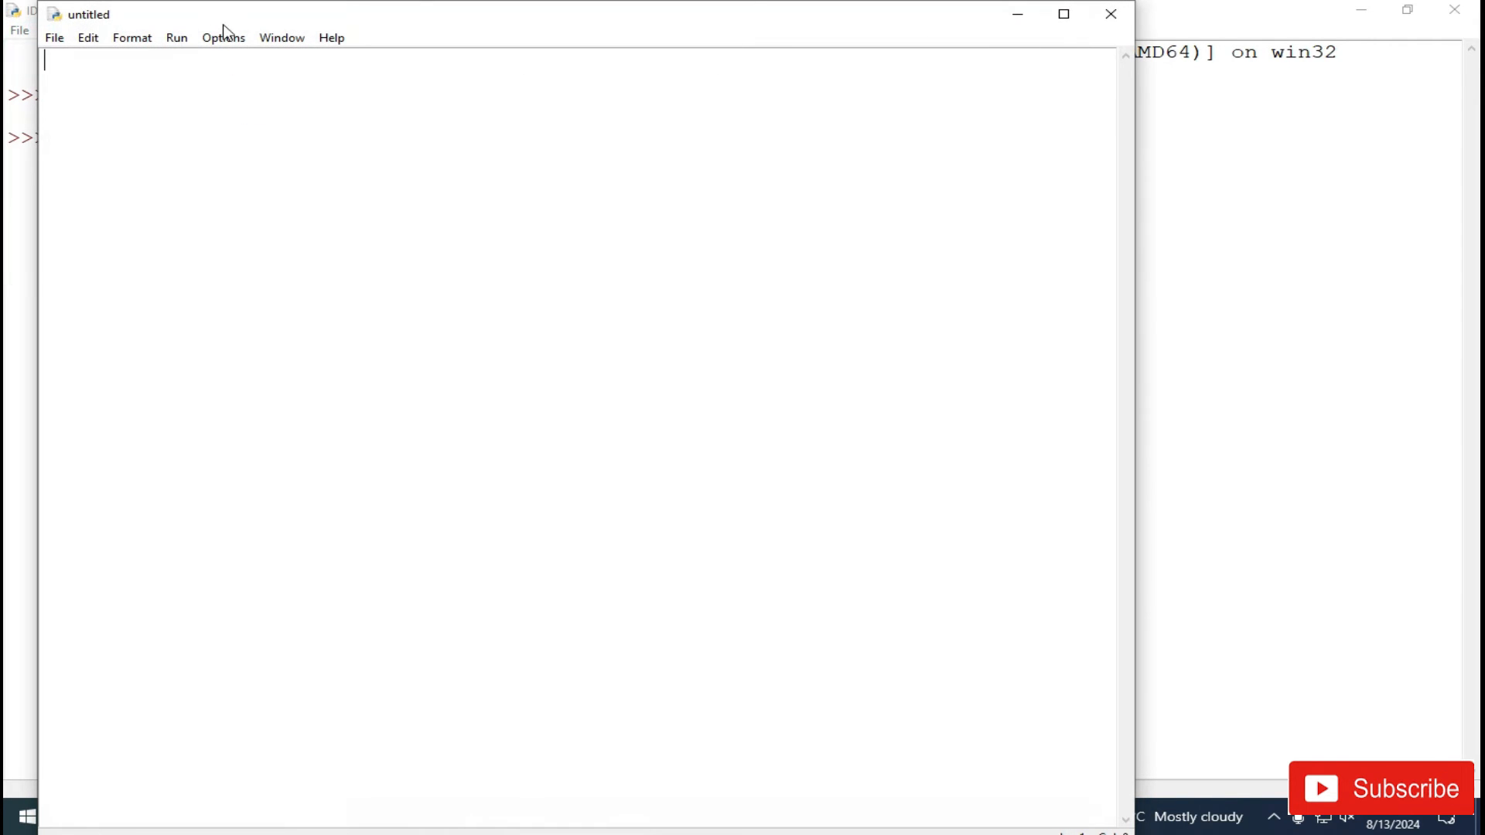
{"action": "left_click", "coordinate": [1063, 14]}
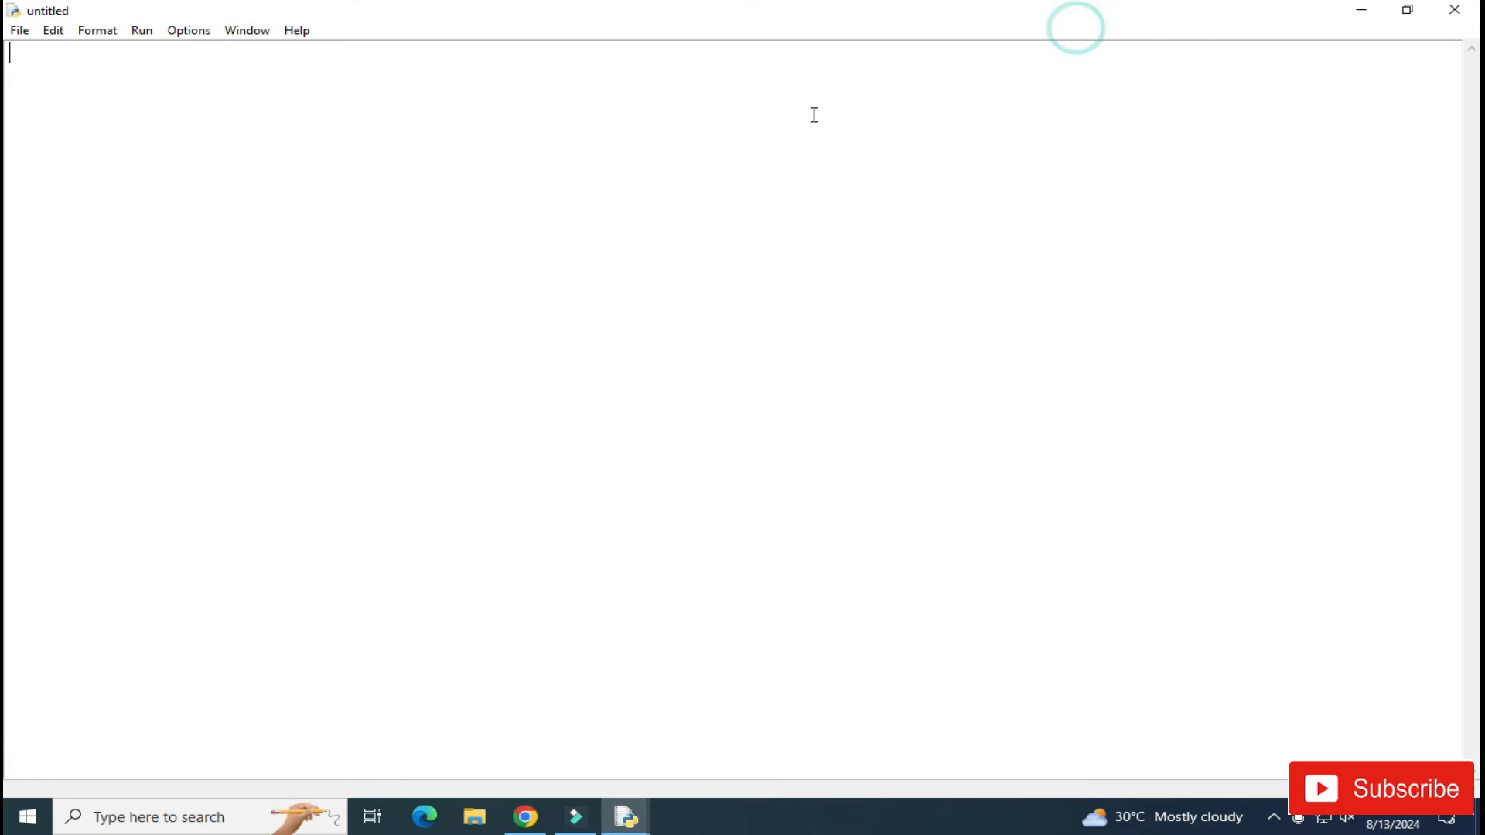
{"action": "type", "text": "print("}
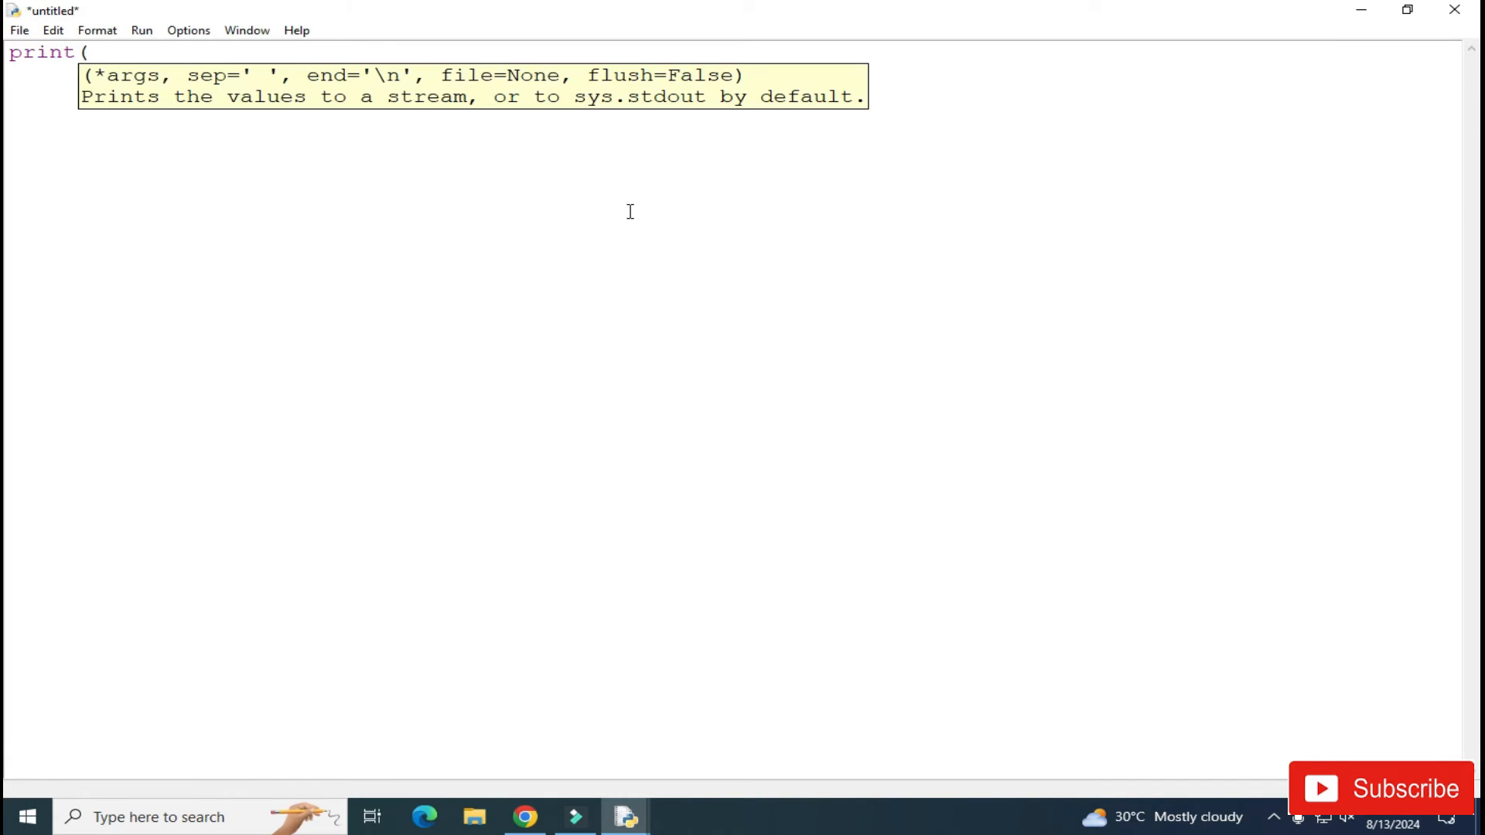
{"action": "type", "text": "\"Hello"}
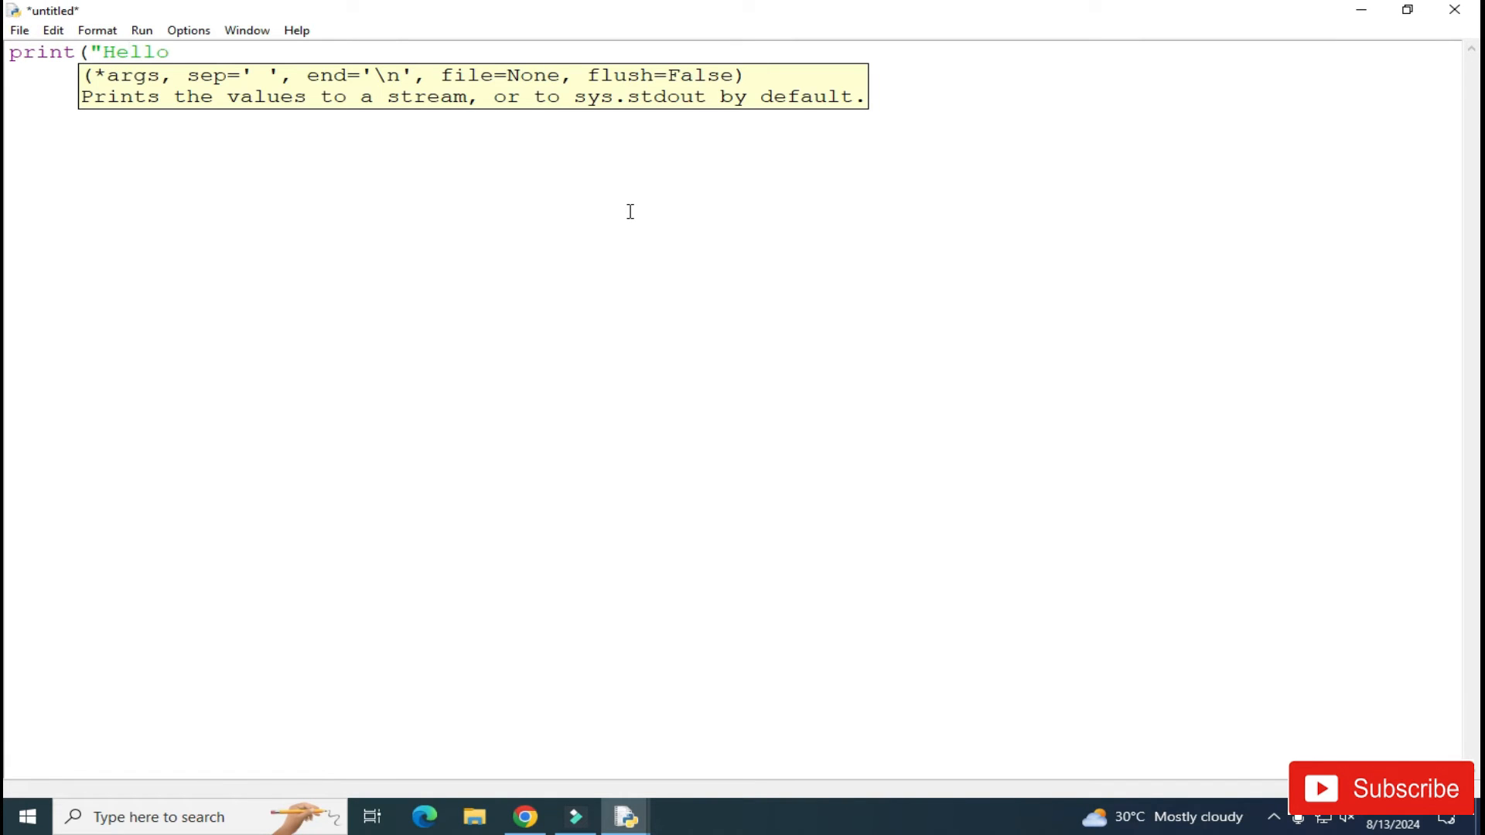
{"action": "type", "text": "World!!!\")"}
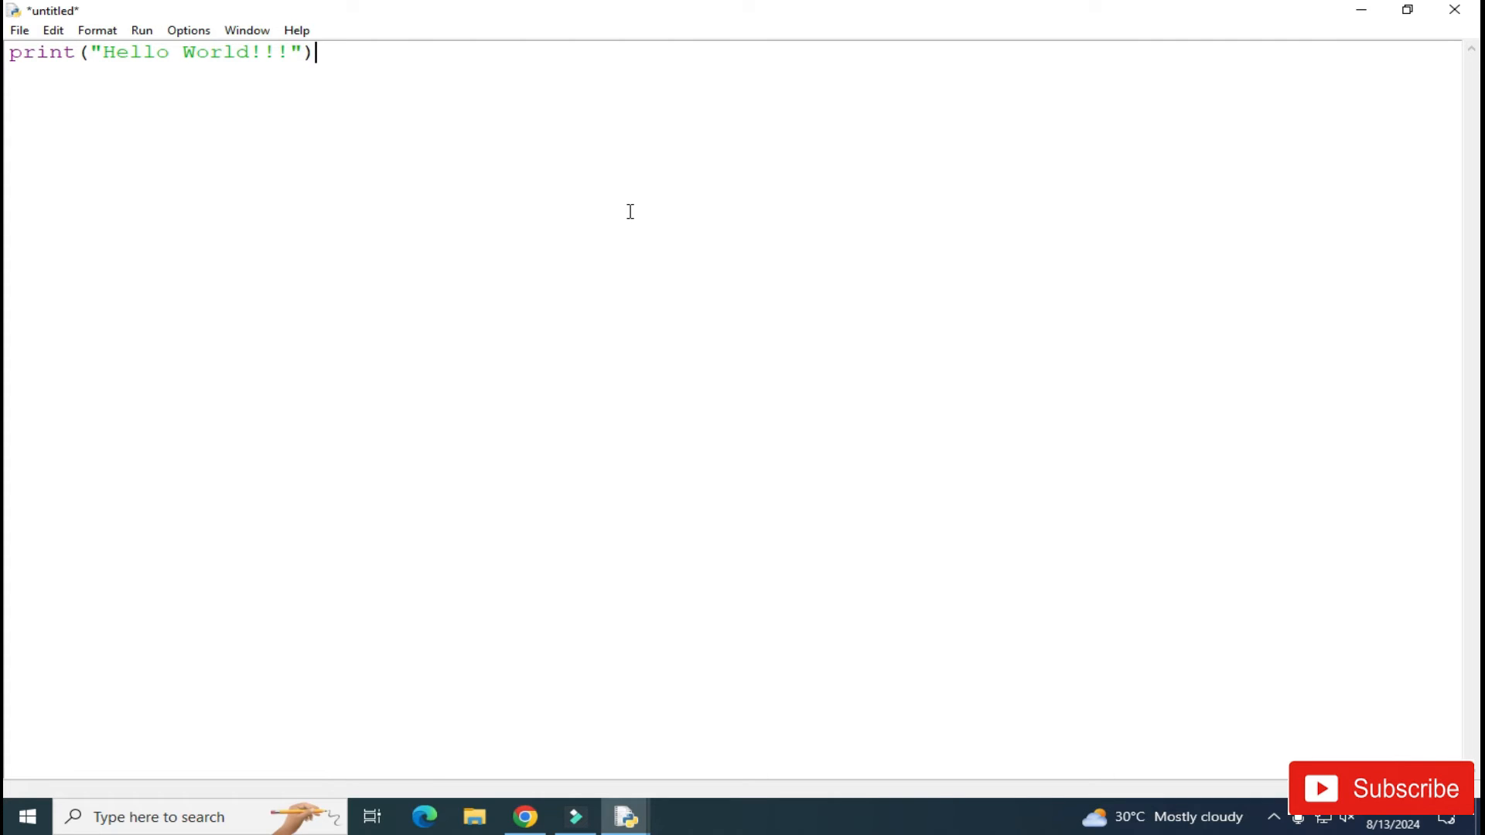
{"action": "mouse_move", "coordinate": [19, 45]}
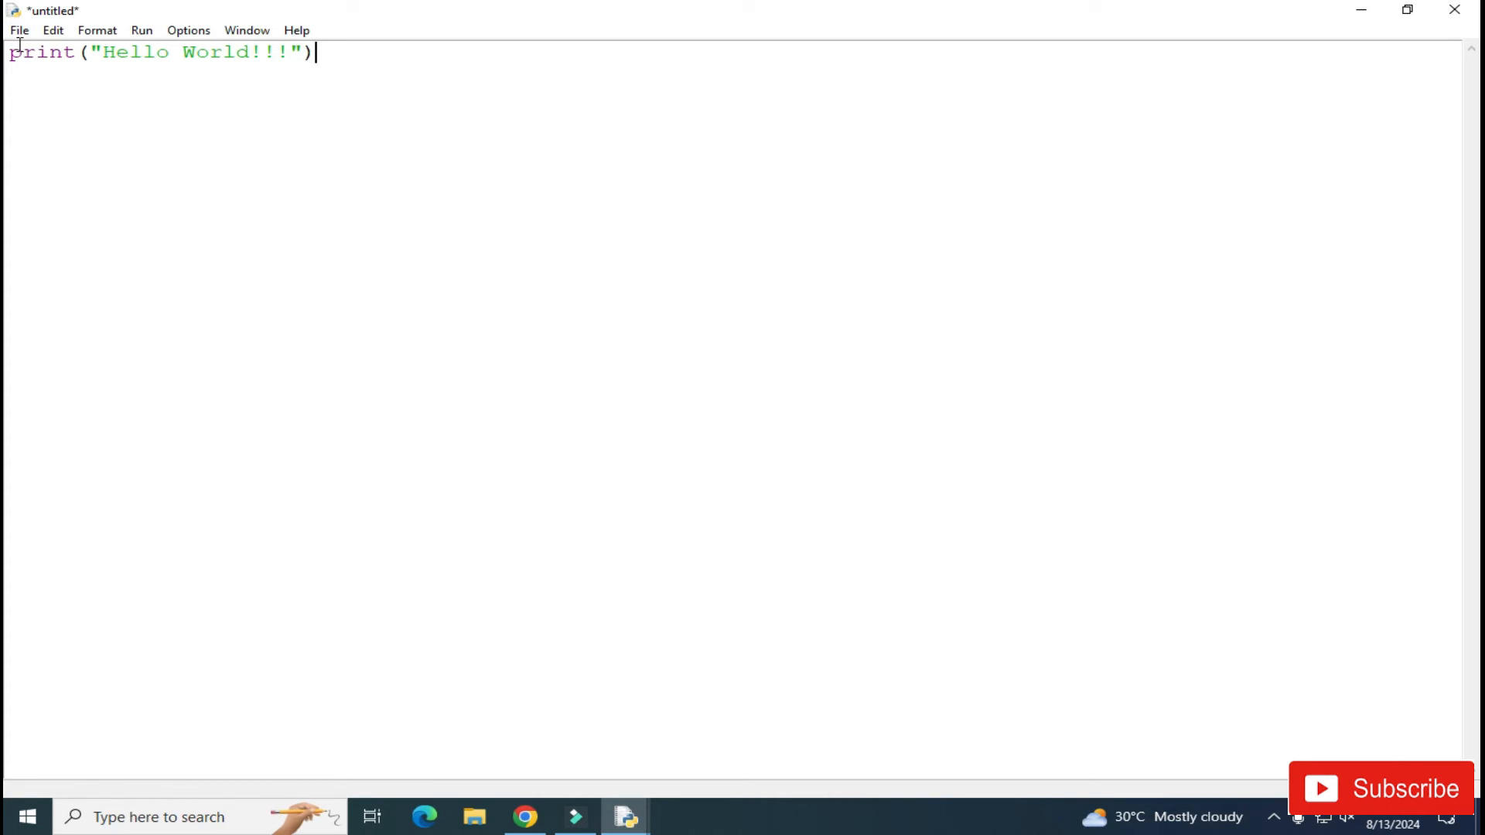
In Save As, create a new Desktop folder named 'cs corner'
{"action": "left_click", "coordinate": [18, 29]}
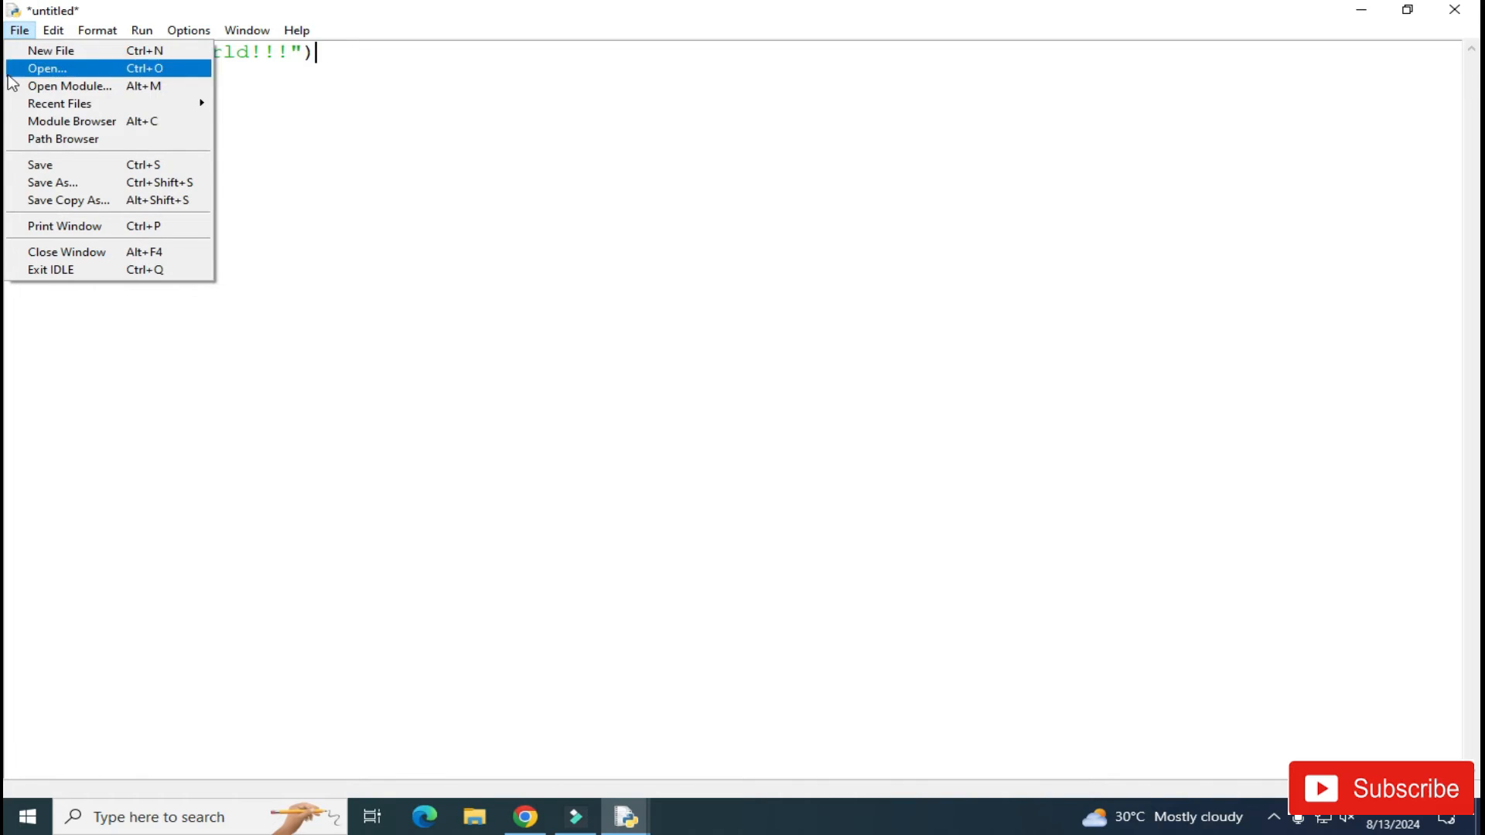
{"action": "left_click", "coordinate": [47, 67]}
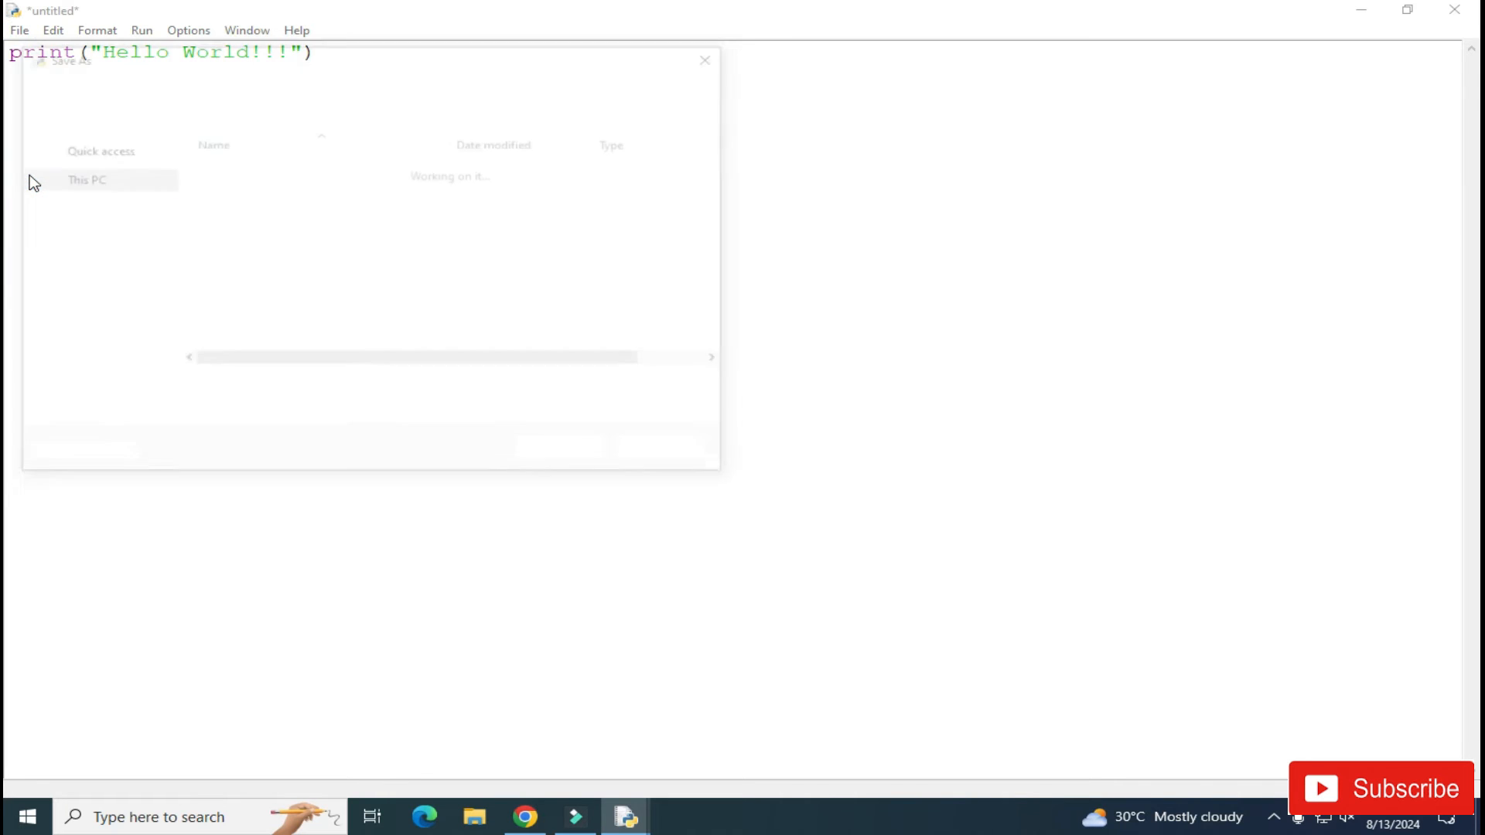
{"action": "left_click", "coordinate": [152, 115]}
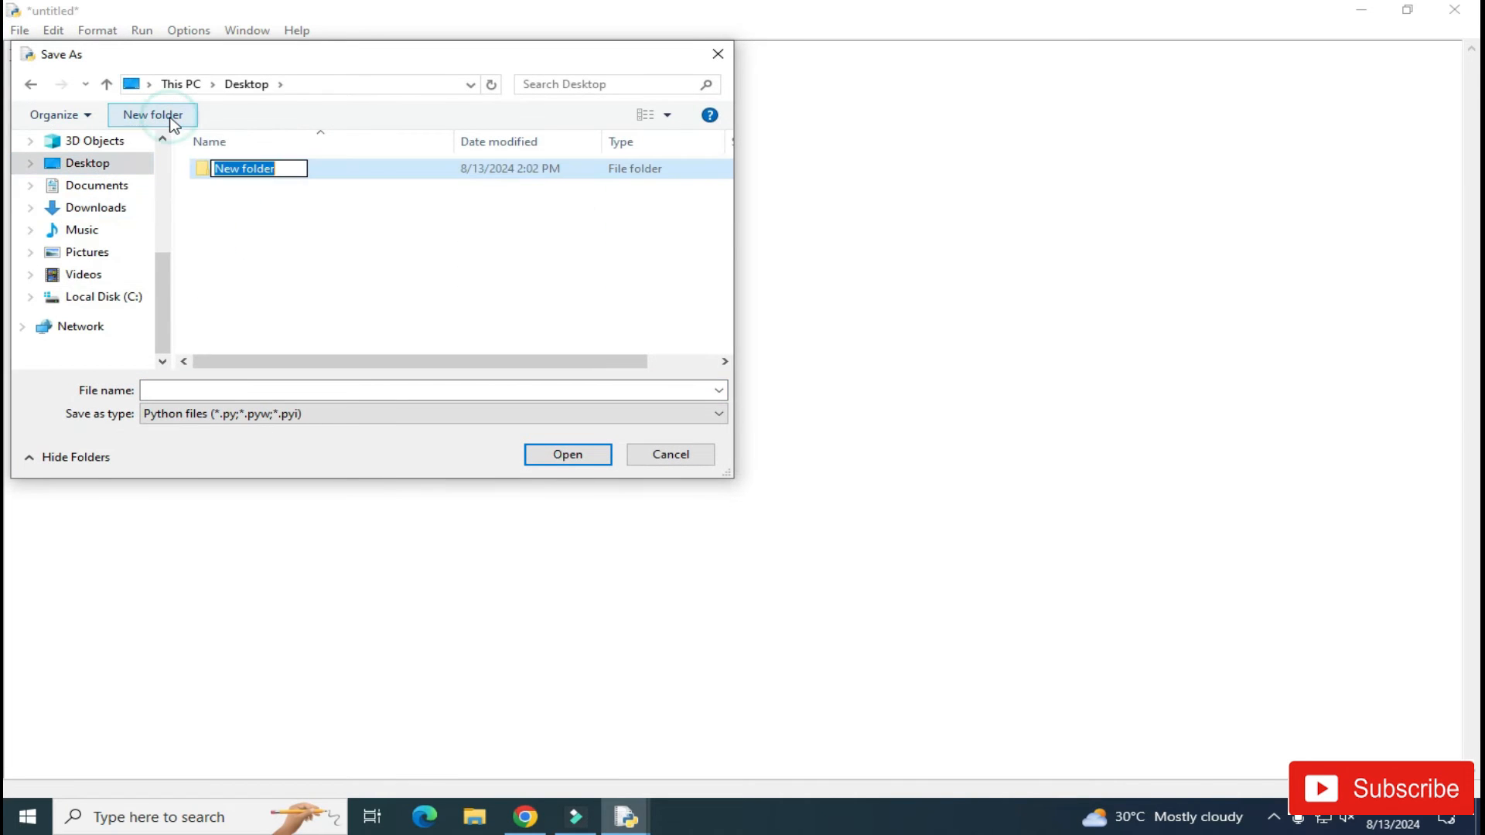
{"action": "type", "text": "c"}
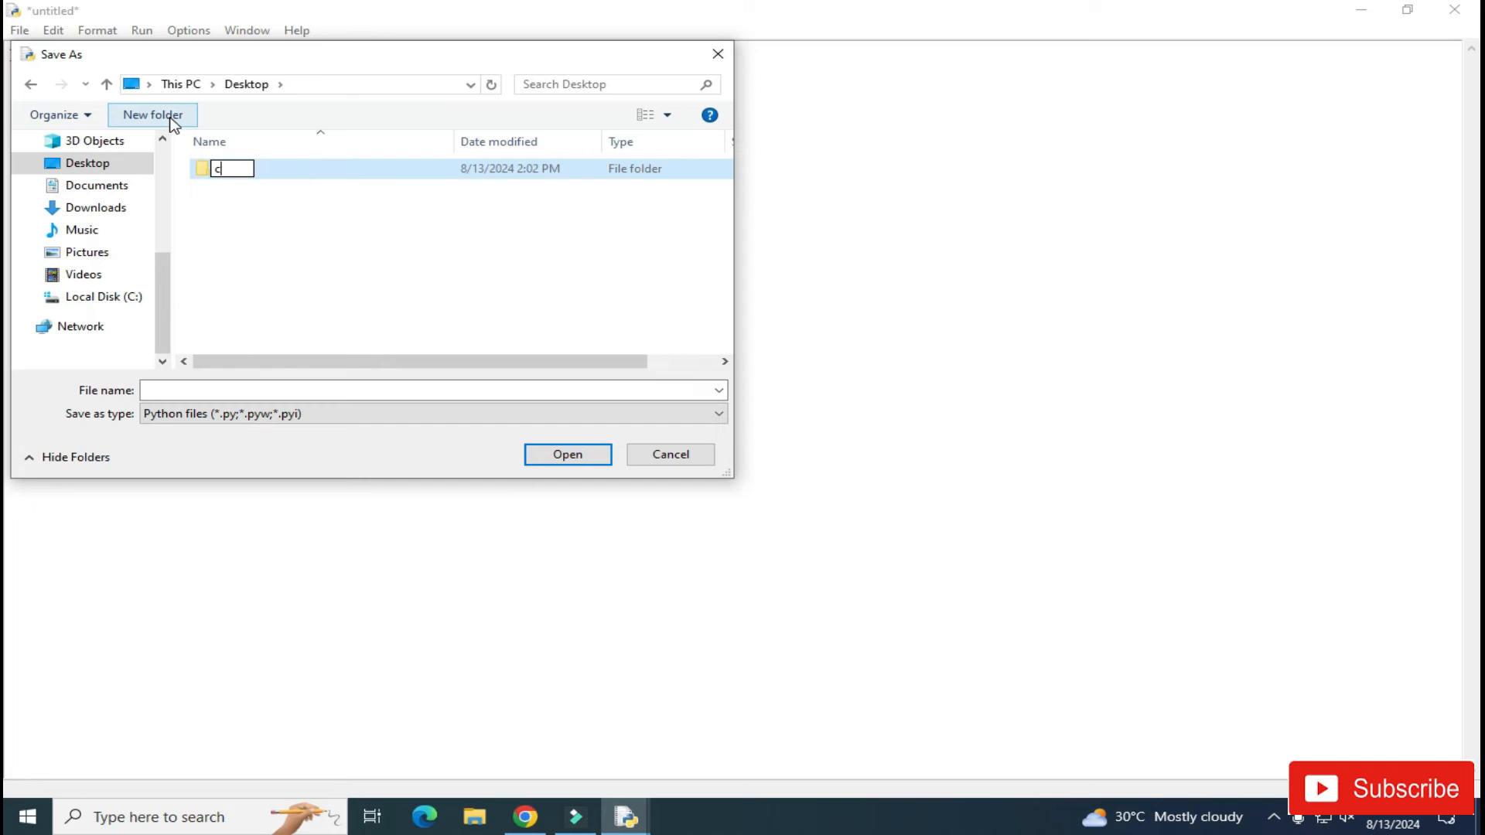
{"action": "type", "text": "s corner"}
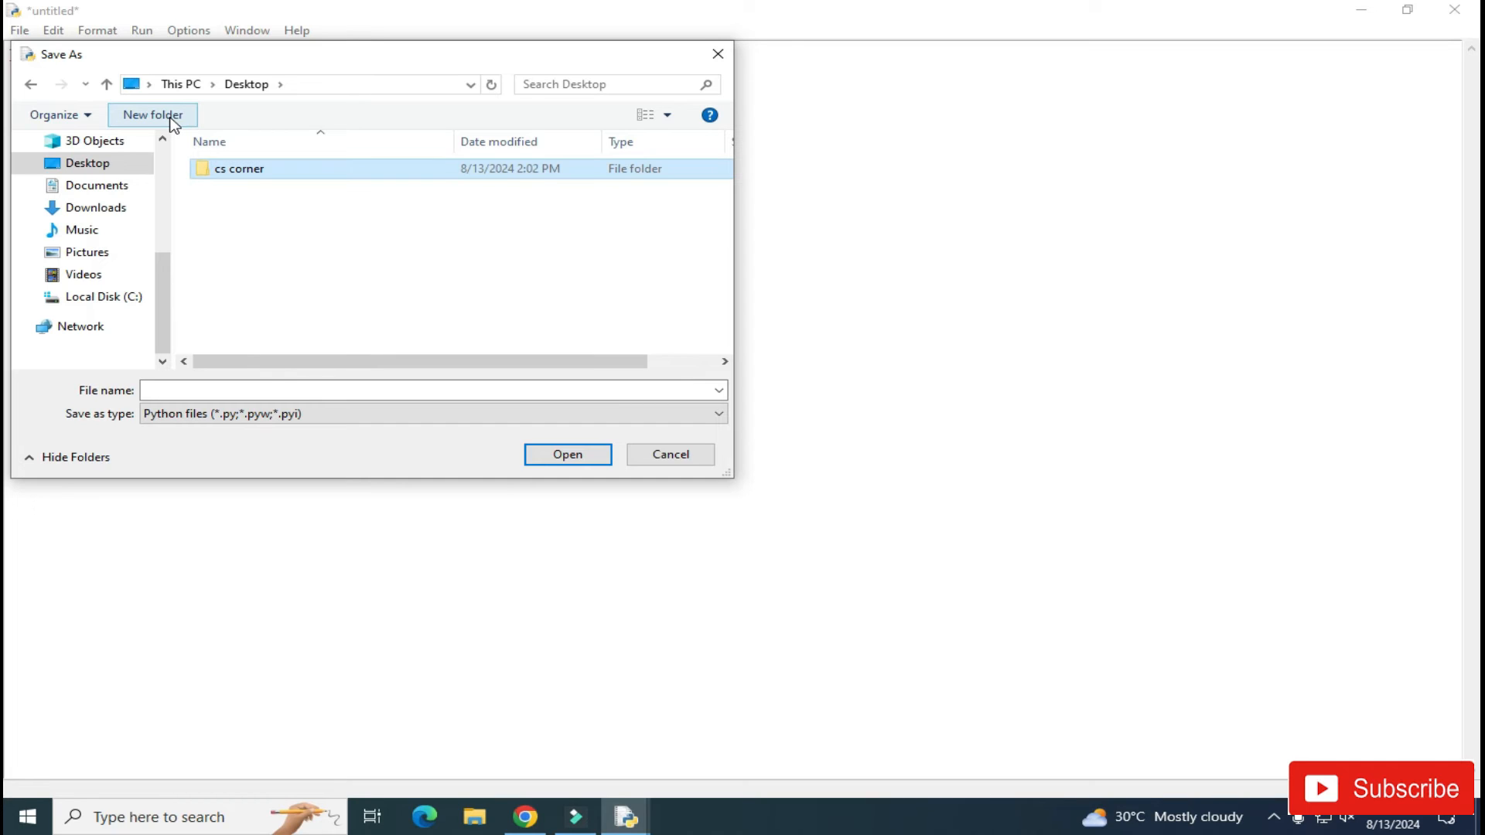
Save the script as hello.py inside the cs corner folder
{"action": "double_click", "coordinate": [239, 168]}
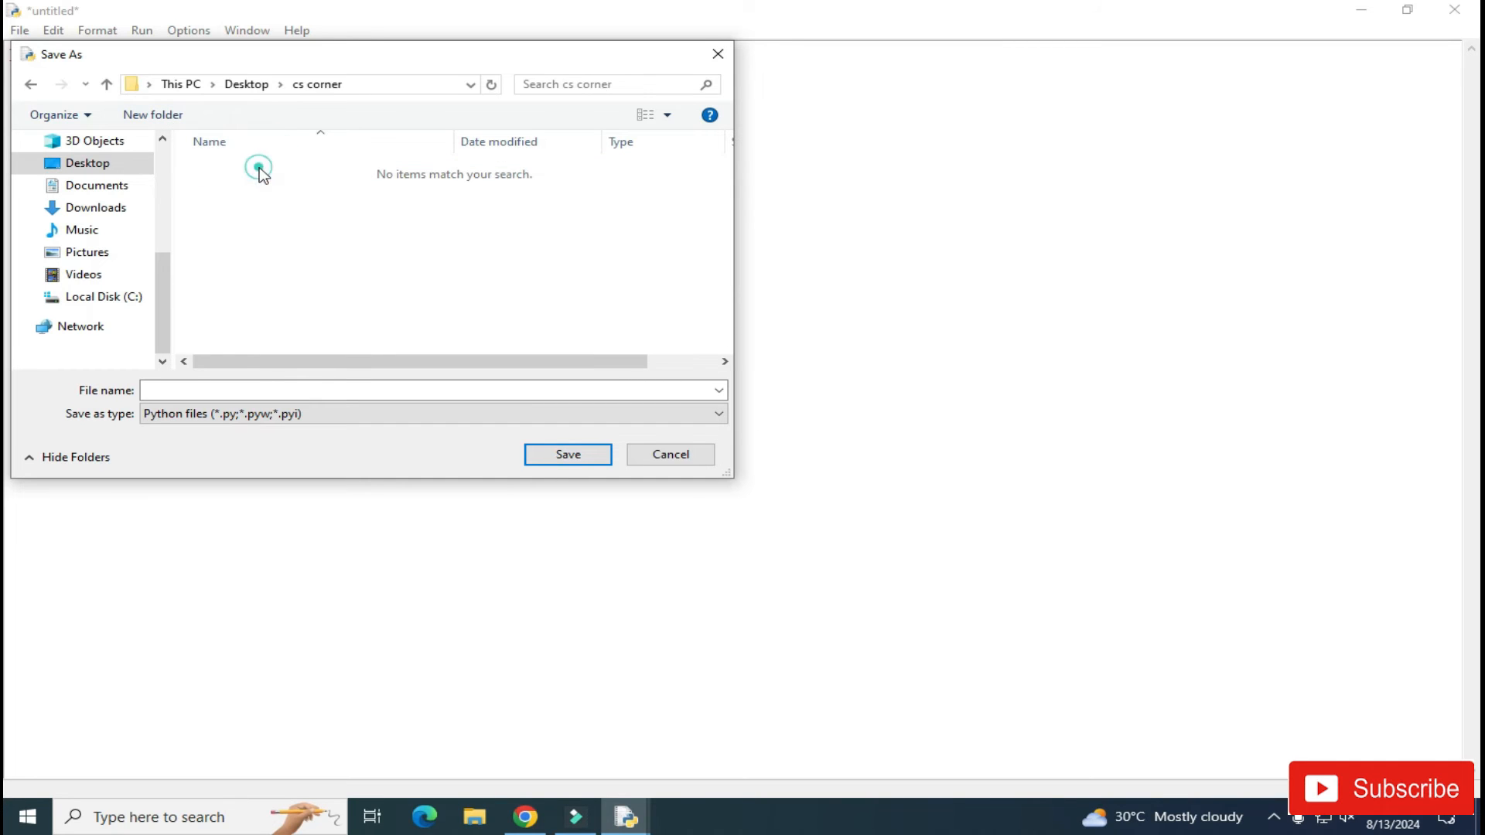
{"action": "type", "text": "hell"}
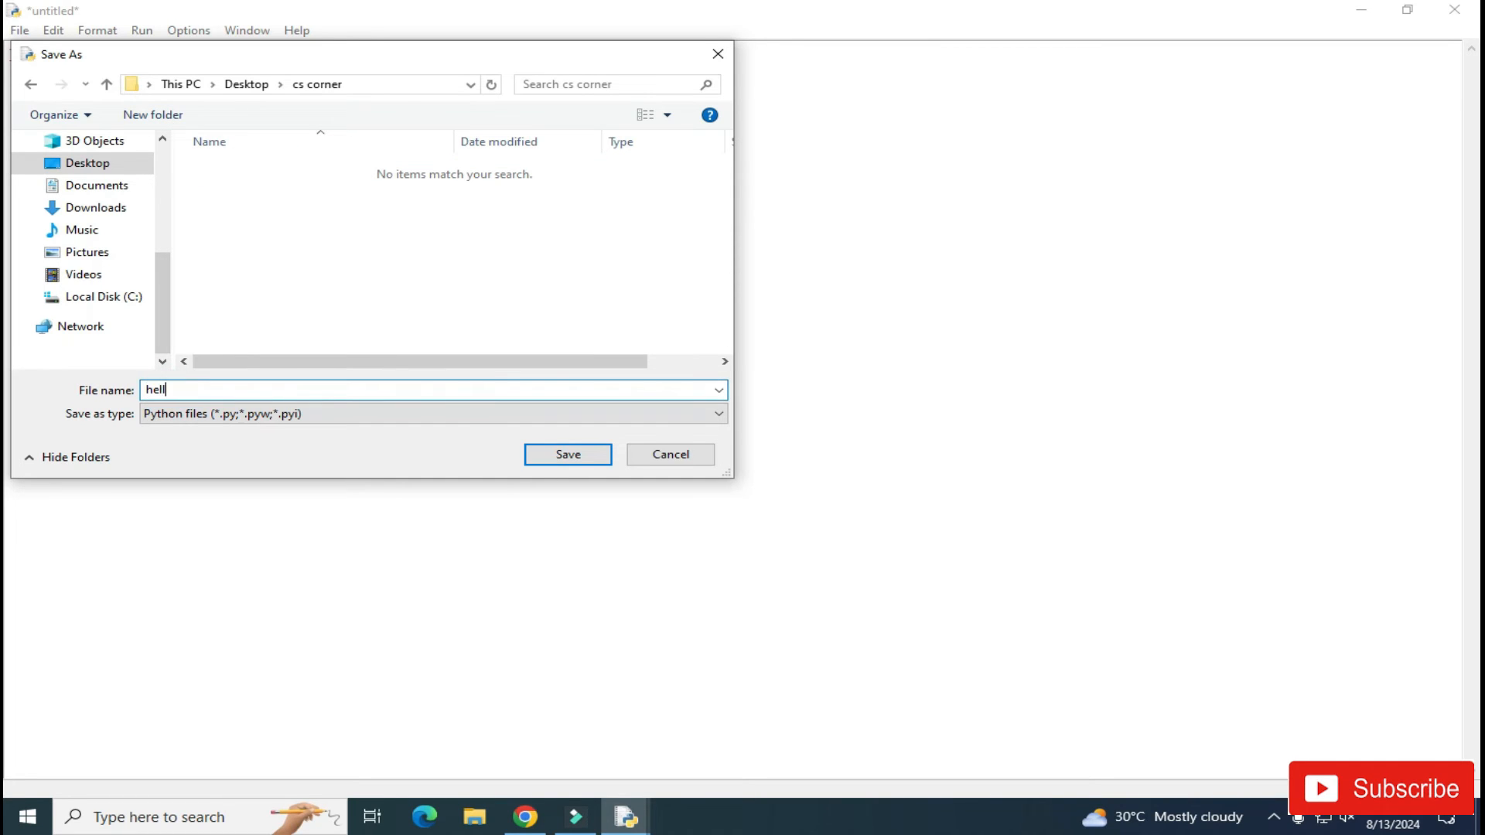
{"action": "type", "text": "o"}
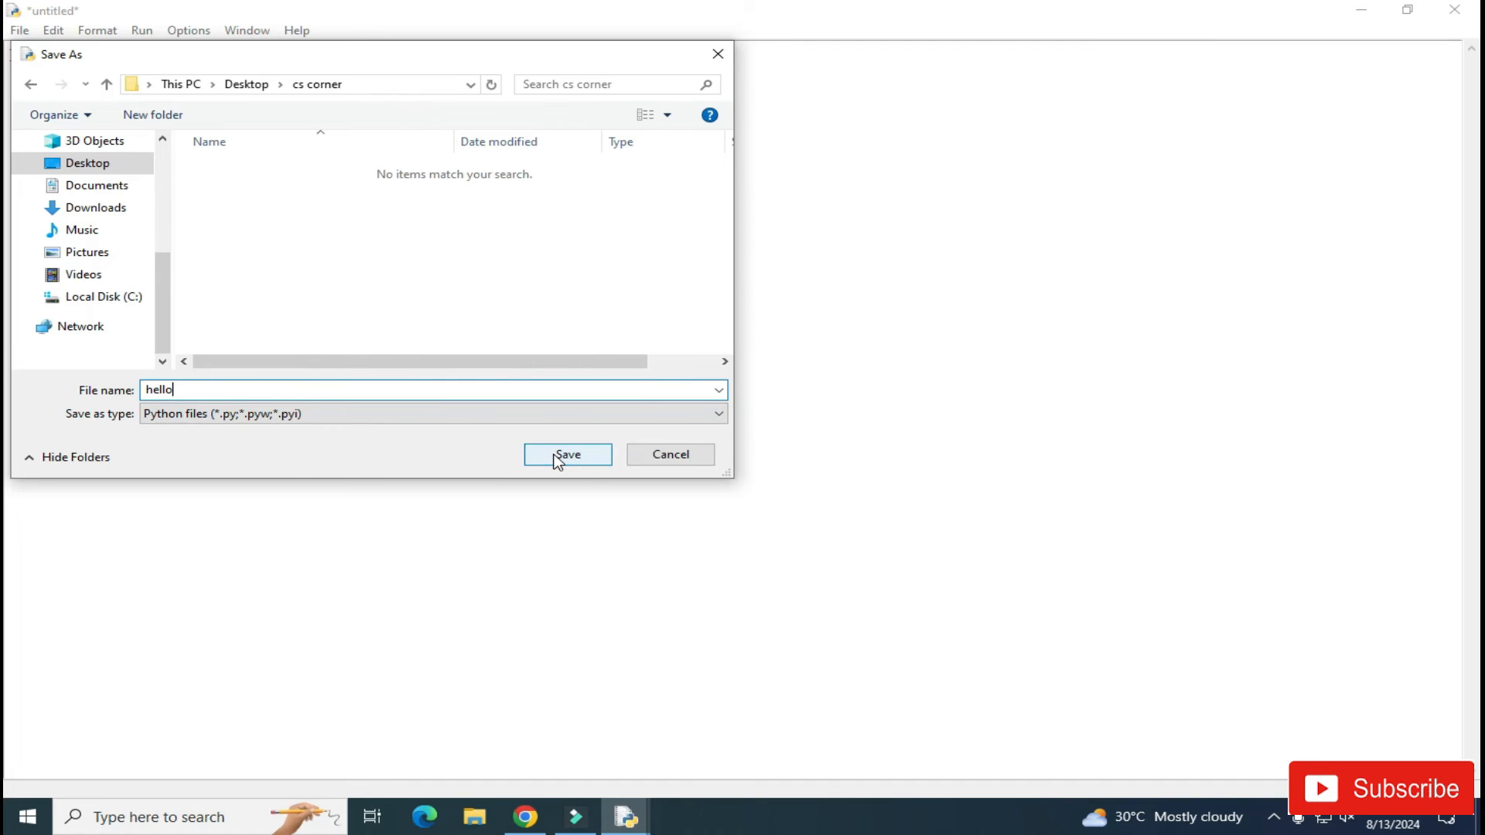
{"action": "left_click", "coordinate": [567, 455]}
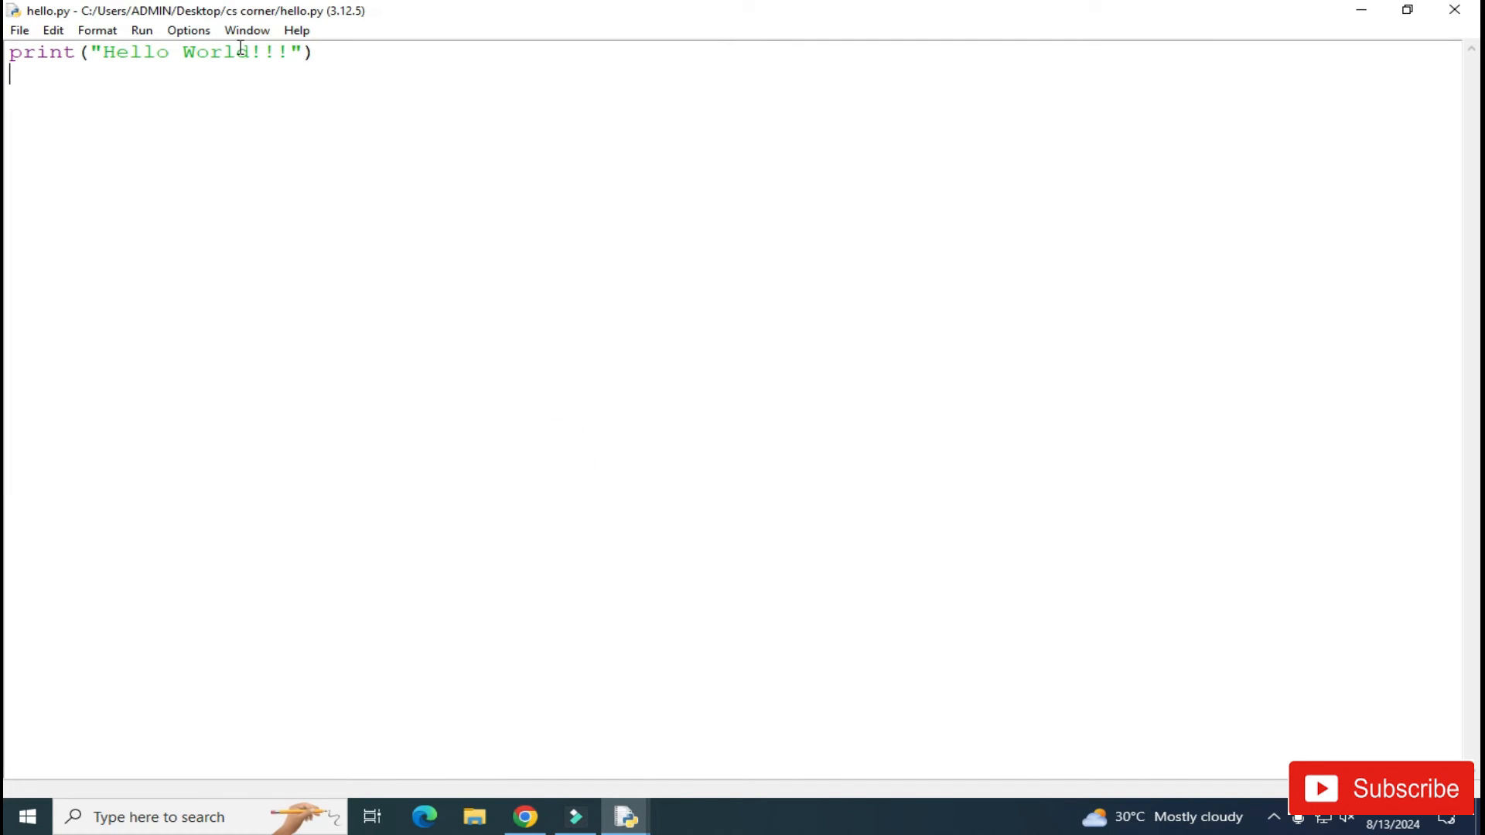
Run hello.py from the Run menu's Run Module command
{"action": "left_click", "coordinate": [141, 29]}
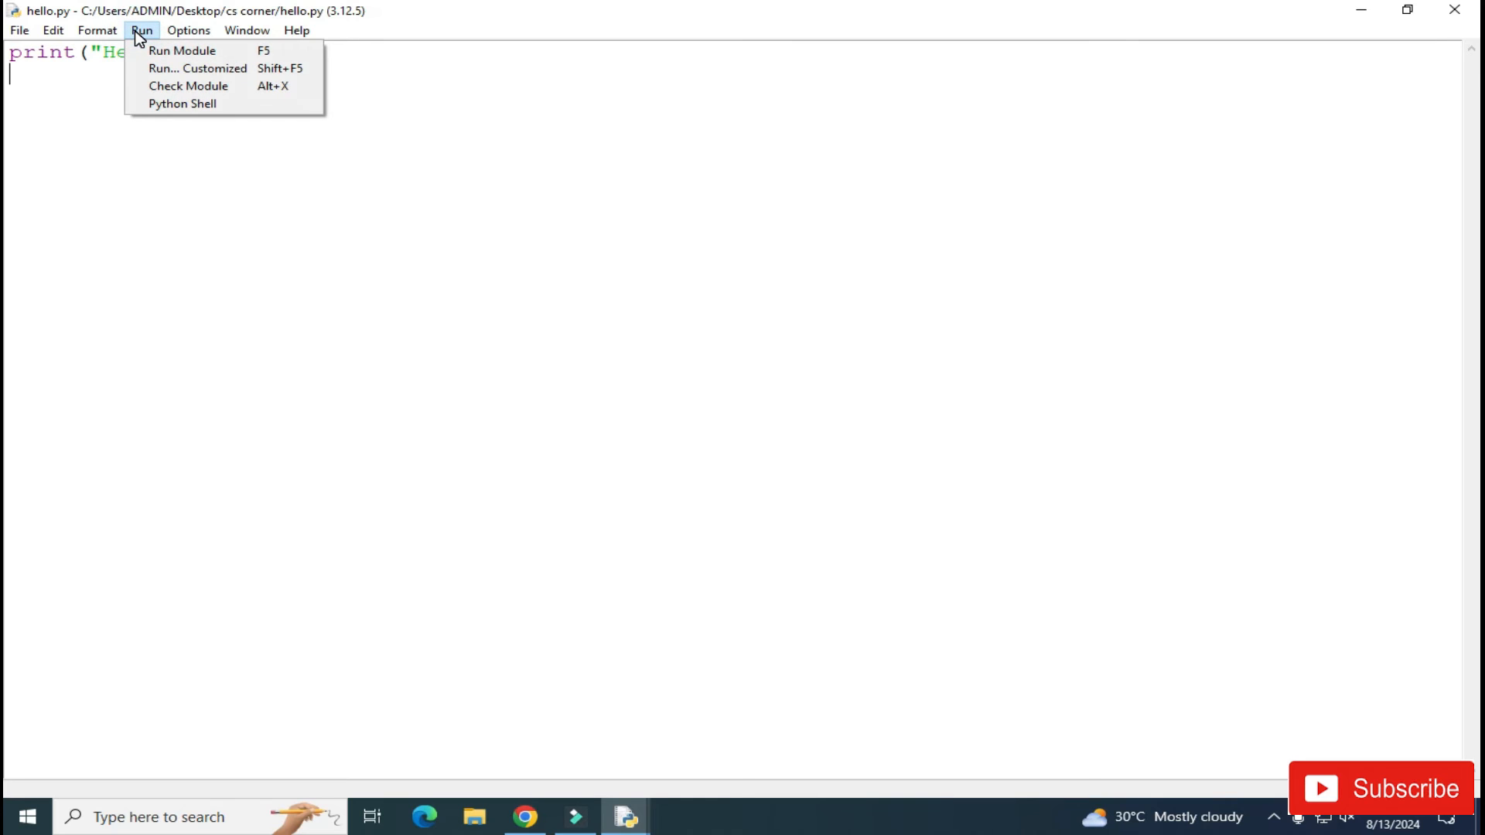
{"action": "mouse_move", "coordinate": [182, 51]}
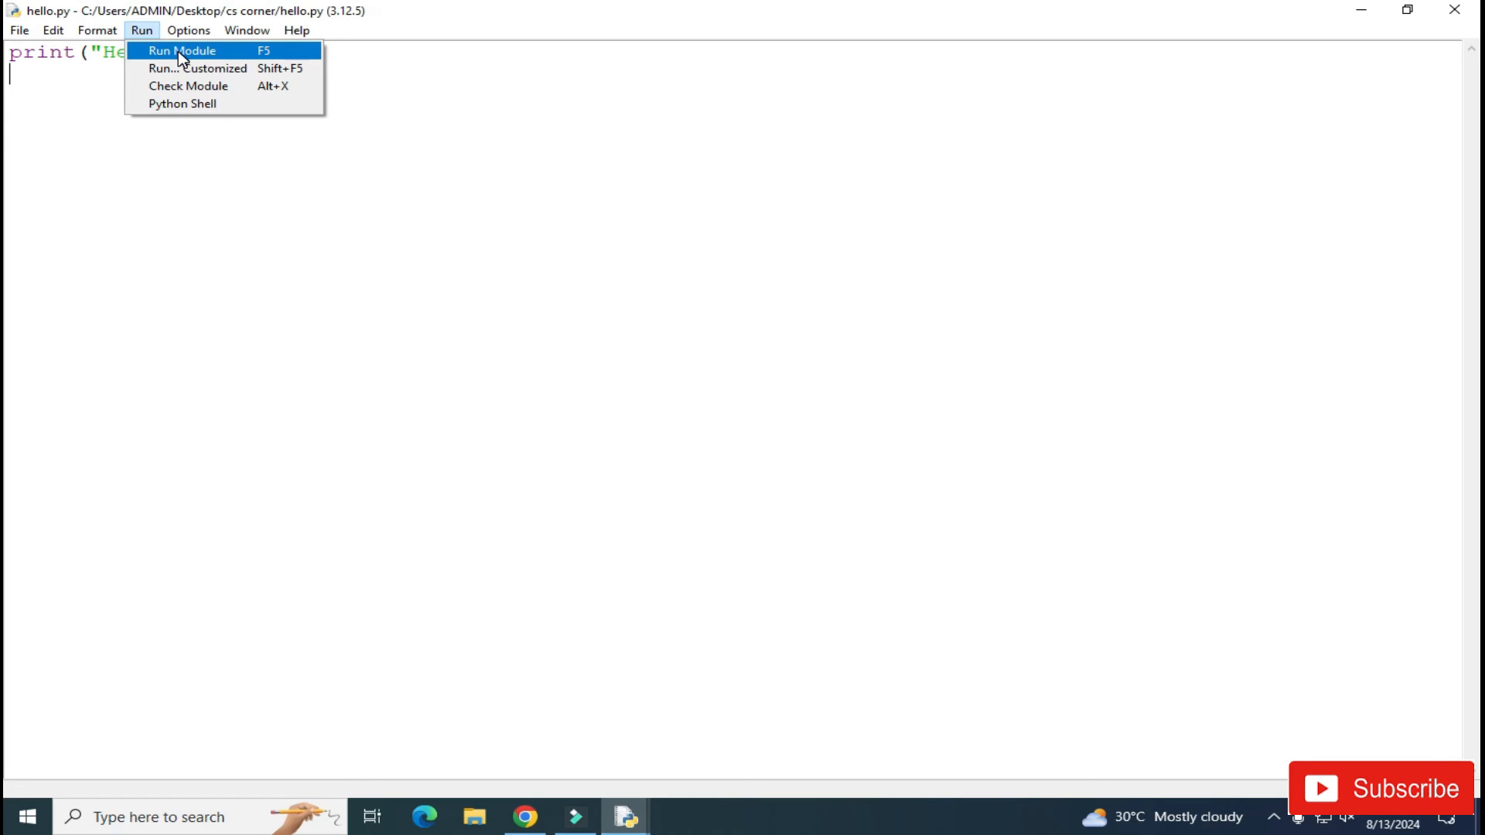
{"action": "left_click", "coordinate": [181, 51]}
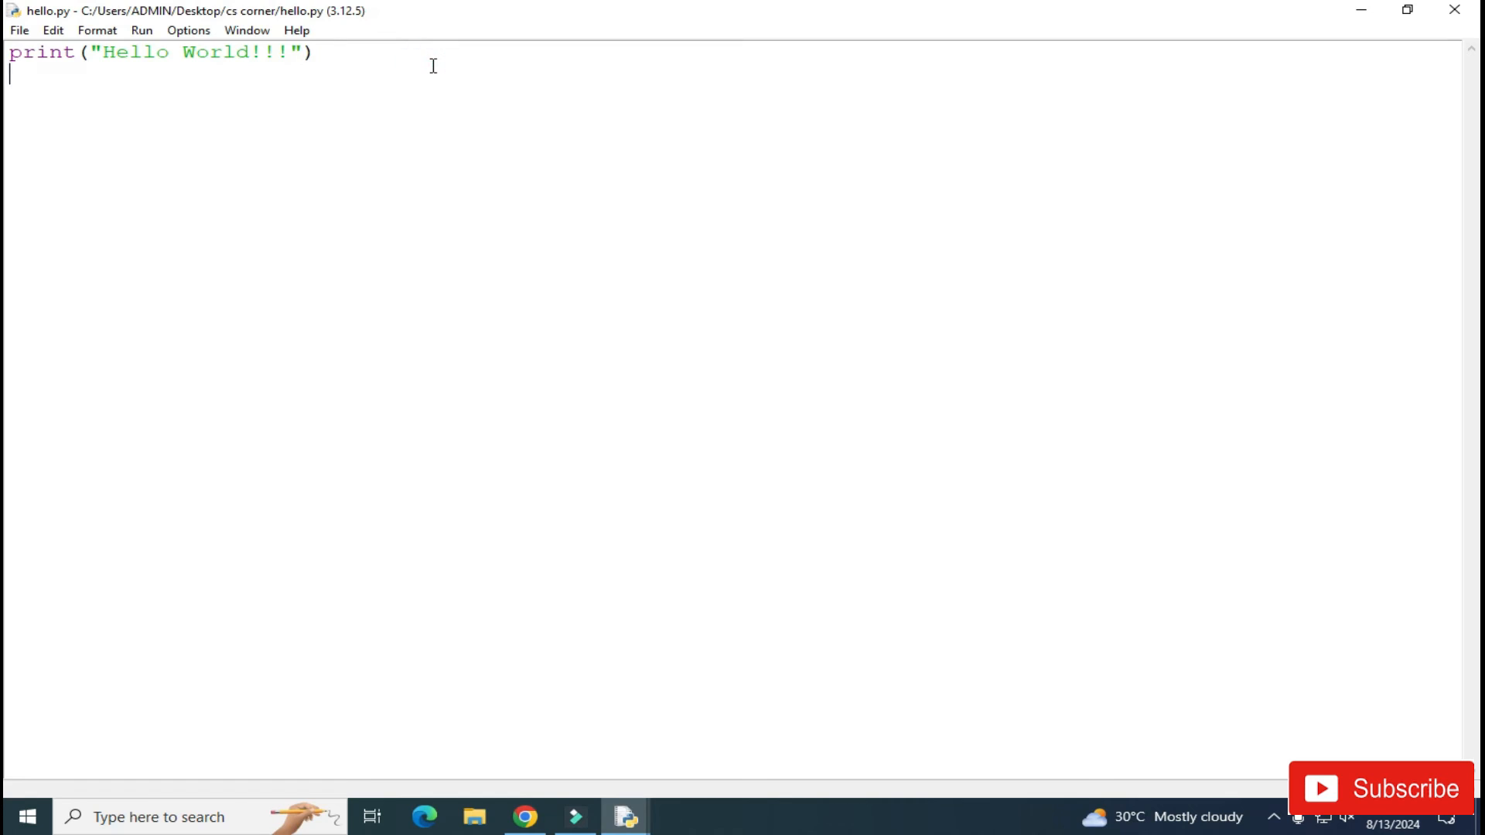
Add print("Thanks for watching!!") as line 2, save hello.py, and rerun it with F5
{"action": "type", "text": "print(\"Thanks for watching!!\")"}
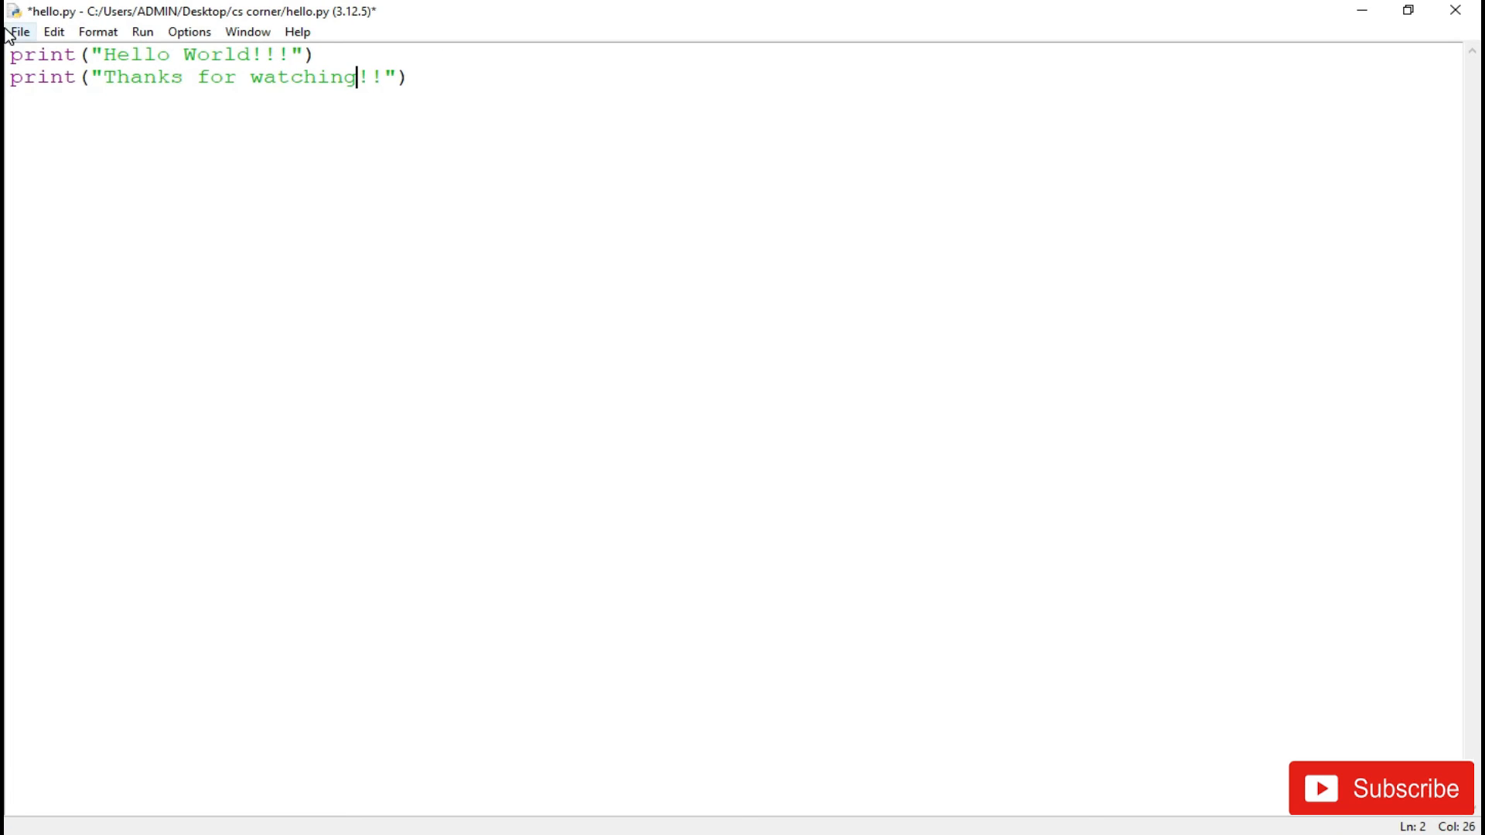
{"action": "left_click", "coordinate": [18, 31]}
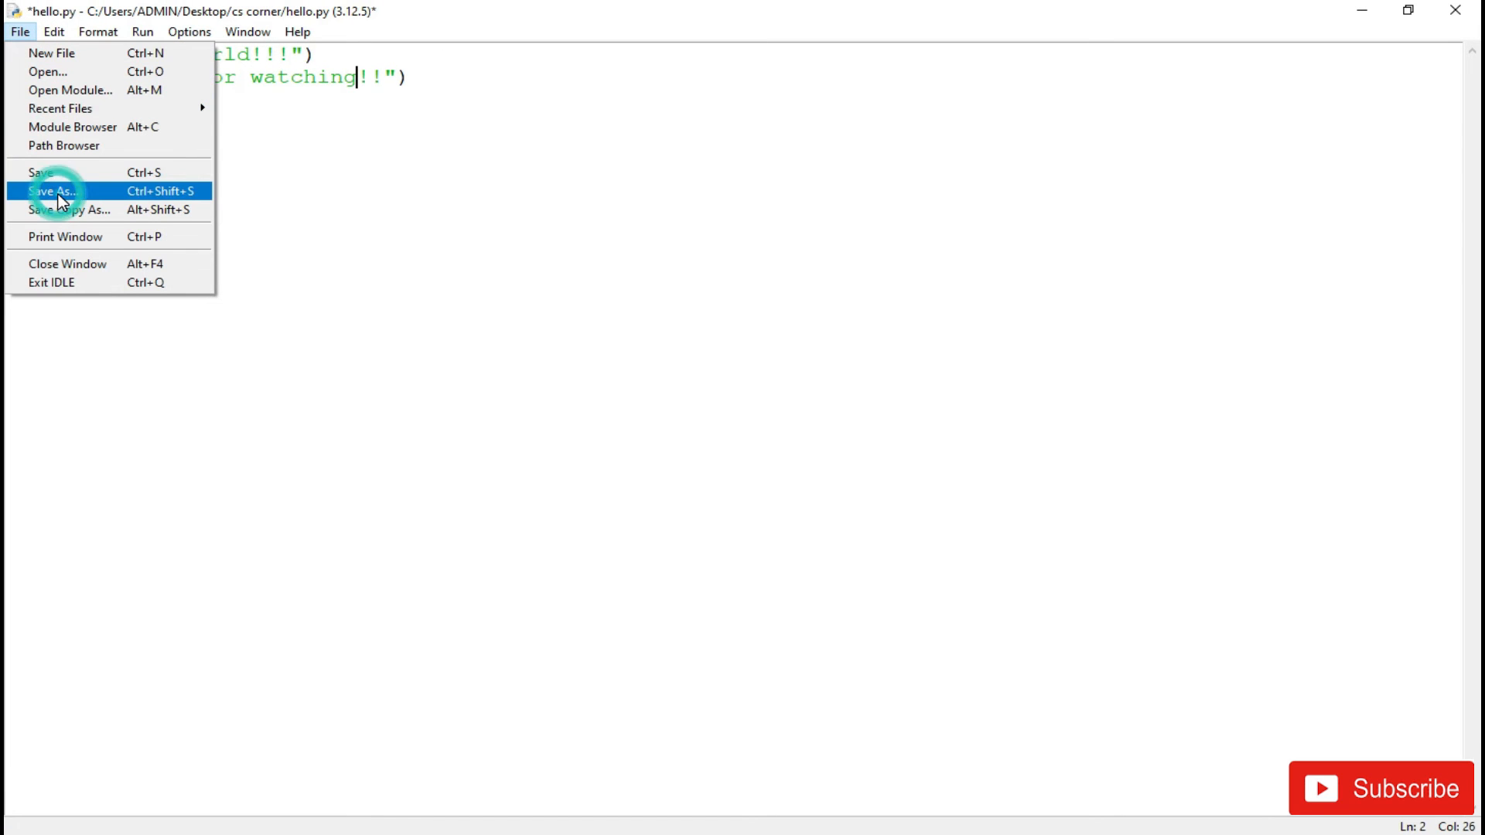
{"action": "left_click", "coordinate": [41, 172]}
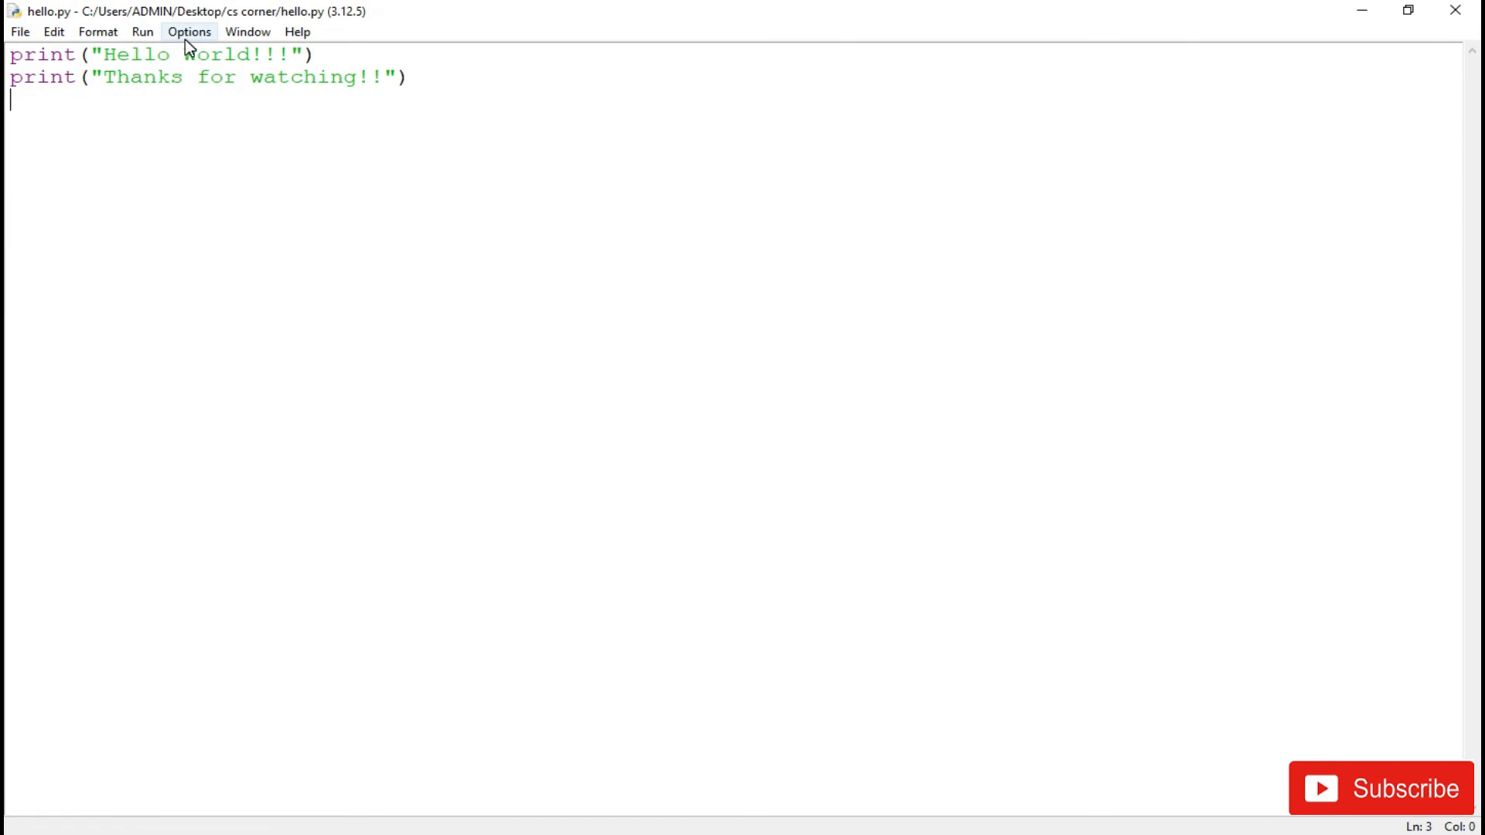
{"action": "key", "text": "F5"}
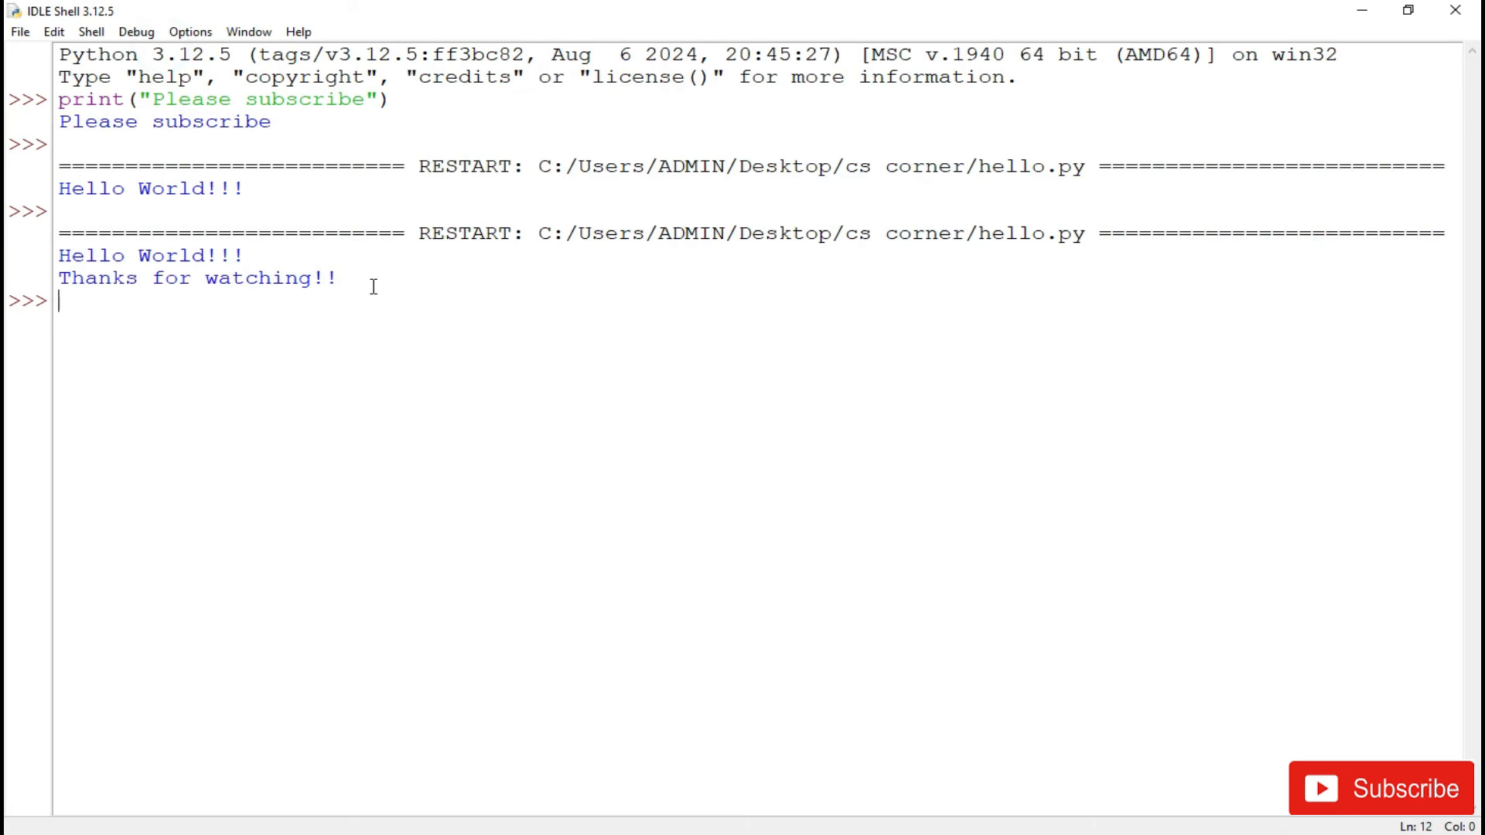
{"action": "mouse_move", "coordinate": [309, 318]}
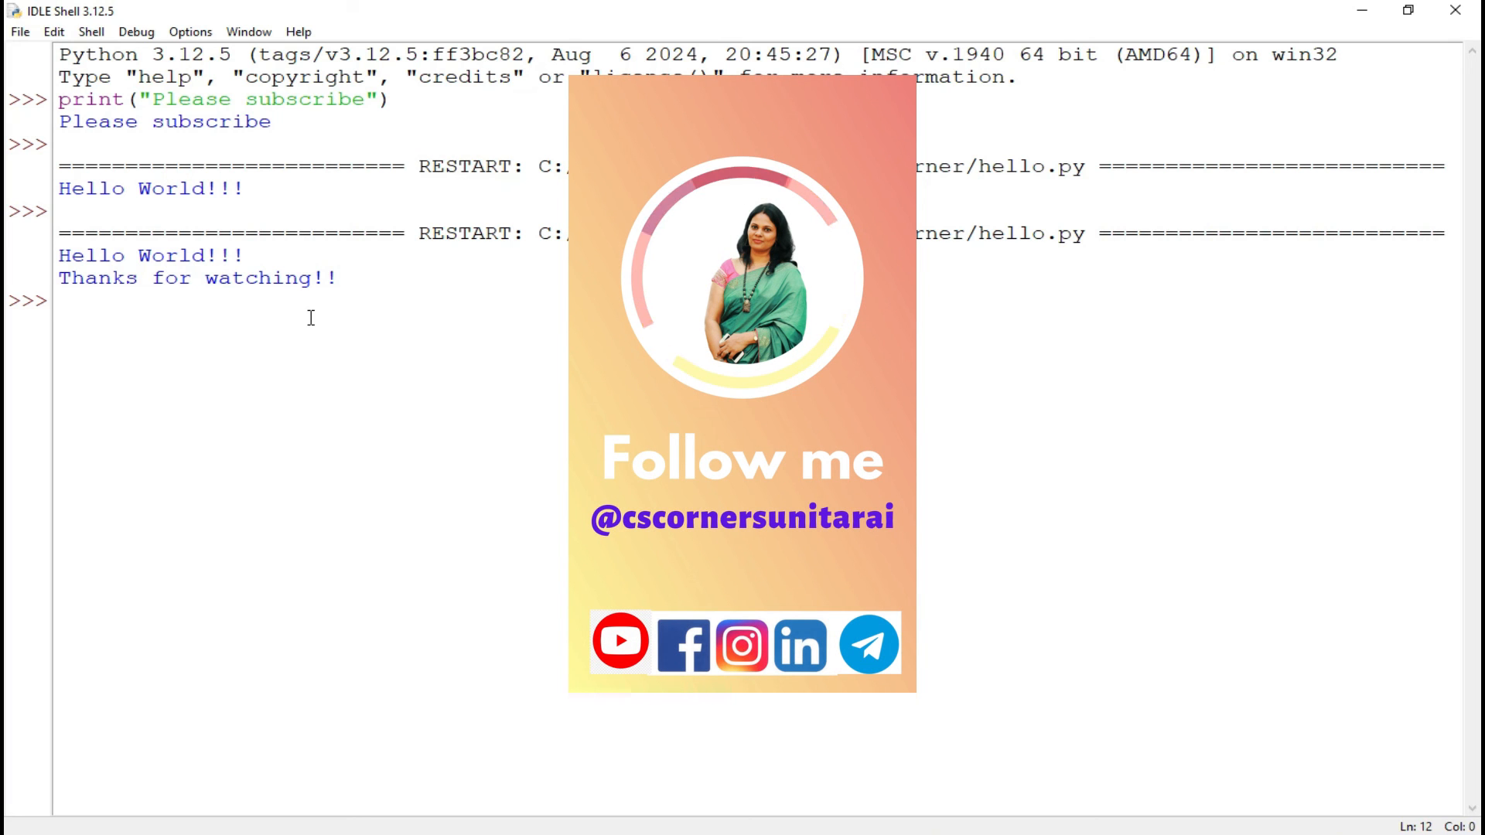
{"action": "mouse_move", "coordinate": [269, 442]}
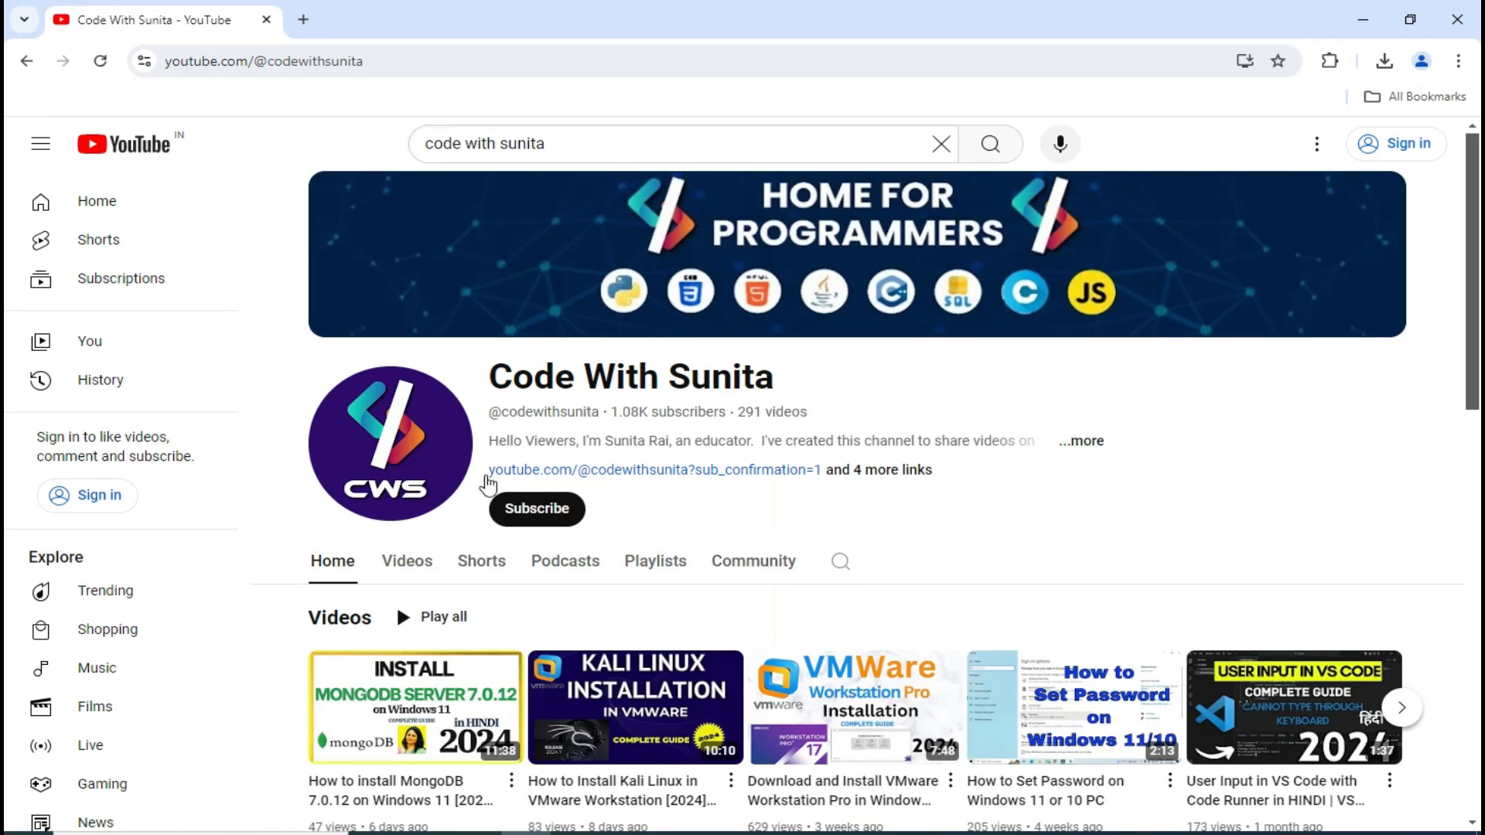
Browse the channel's Videos tab, scrolling down through the uploads and back up
{"action": "left_click", "coordinate": [406, 561]}
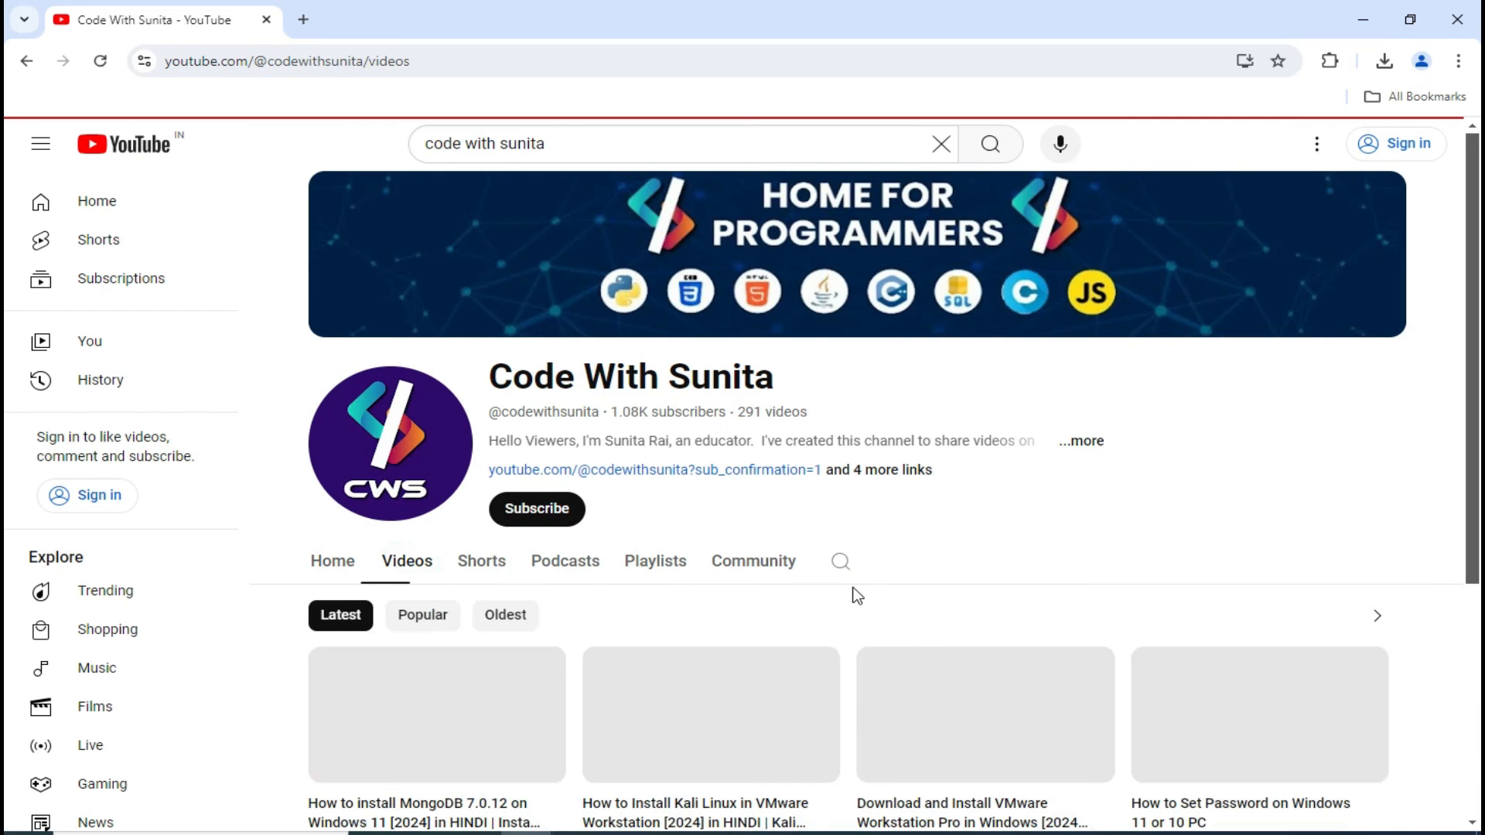
{"action": "scroll", "scroll_direction": "down", "scroll_amount": 3}
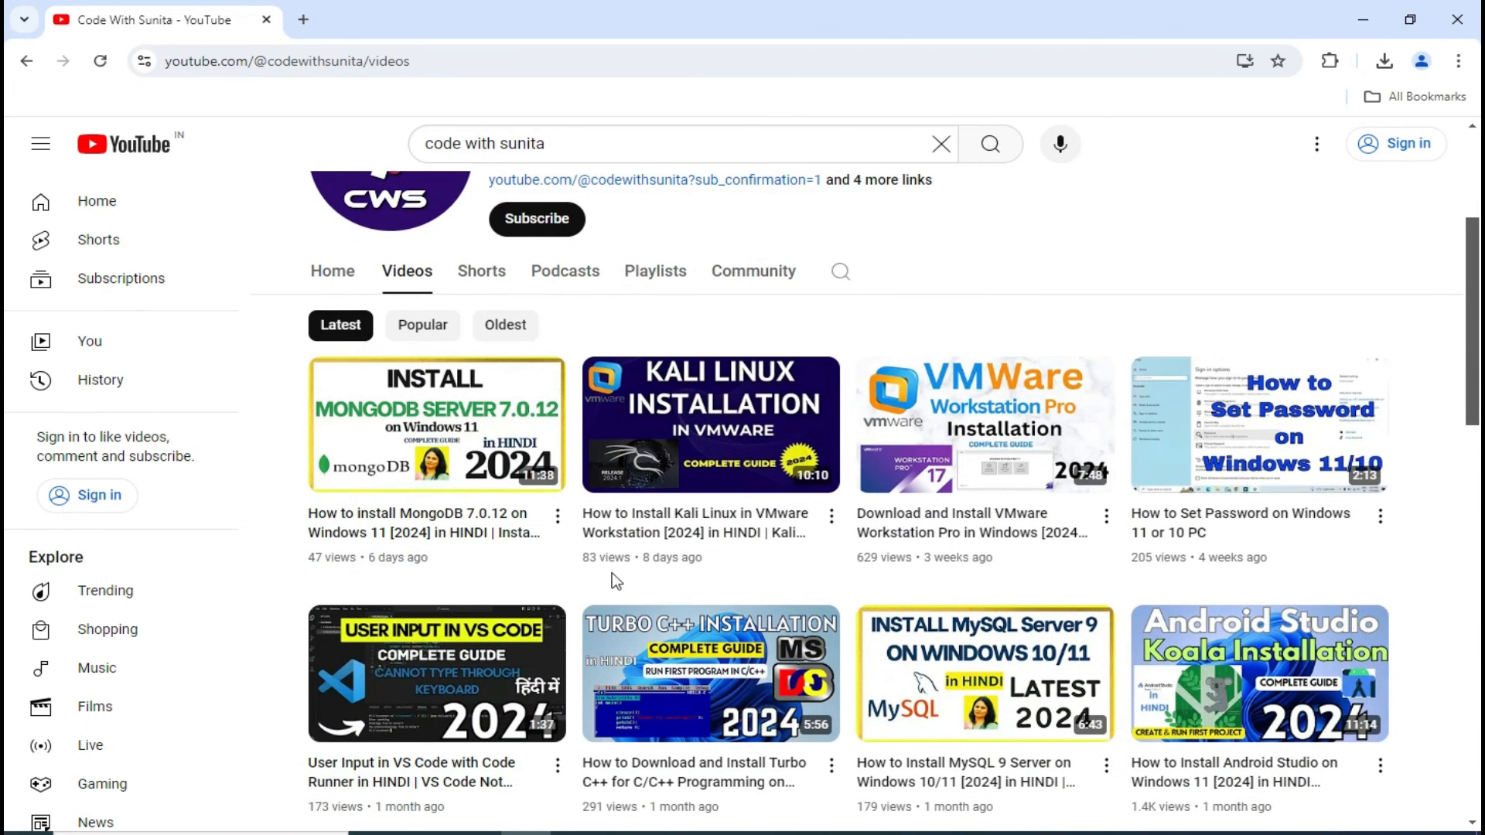
{"action": "scroll", "scroll_direction": "down", "scroll_amount": 3}
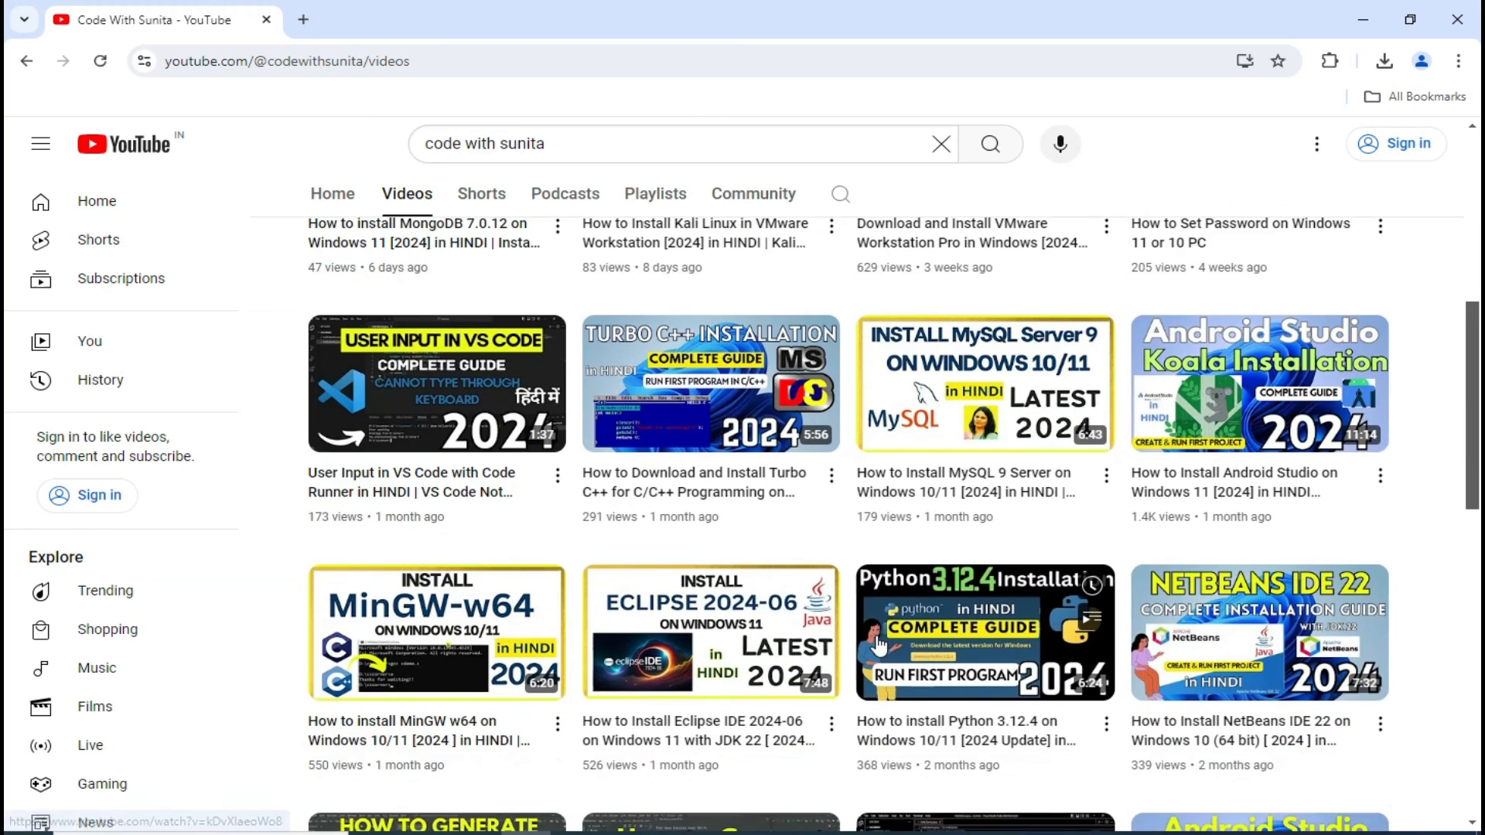
{"action": "scroll", "scroll_direction": "up", "scroll_amount": 3}
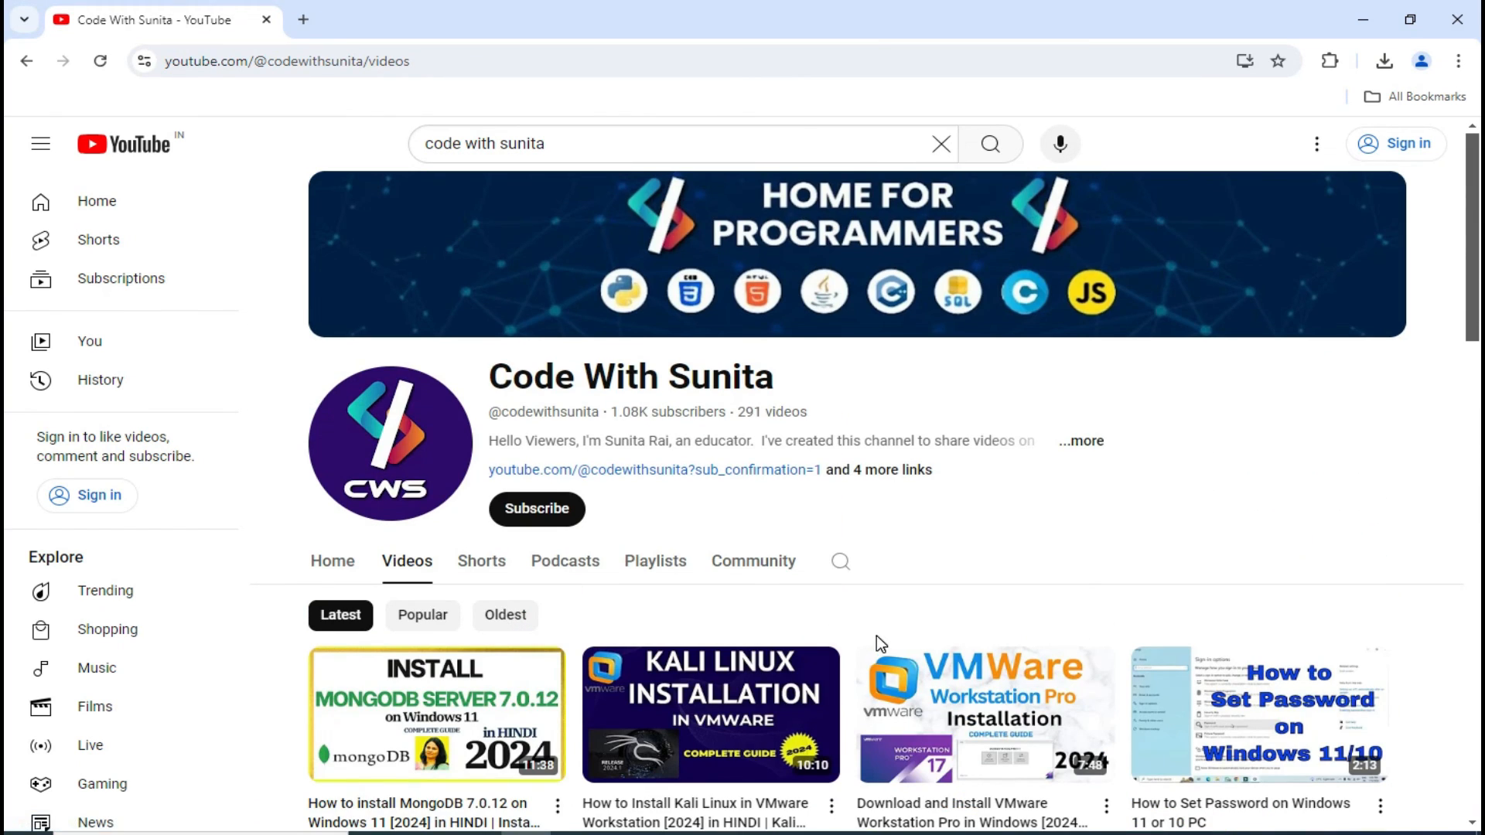
{"action": "mouse_move", "coordinate": [1025, 531]}
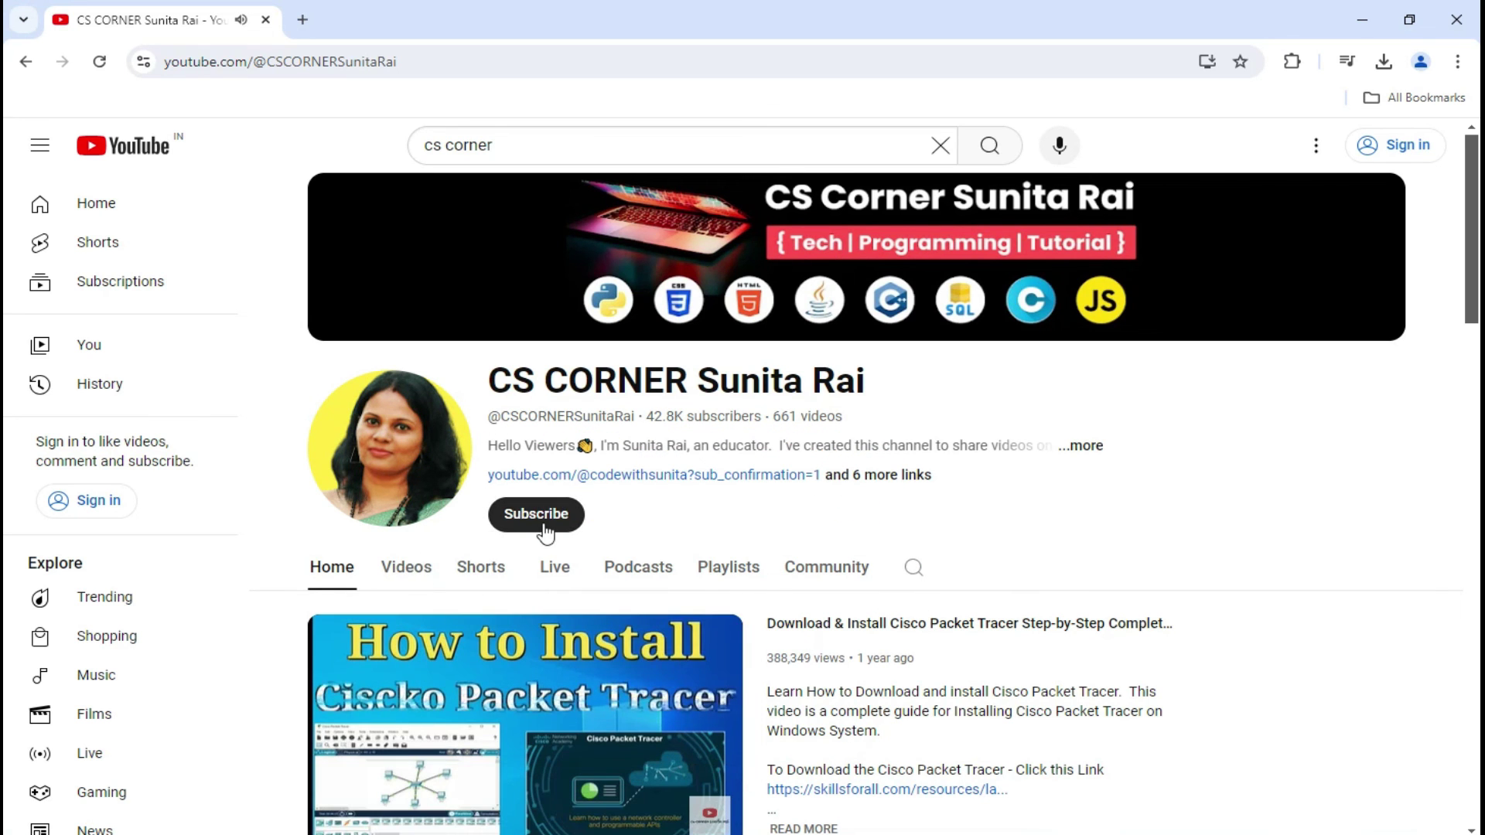
Open the CS CORNER Sunita Rai channel's Videos tab and scroll down its uploads
{"action": "left_click", "coordinate": [405, 566]}
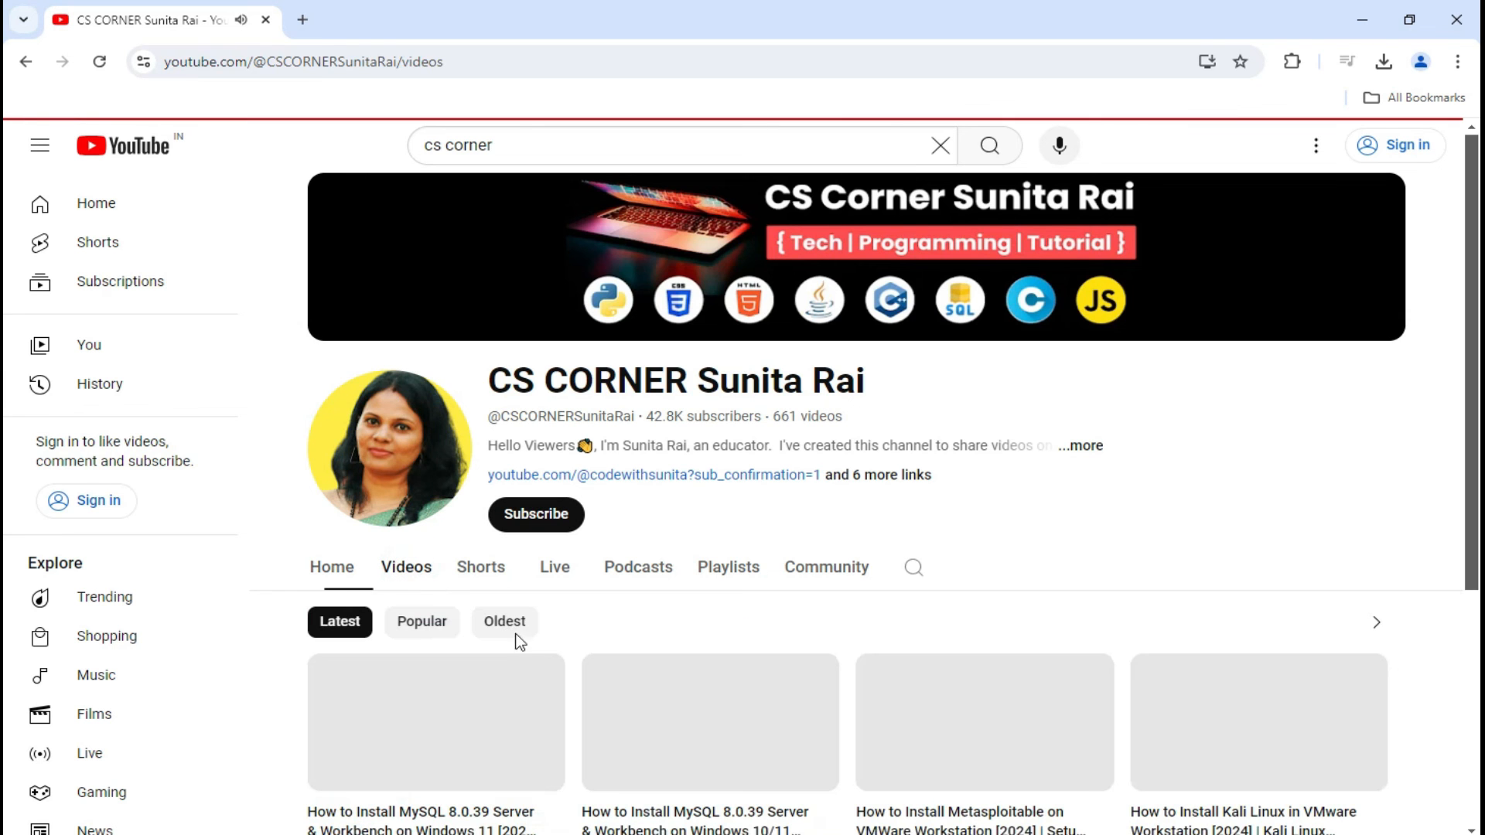
{"action": "scroll", "scroll_direction": "down", "scroll_amount": 3}
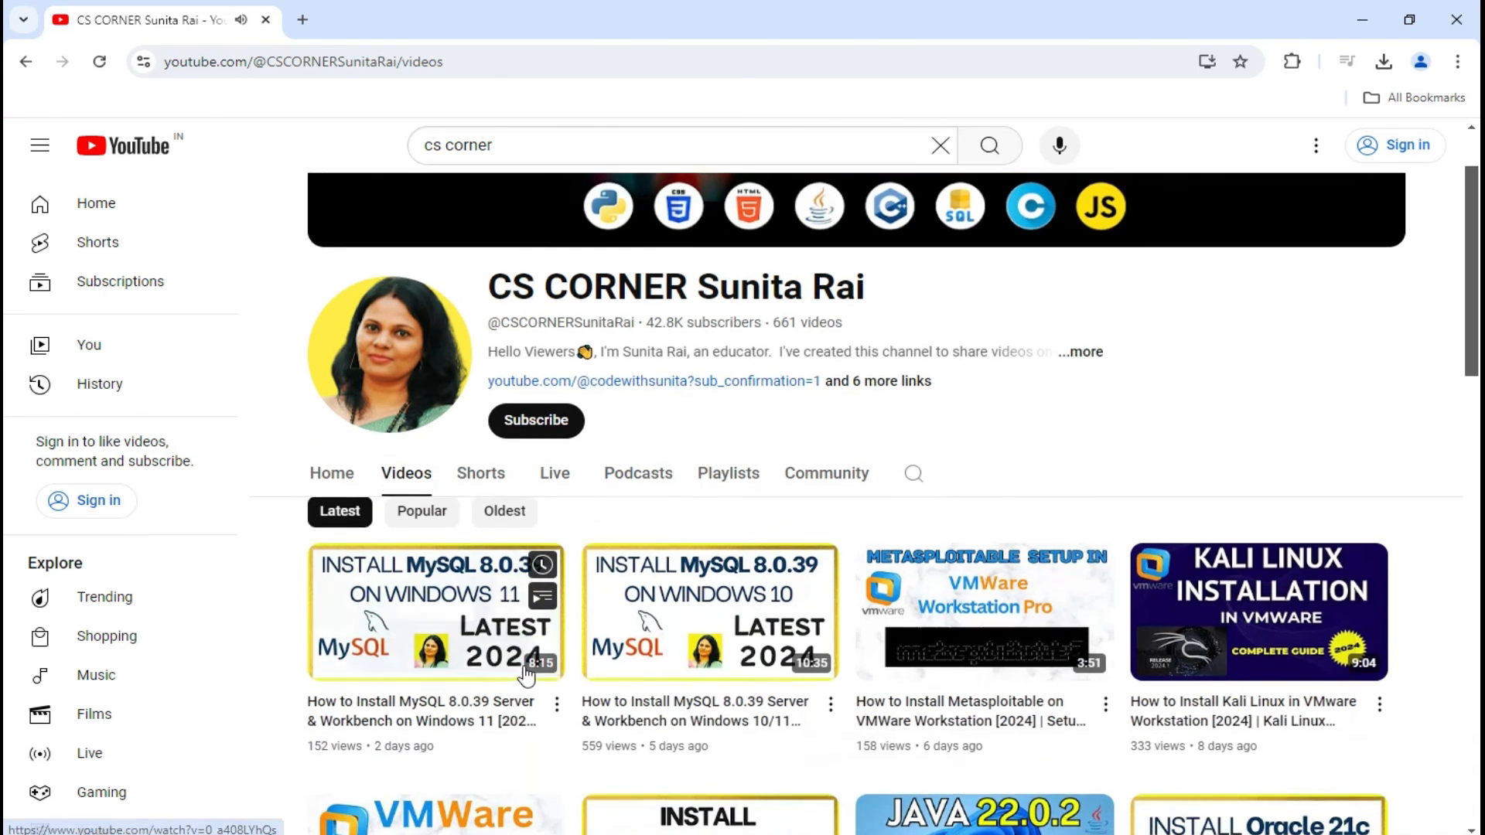
{"action": "scroll", "scroll_direction": "down", "scroll_amount": 3}
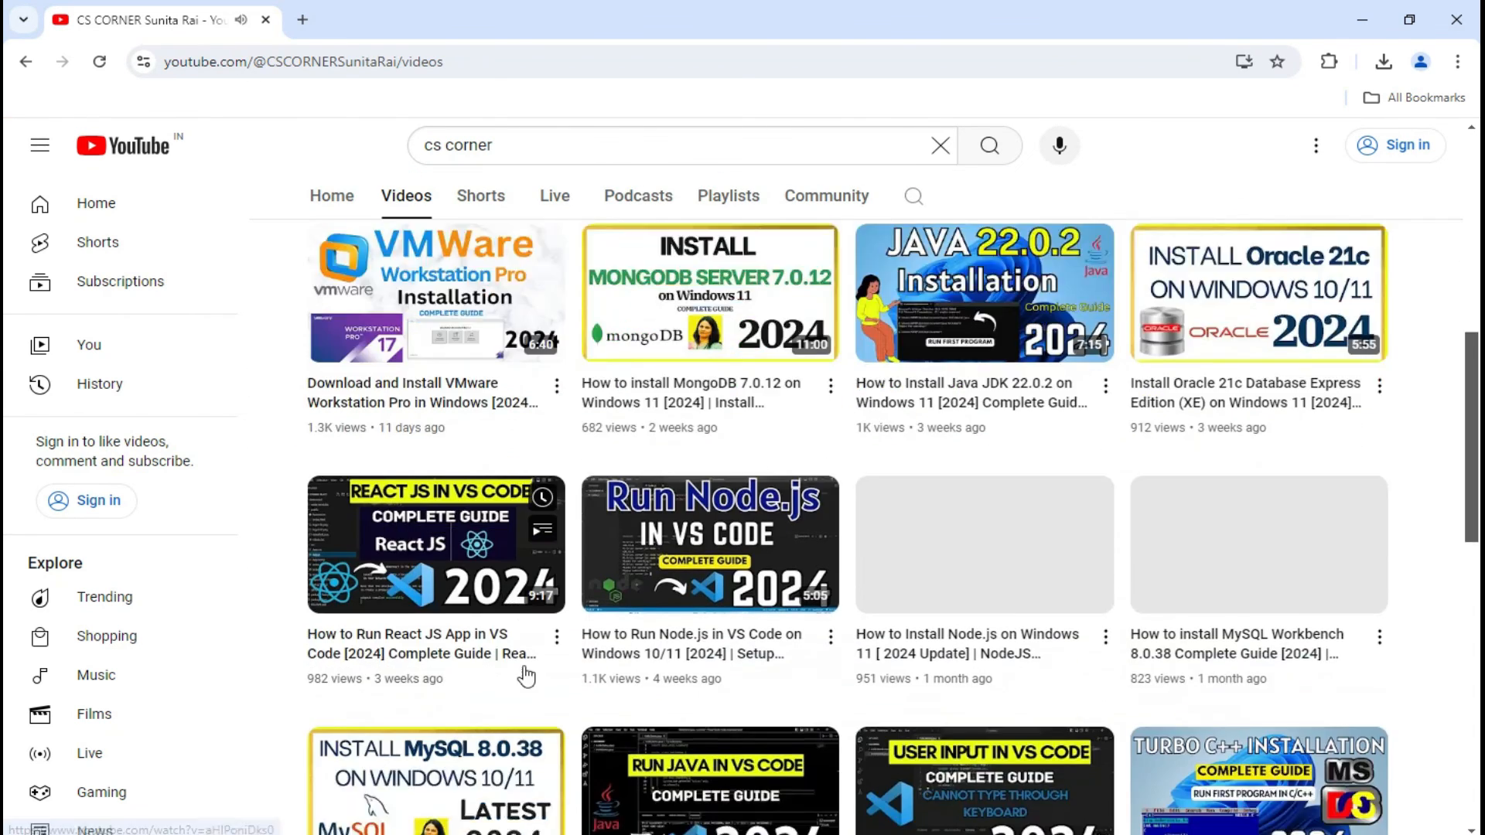